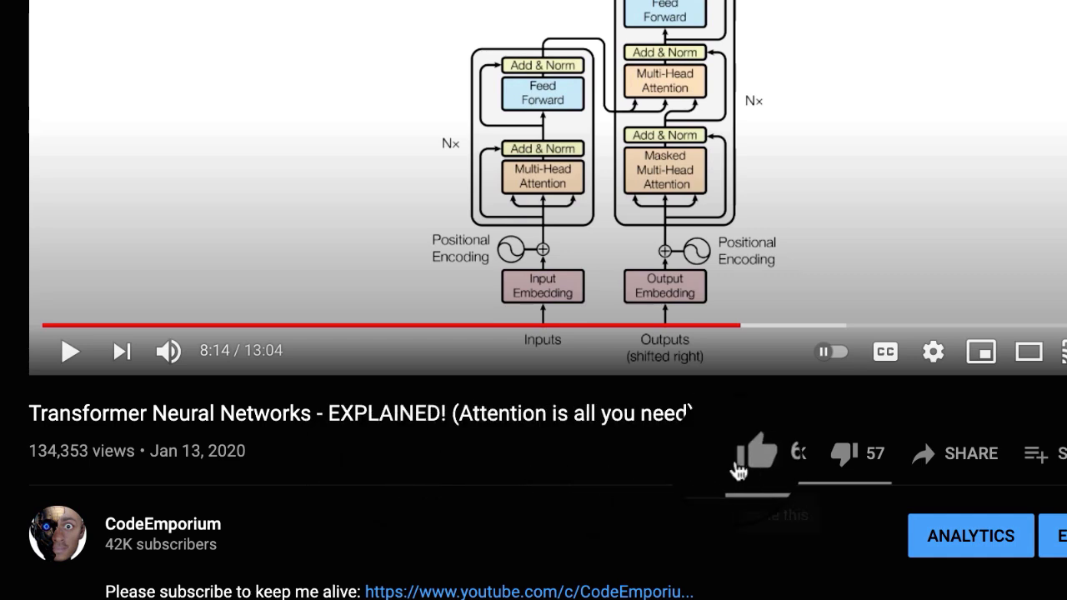
# Step: Review the notebook's imports cell
pyautogui.click(750, 454)
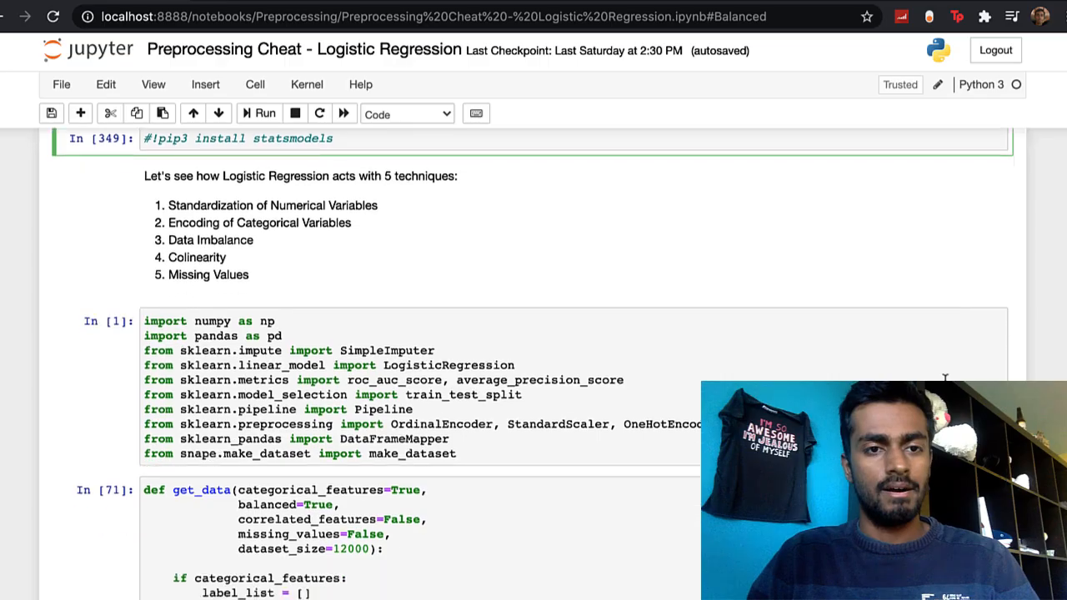
pyautogui.scroll(-3)
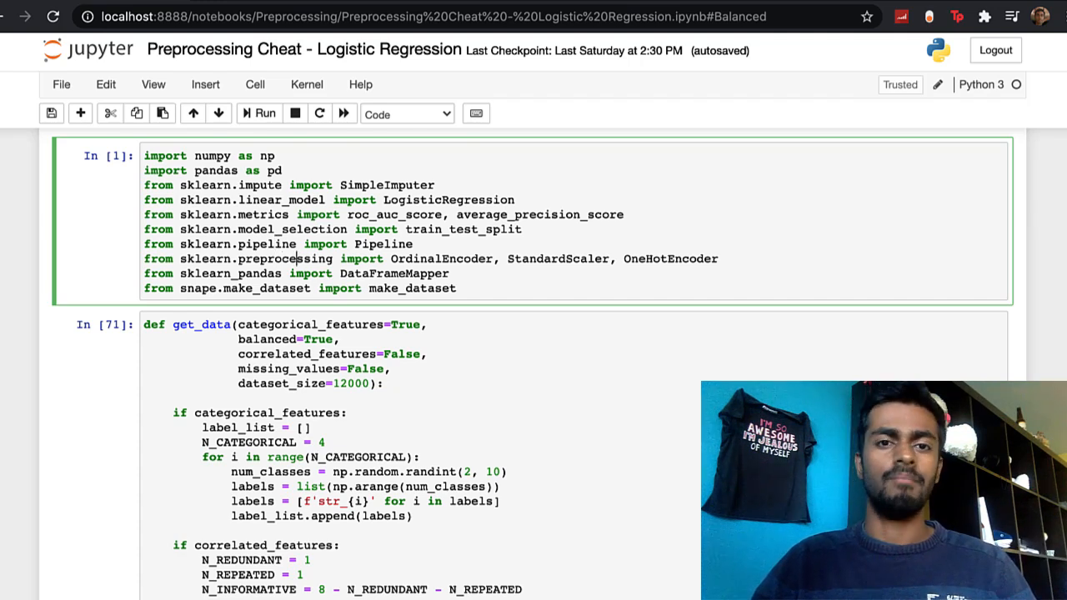
pyautogui.doubleClick(440, 258)
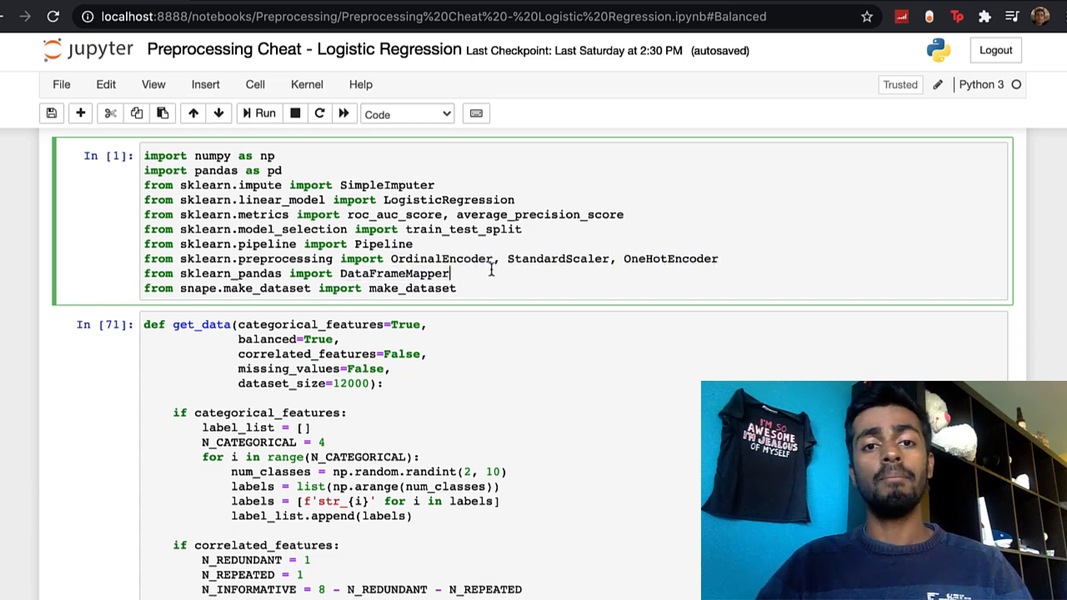
pyautogui.moveTo(464, 275)
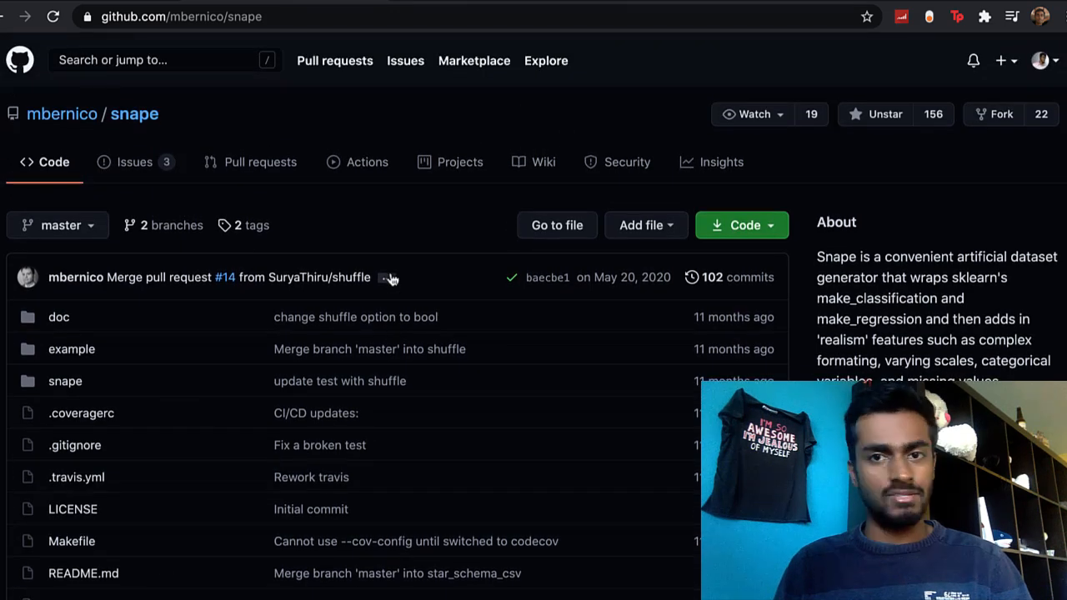
pyautogui.scroll(-3)
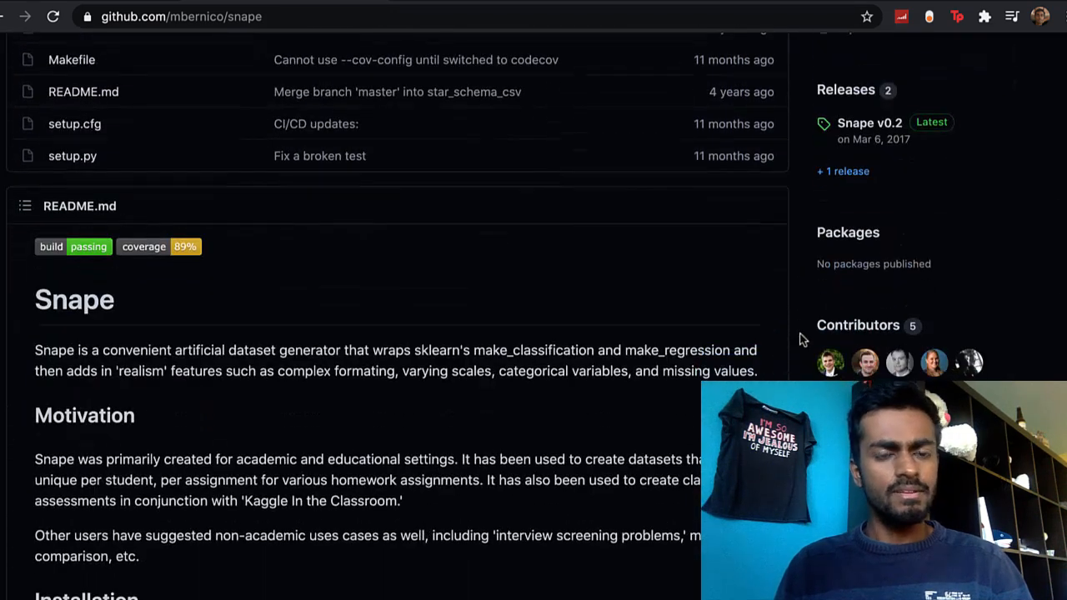
pyautogui.scroll(-3)
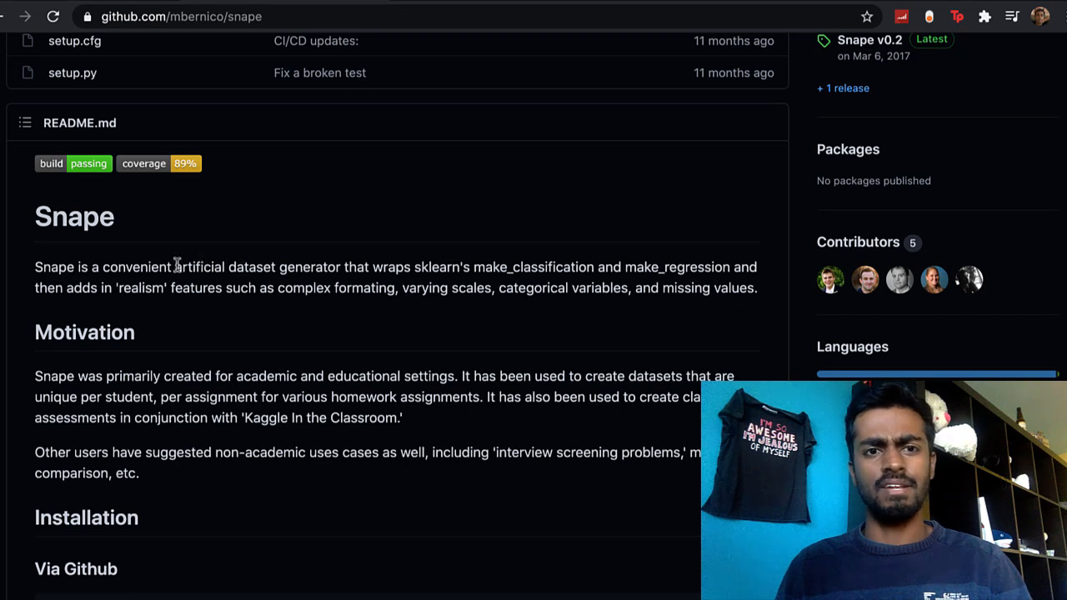
pyautogui.moveTo(175, 267); pyautogui.dragTo(334, 267)
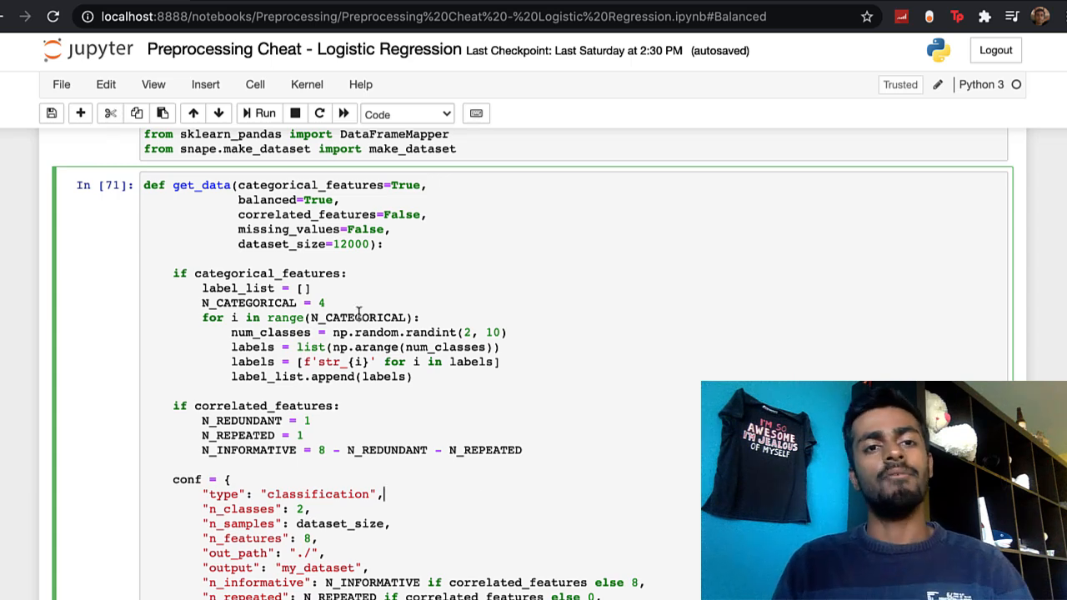
# Step: Walk through the get_data function and baseline pipeline, highlighting verbose=True
pyautogui.doubleClick(311, 185)
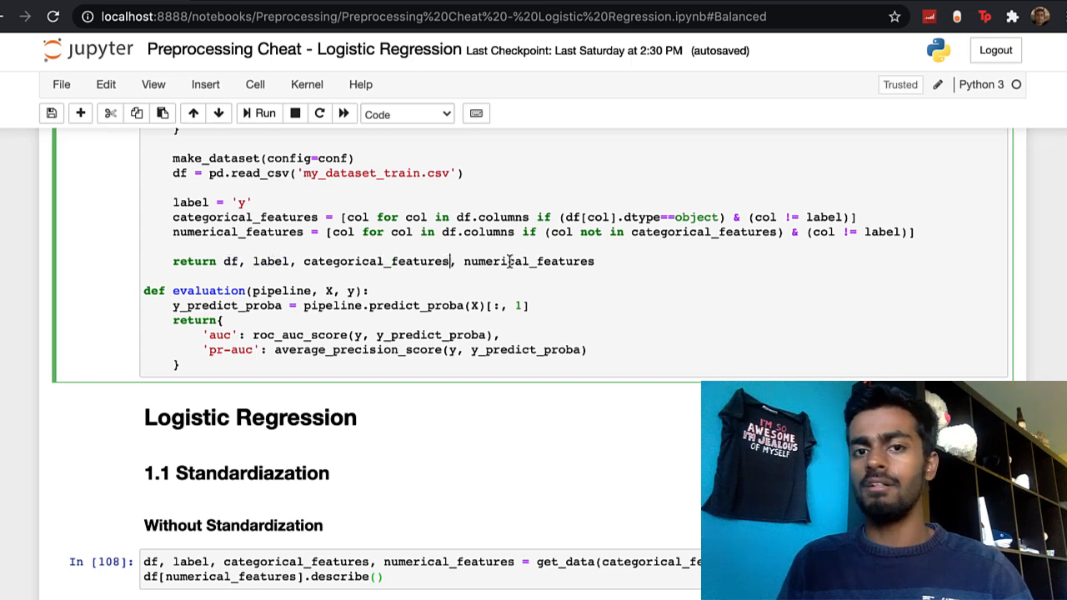
pyautogui.moveTo(540, 261)
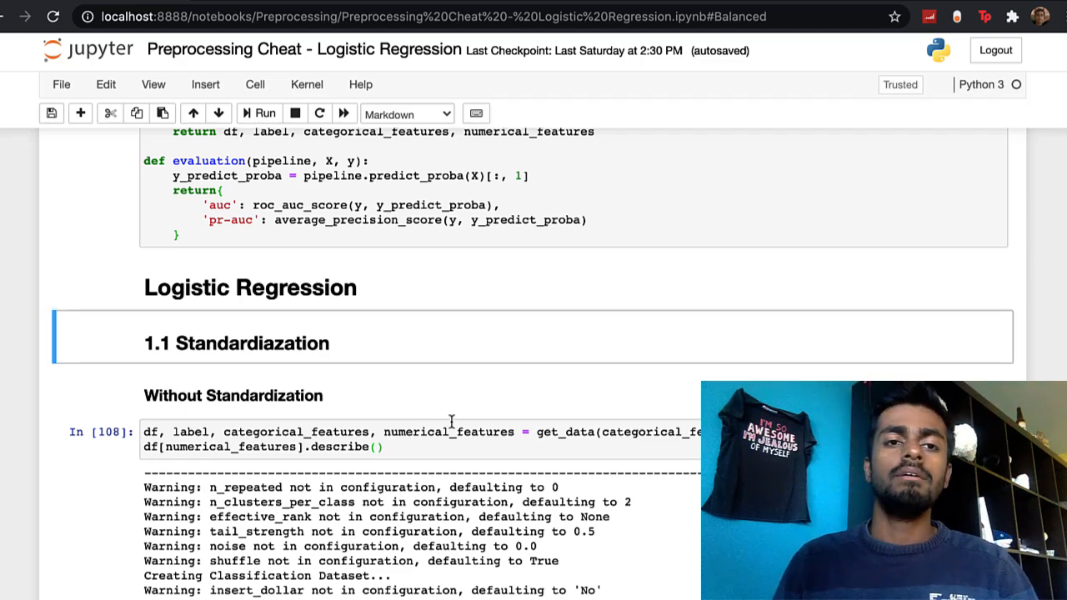
pyautogui.scroll(-3)
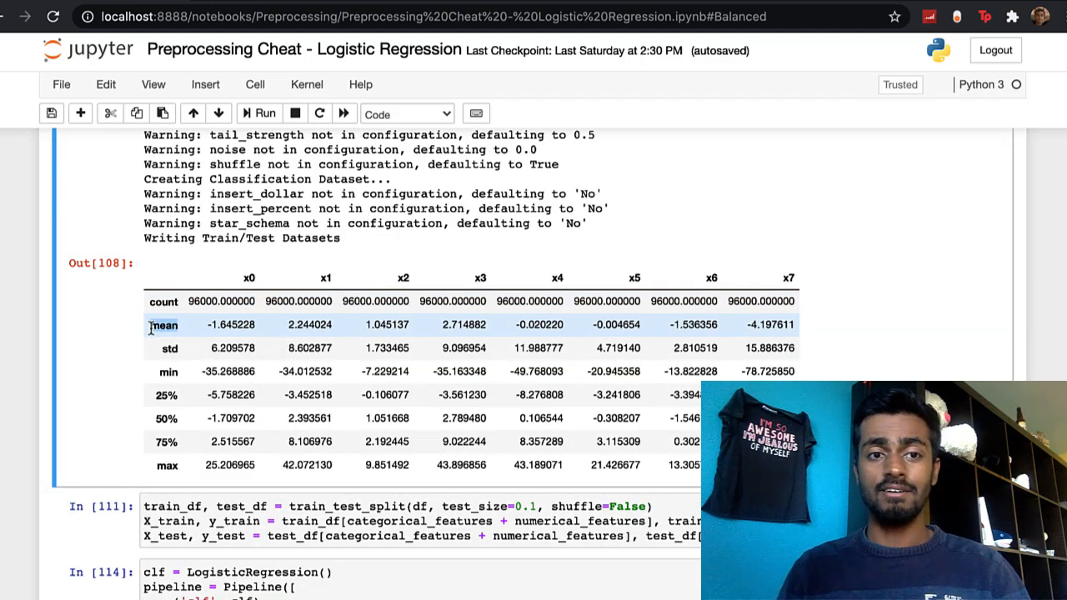
pyautogui.moveTo(170, 348)
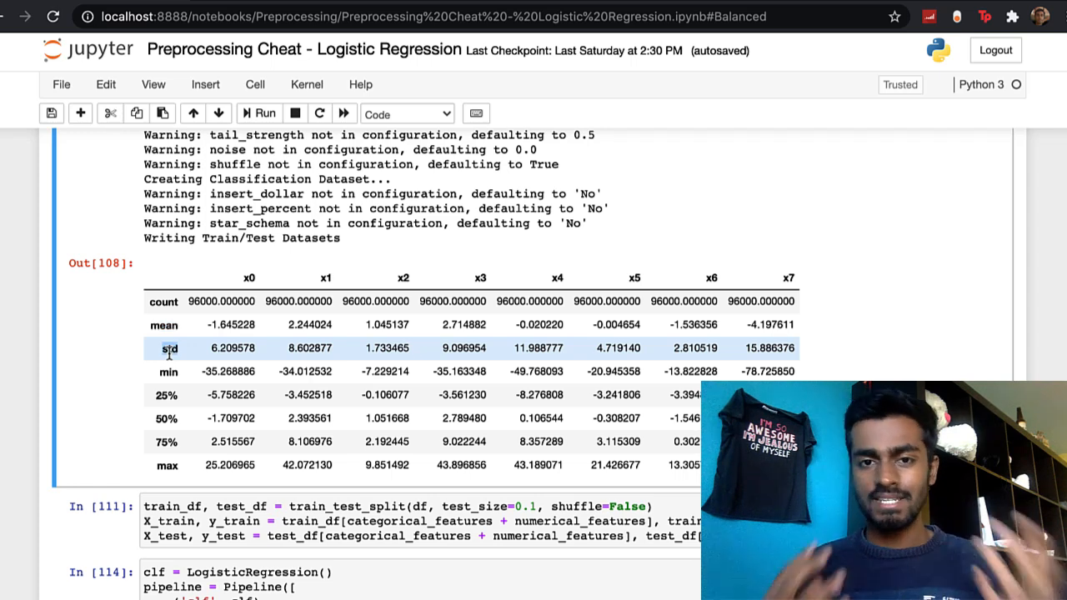
pyautogui.scroll(-3)
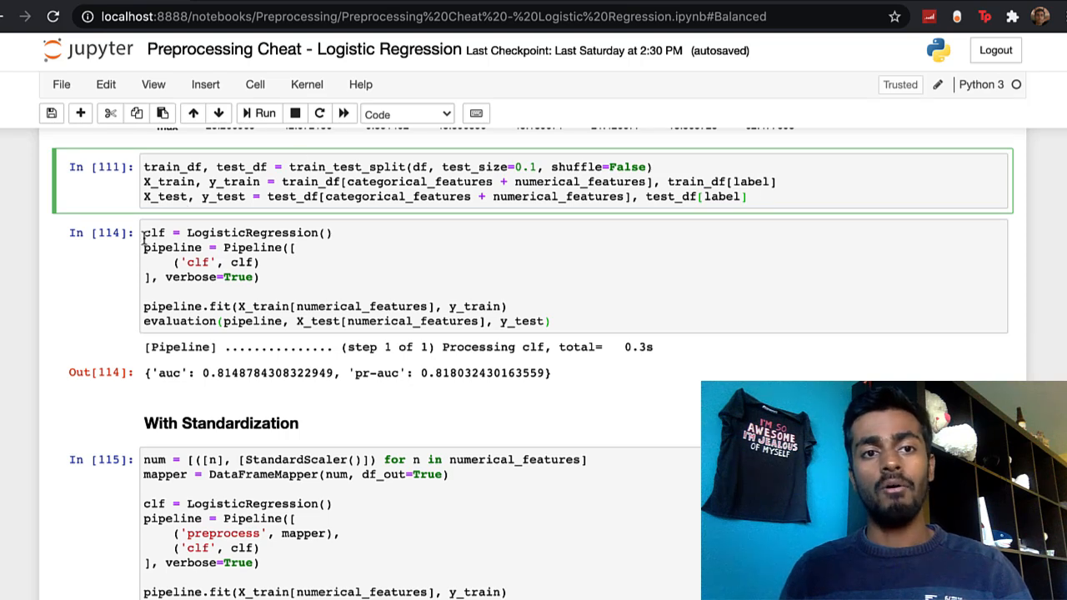
pyautogui.moveTo(146, 233); pyautogui.dragTo(550, 322)
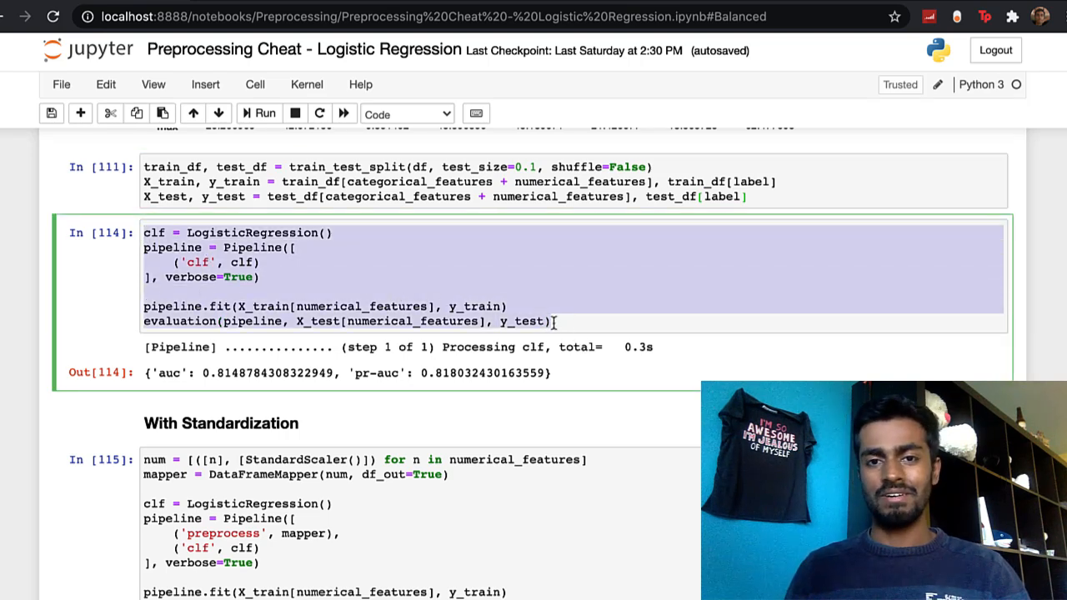
pyautogui.click(403, 232)
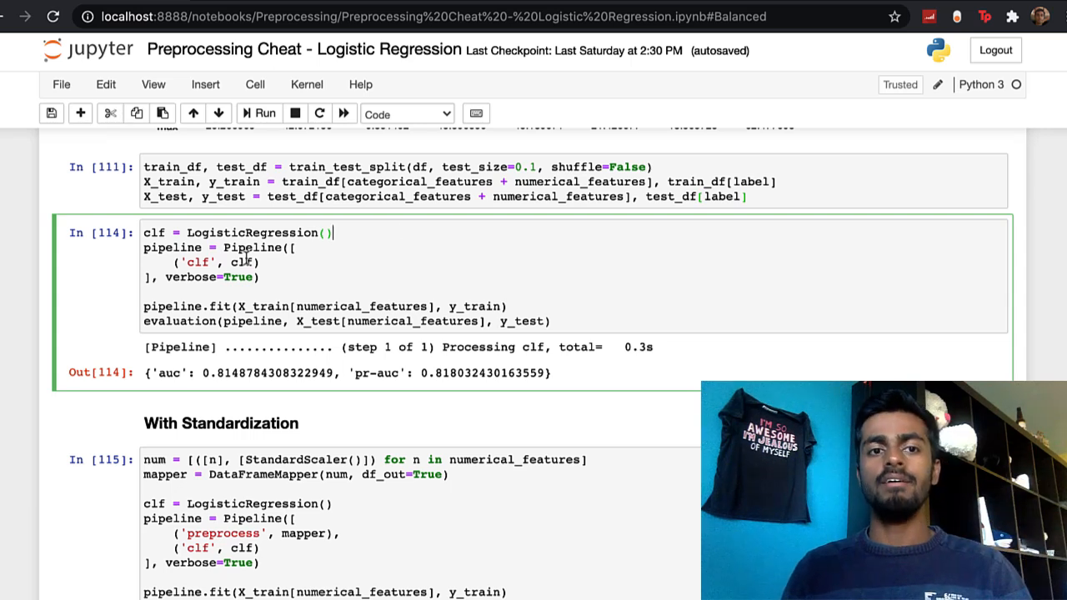
pyautogui.moveTo(143, 248); pyautogui.dragTo(259, 277)
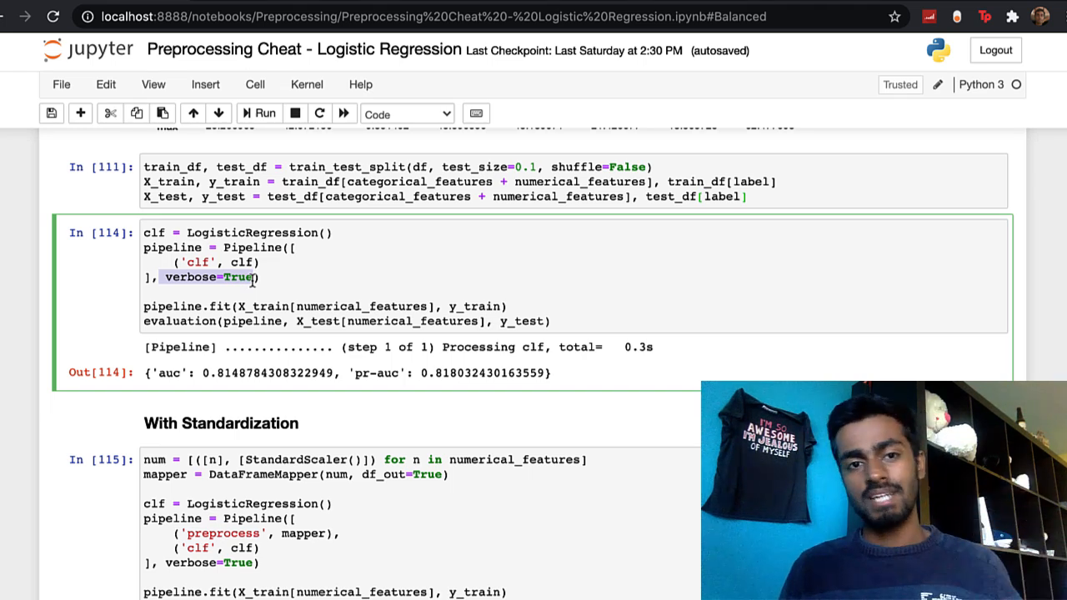
pyautogui.moveTo(665, 360)
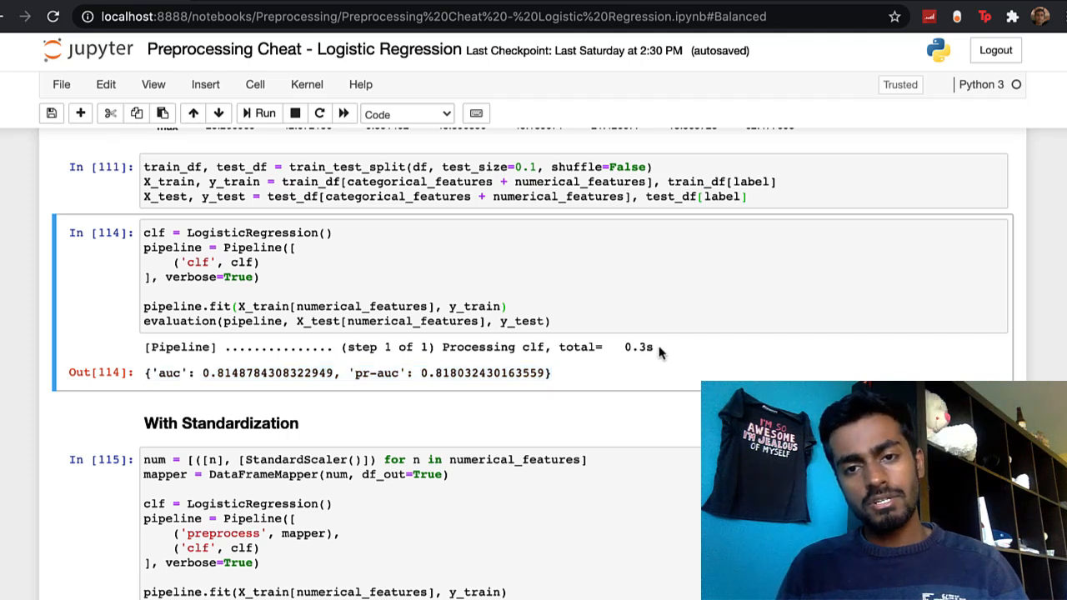
# Step: Review the With Standardization cell, highlighting StandardScaler
pyautogui.doubleClick(637, 347)
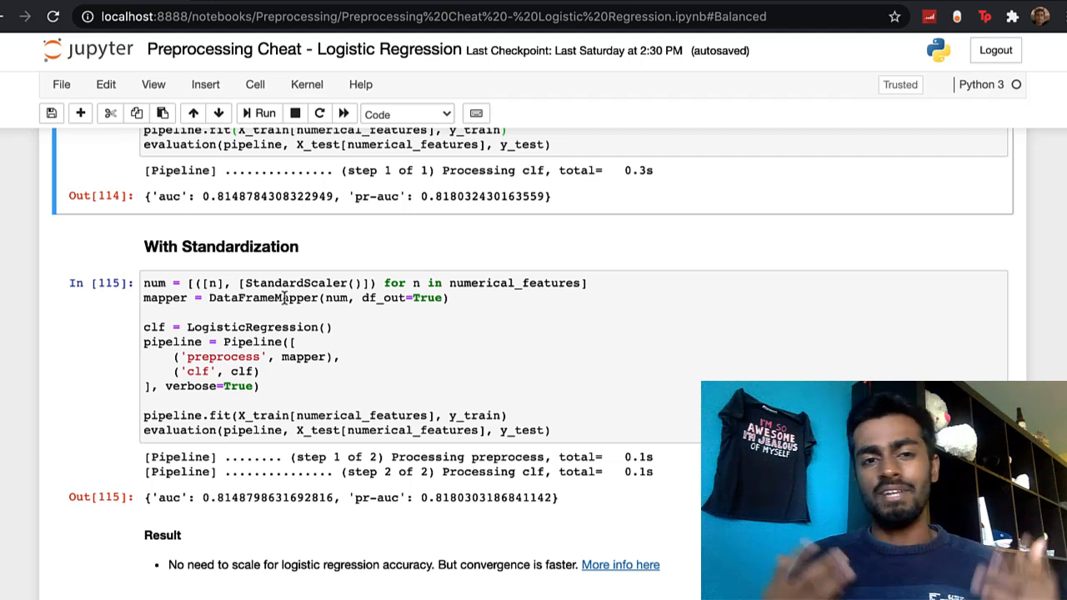
pyautogui.click(248, 283)
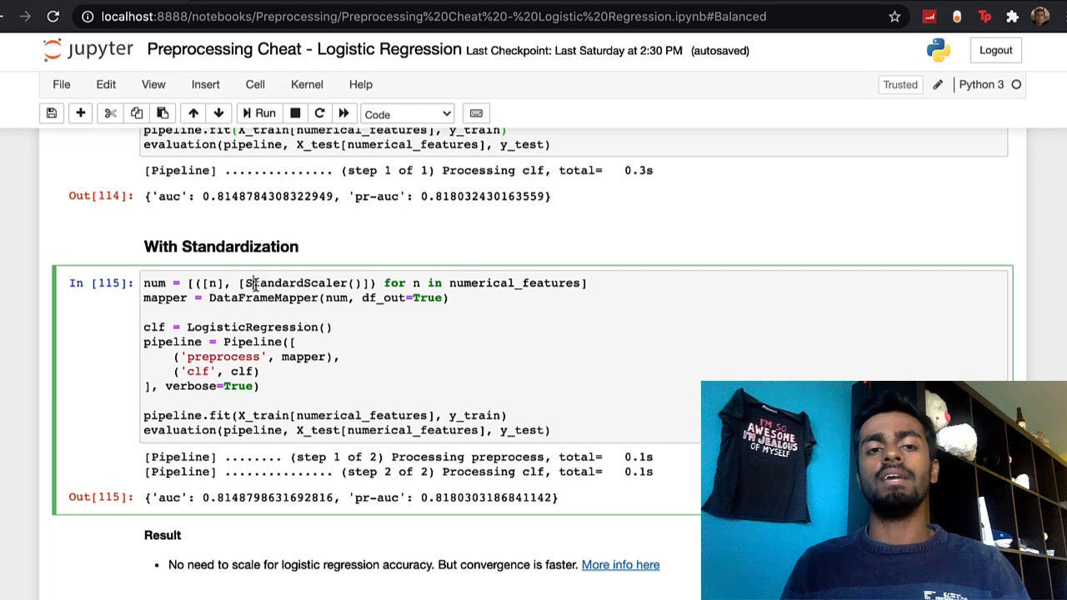
pyautogui.moveTo(220, 317)
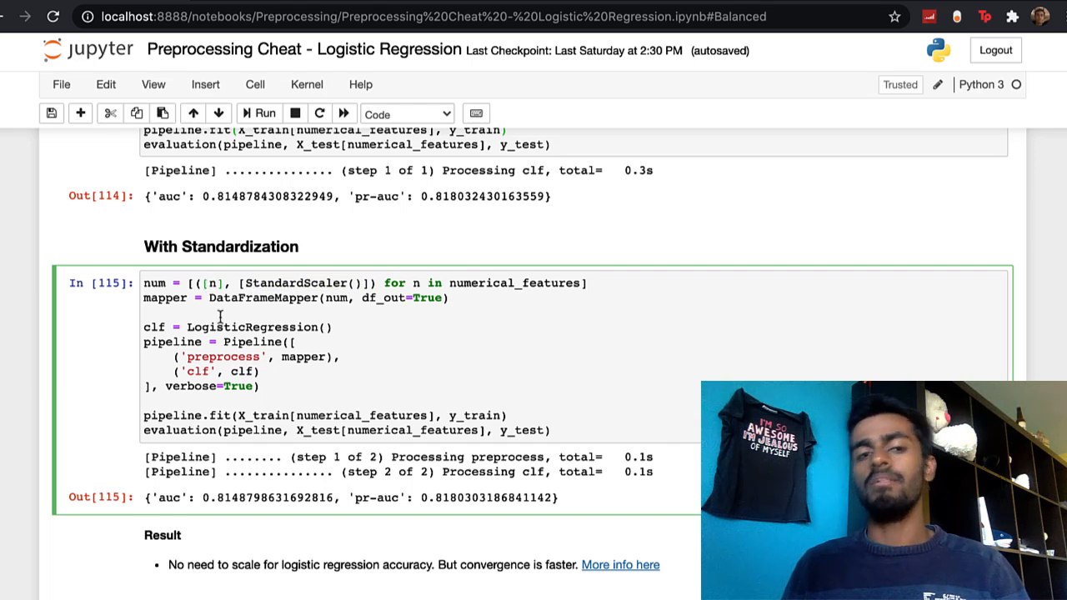
pyautogui.doubleClick(296, 282)
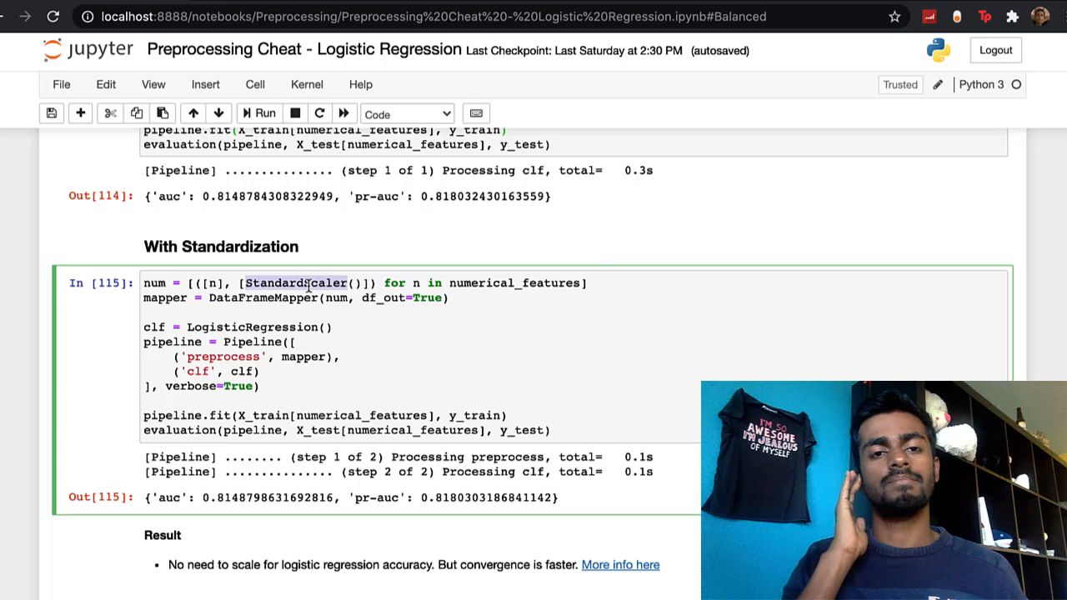
pyautogui.scroll(-3)
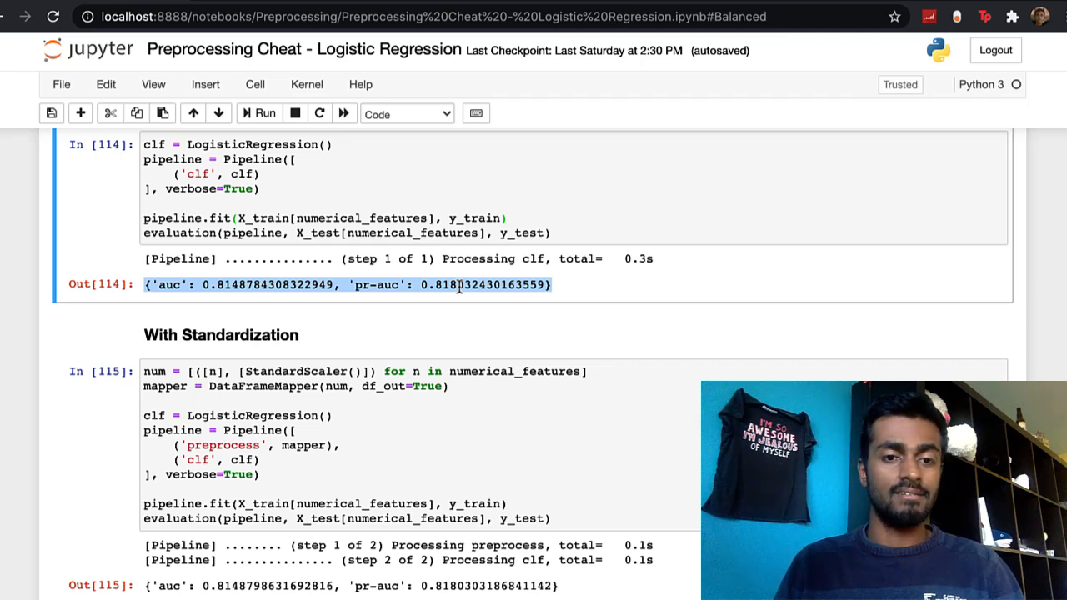
pyautogui.scroll(-3)
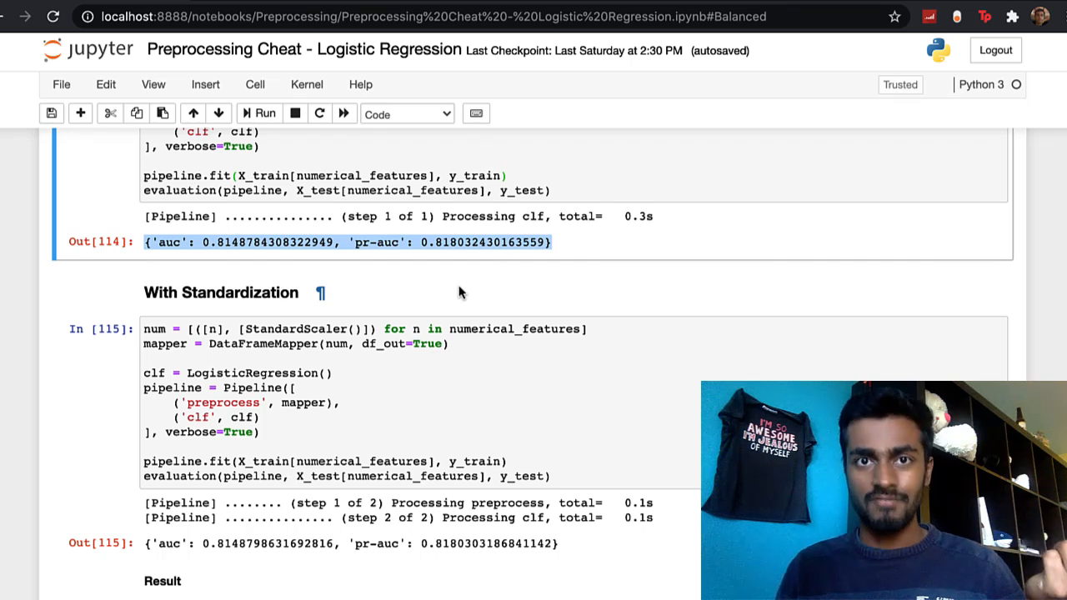
pyautogui.scroll(-3)
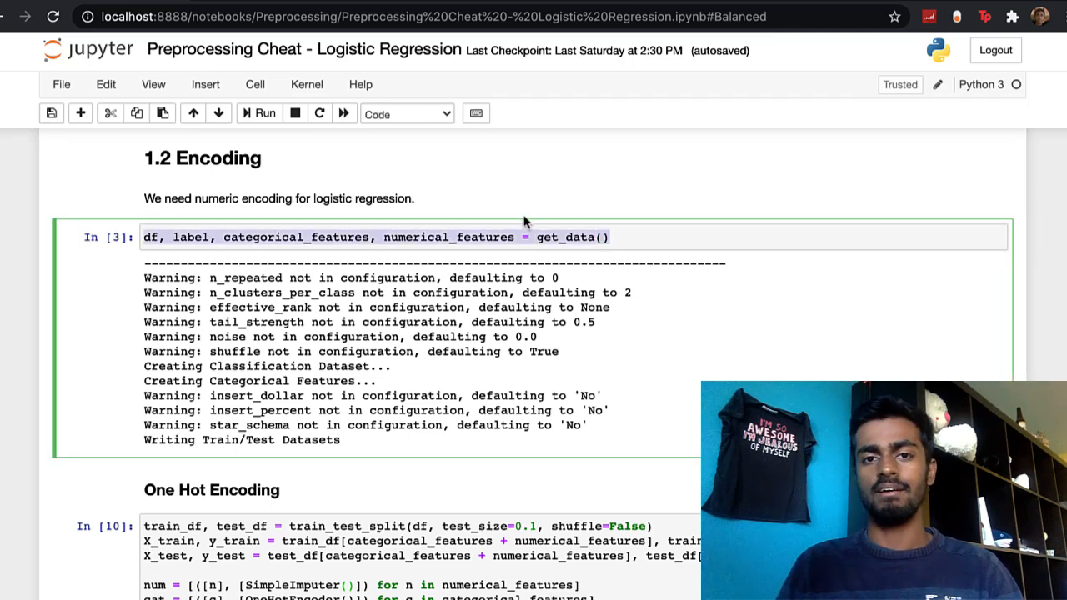
# Step: Move down toward the encoding examples, selecting a line of code along the way
pyautogui.click(615, 236)
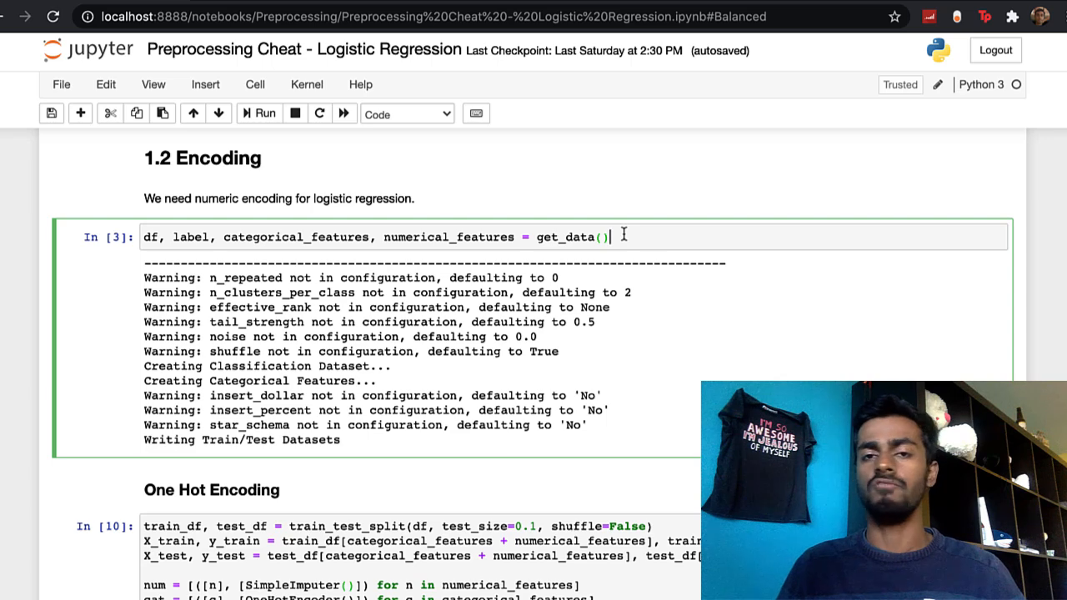
pyautogui.scroll(-3)
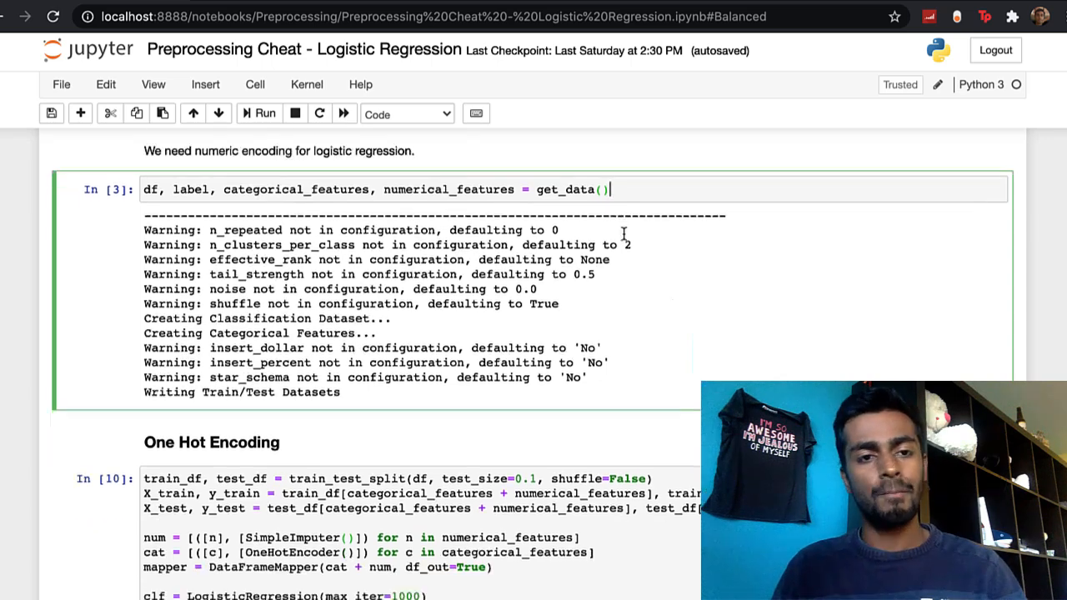
pyautogui.scroll(-3)
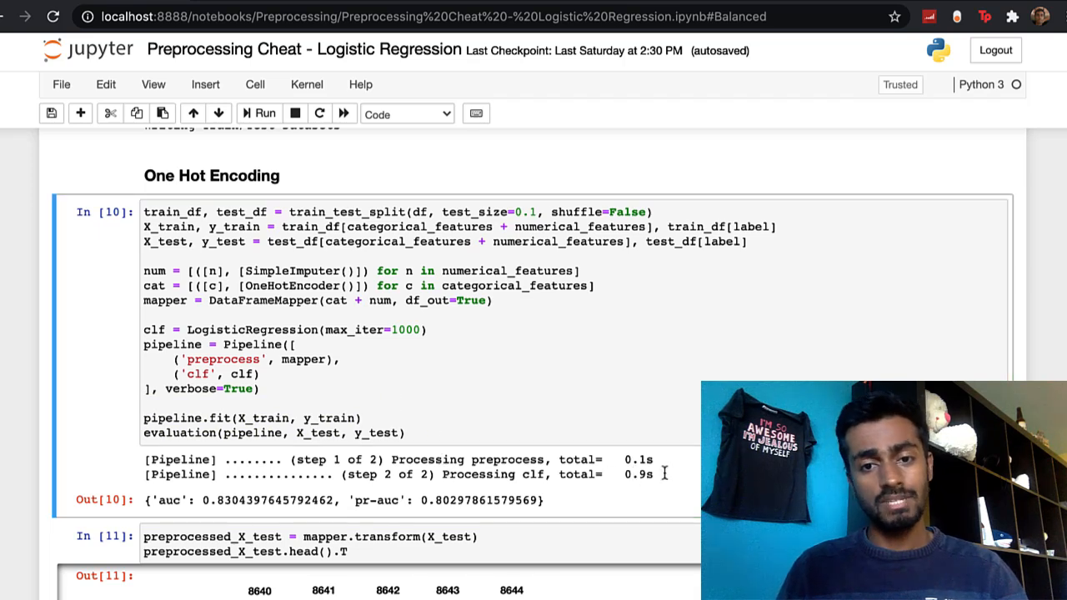
pyautogui.moveTo(146, 459); pyautogui.dragTo(659, 475)
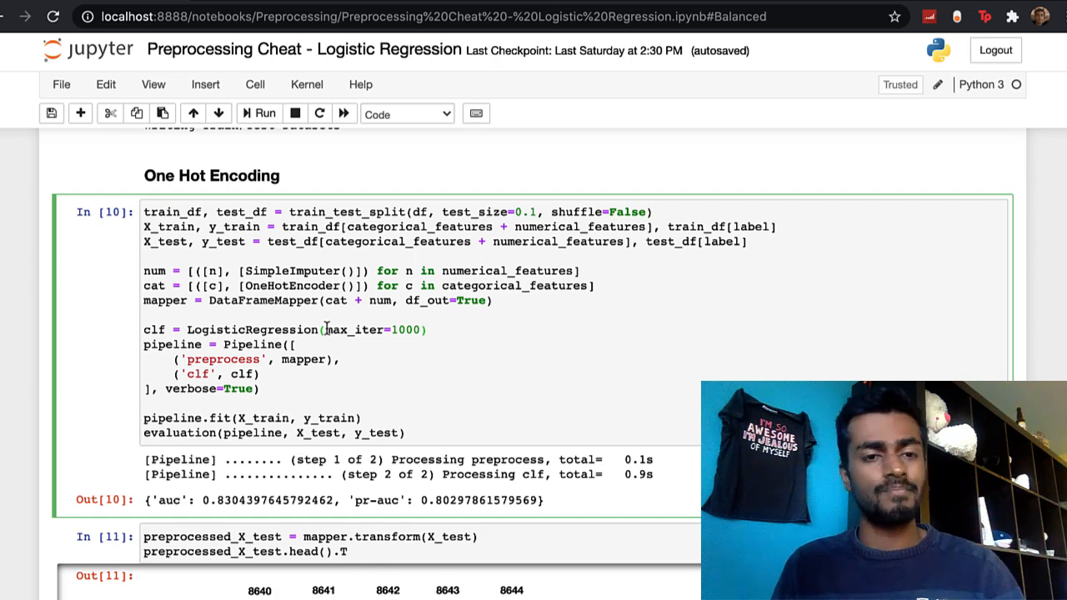
pyautogui.scroll(-3)
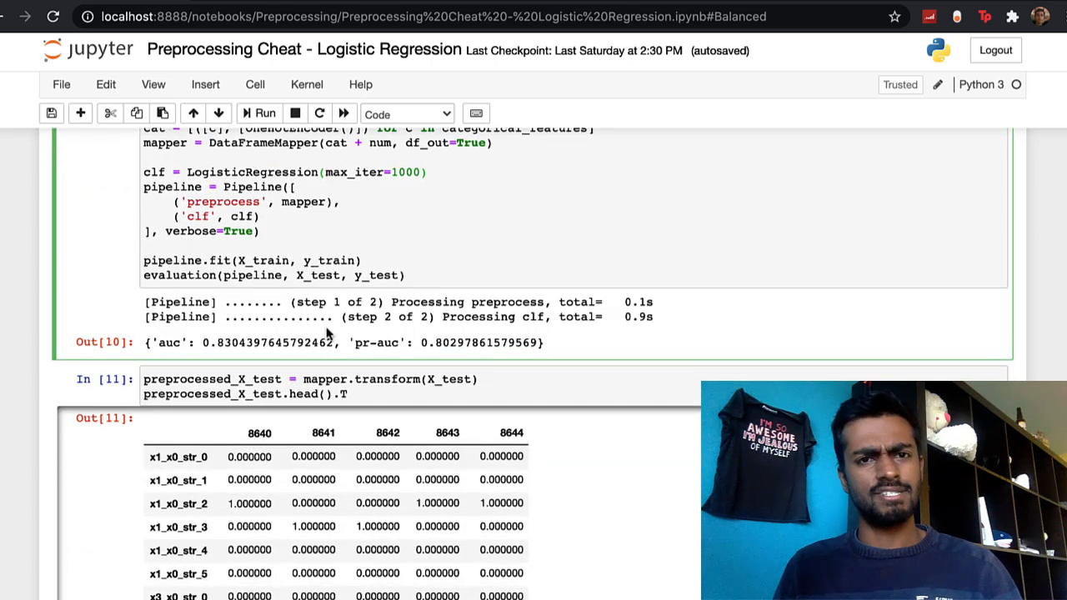
pyautogui.scroll(-3)
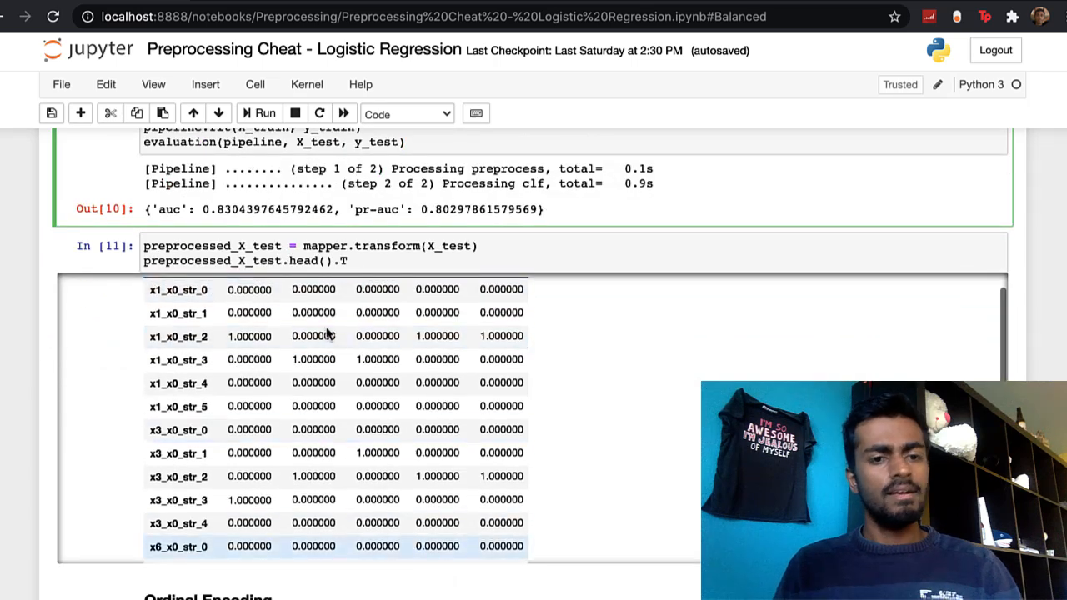
pyautogui.scroll(-3)
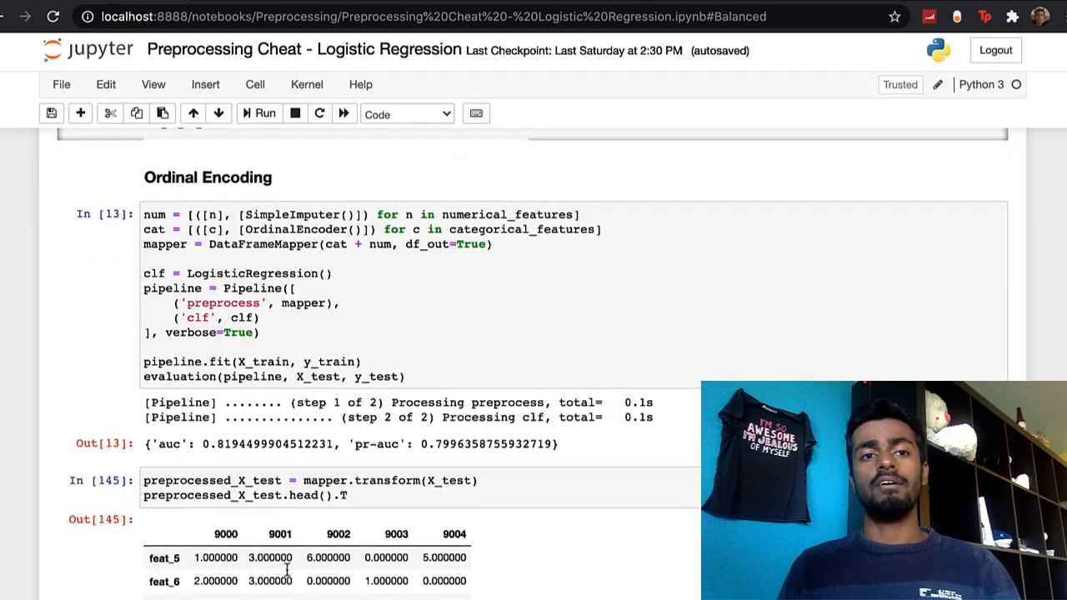
pyautogui.scroll(-3)
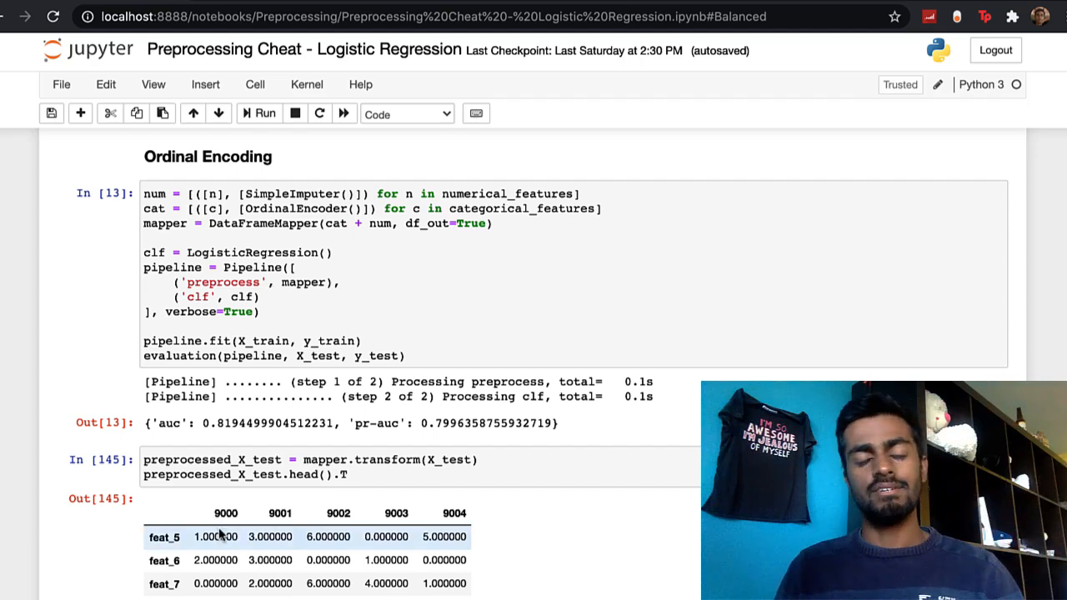
# Step: Compare the one-hot and ordinal encoding outputs, reaching the Result notes below Out[145]
pyautogui.scroll(-3)
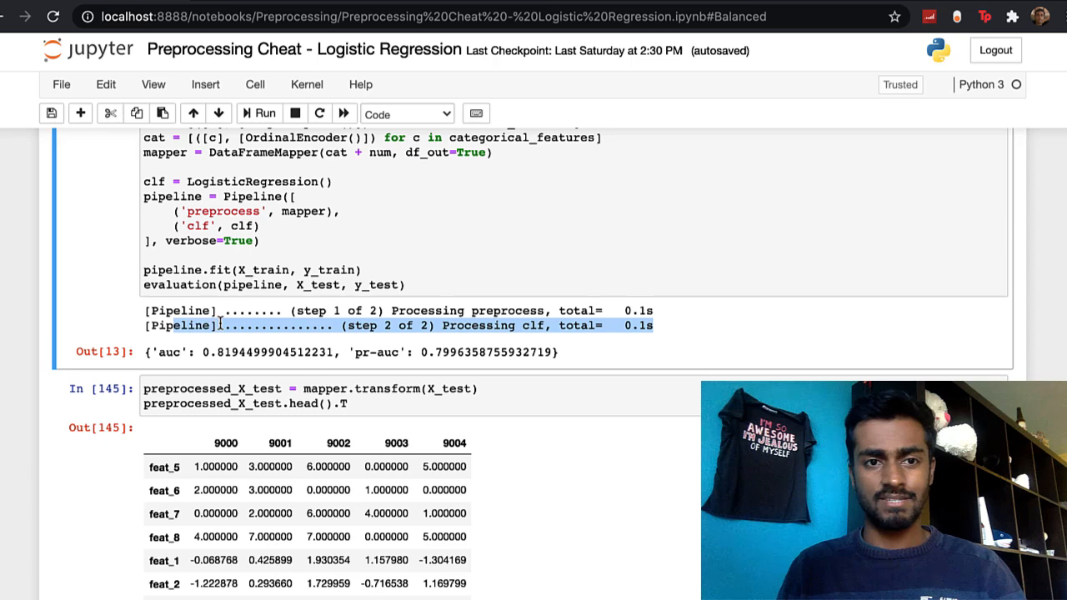
pyautogui.scroll(3)
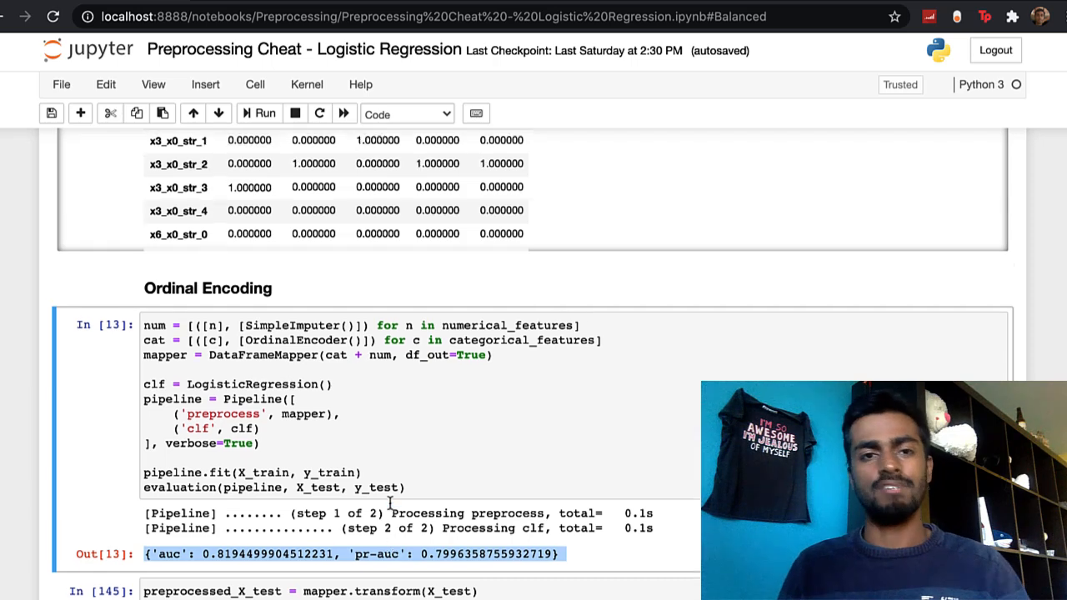
pyautogui.scroll(-3)
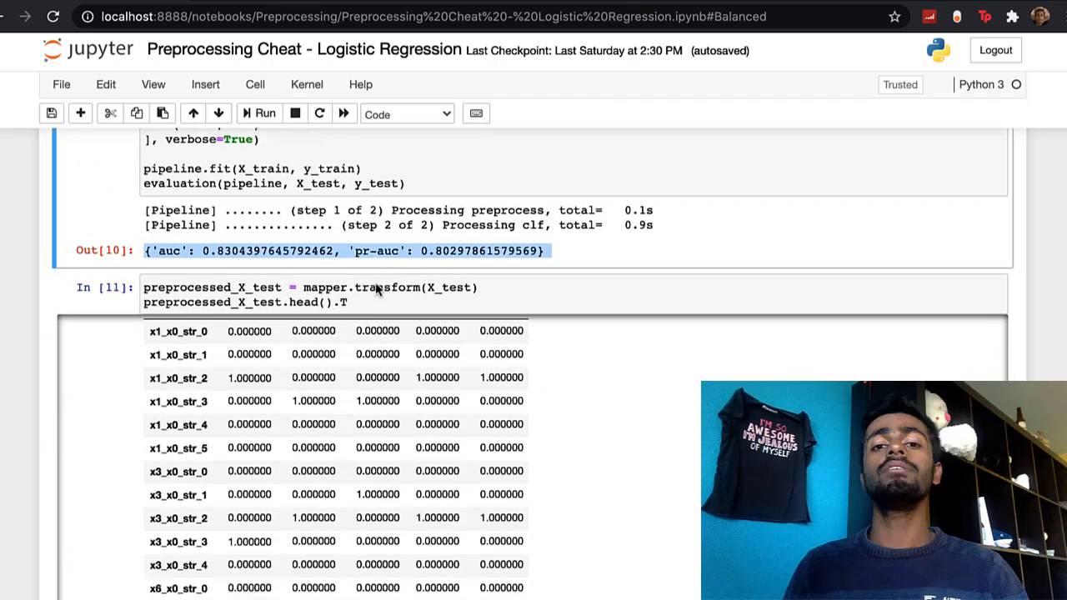
pyautogui.scroll(-3)
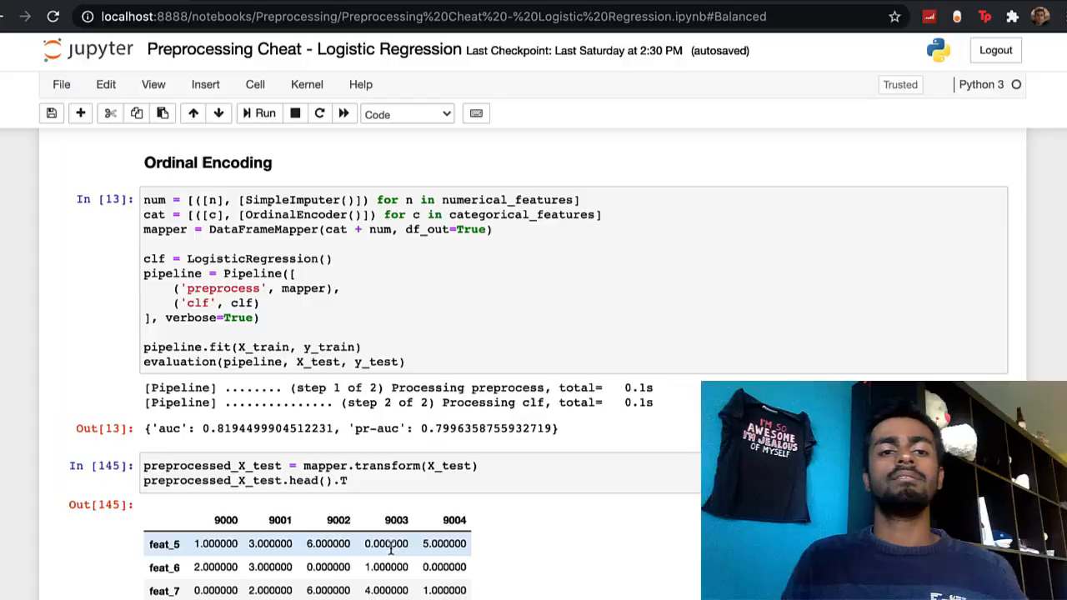
pyautogui.scroll(-3)
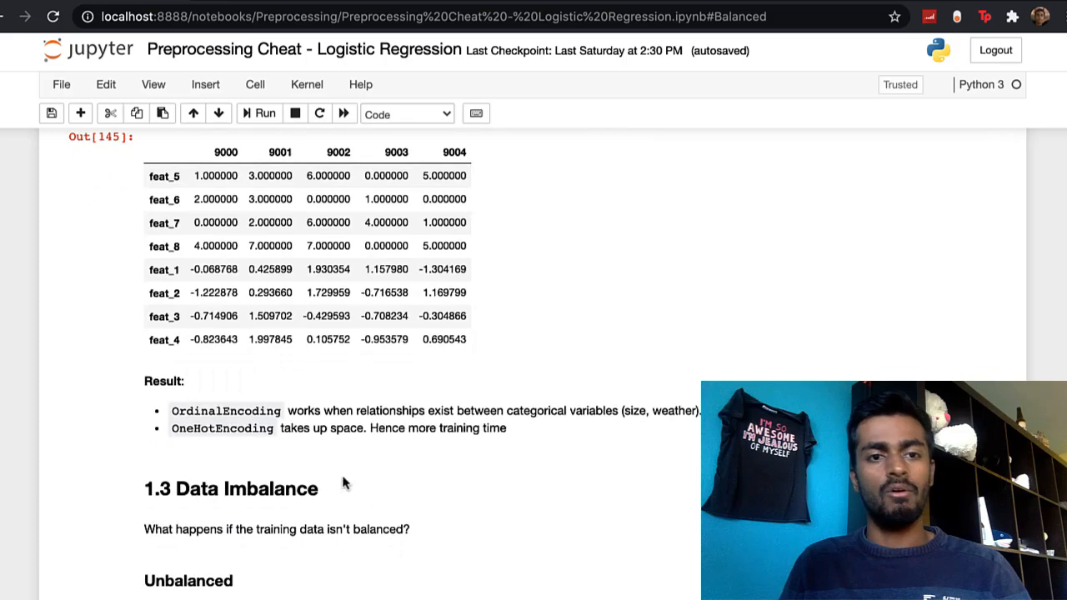
# Step: Select 'Otherwise, prefer OneHotEncoding' in the encoding Result note
pyautogui.moveTo(283, 410); pyautogui.dragTo(503, 410)
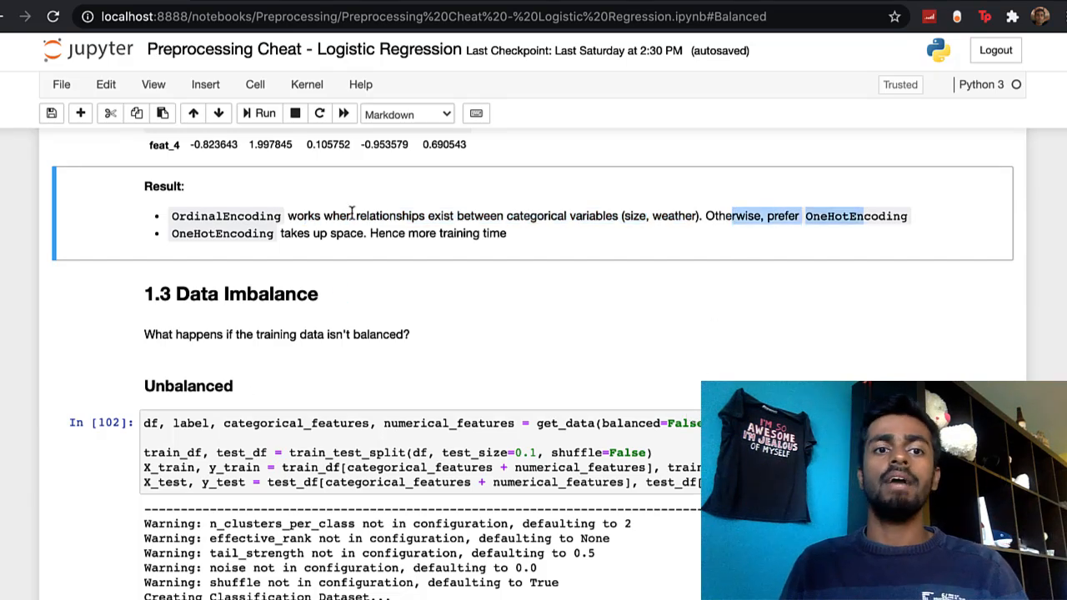
pyautogui.moveTo(379, 249)
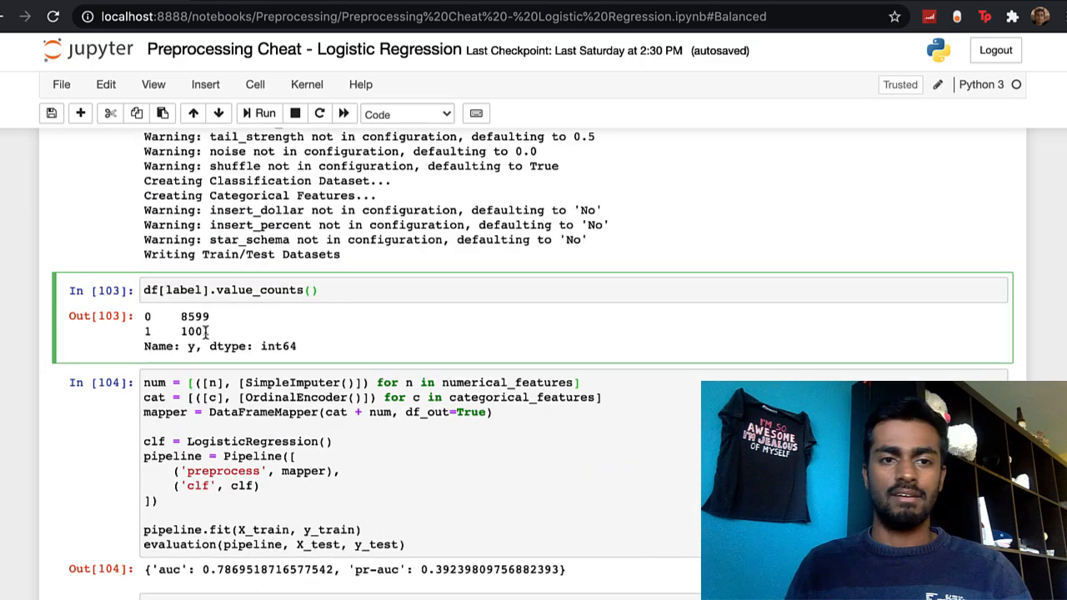
# Step: Highlight the 1001 positive-label count, OrdinalEncoder and plain LogisticRegression in the unbalanced example
pyautogui.doubleClick(194, 331)
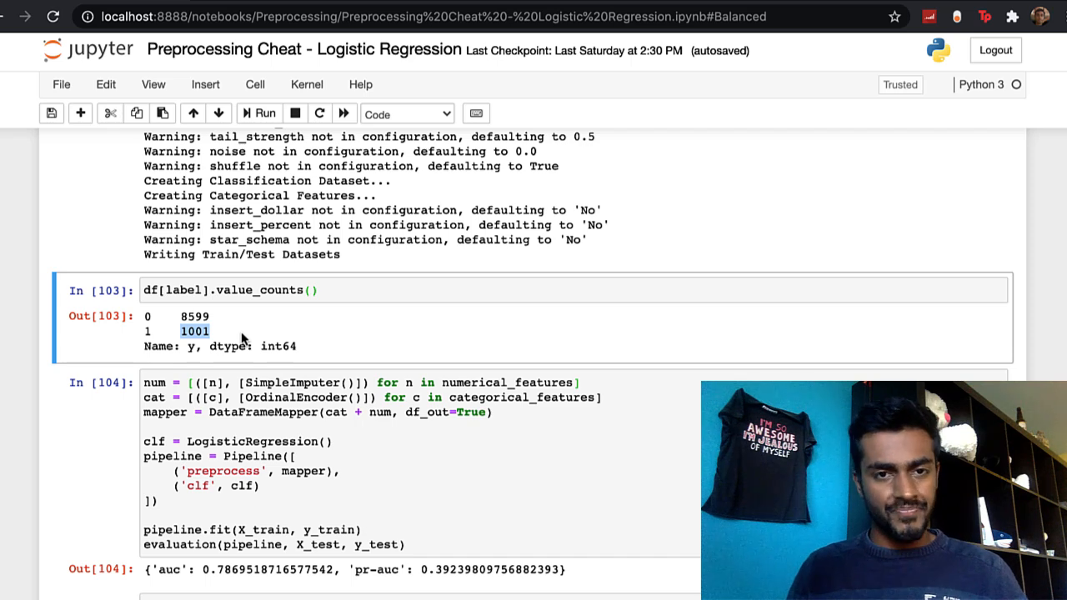
pyautogui.click(225, 510)
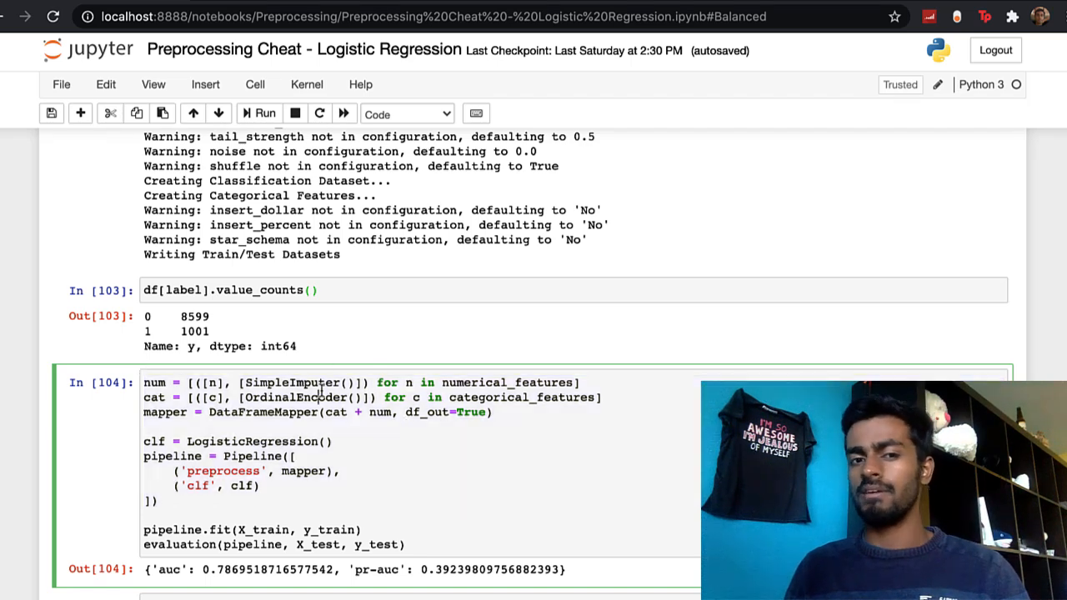
pyautogui.doubleClick(293, 398)
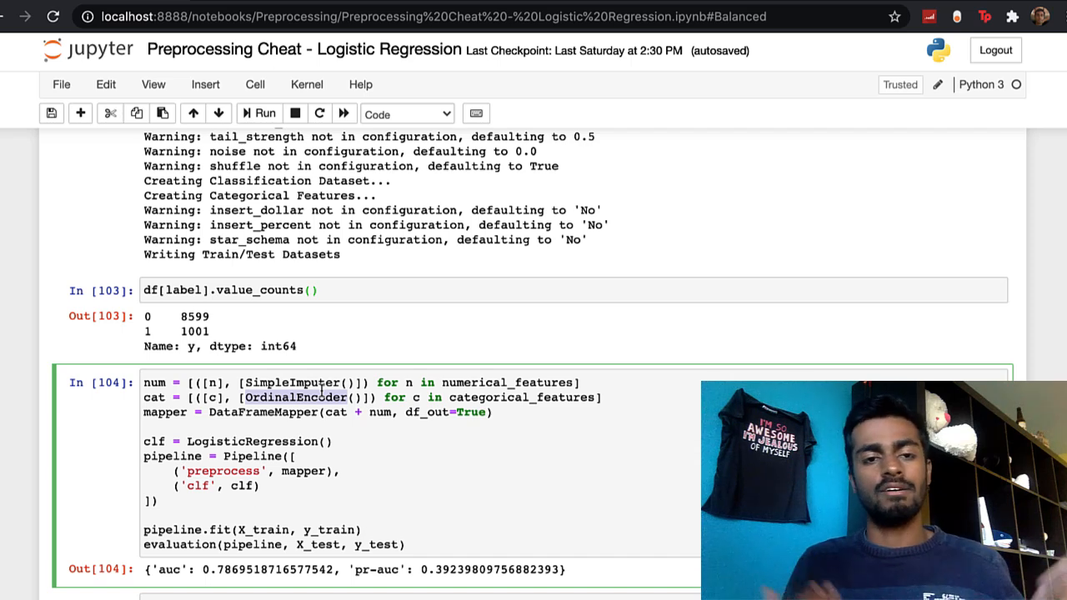
pyautogui.scroll(-3)
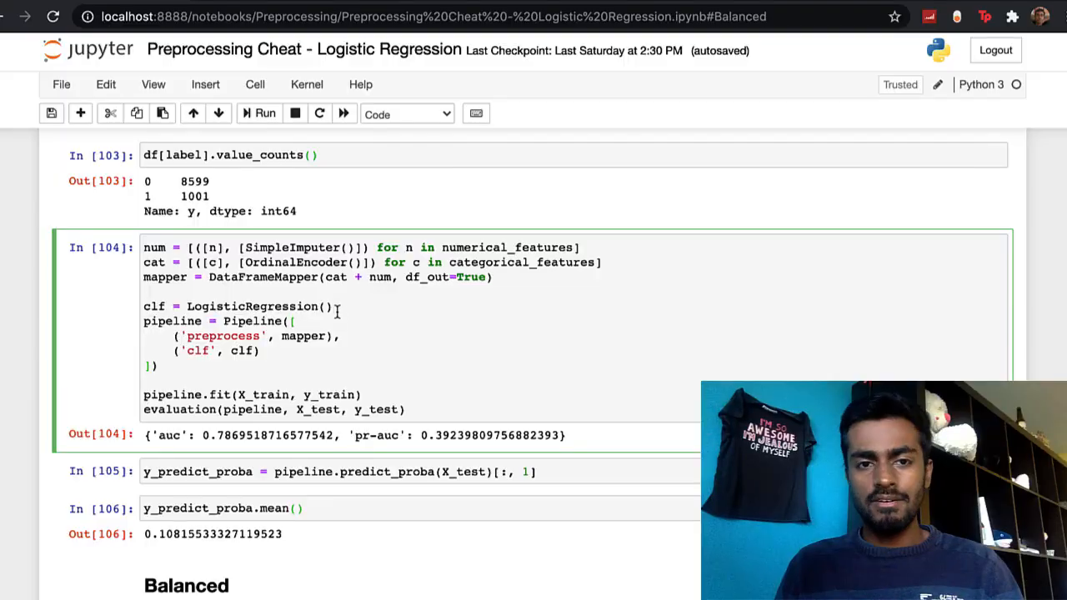
pyautogui.doubleClick(250, 306)
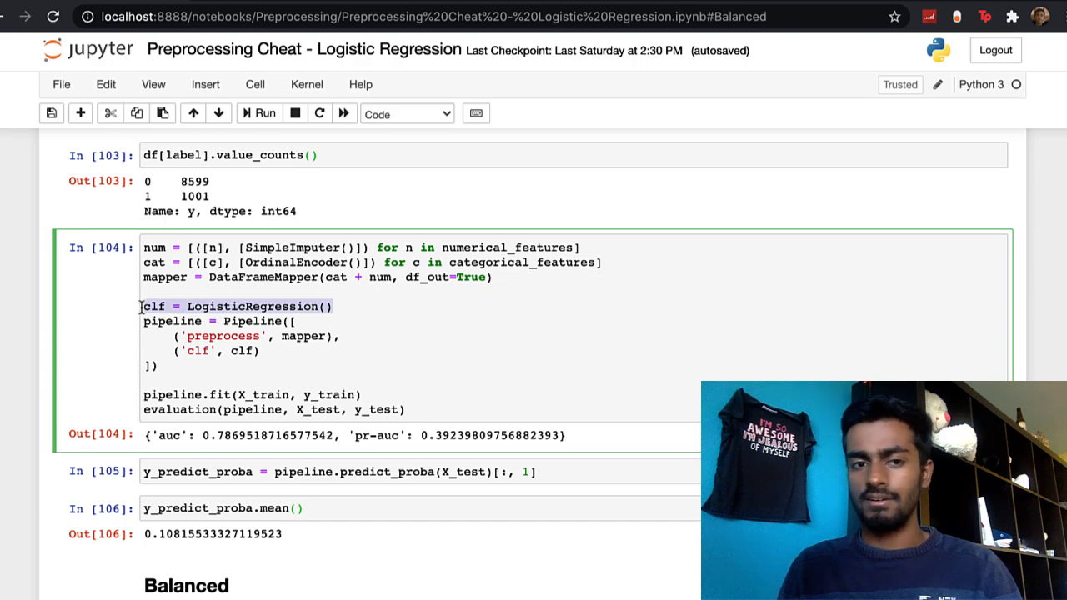
pyautogui.scroll(-3)
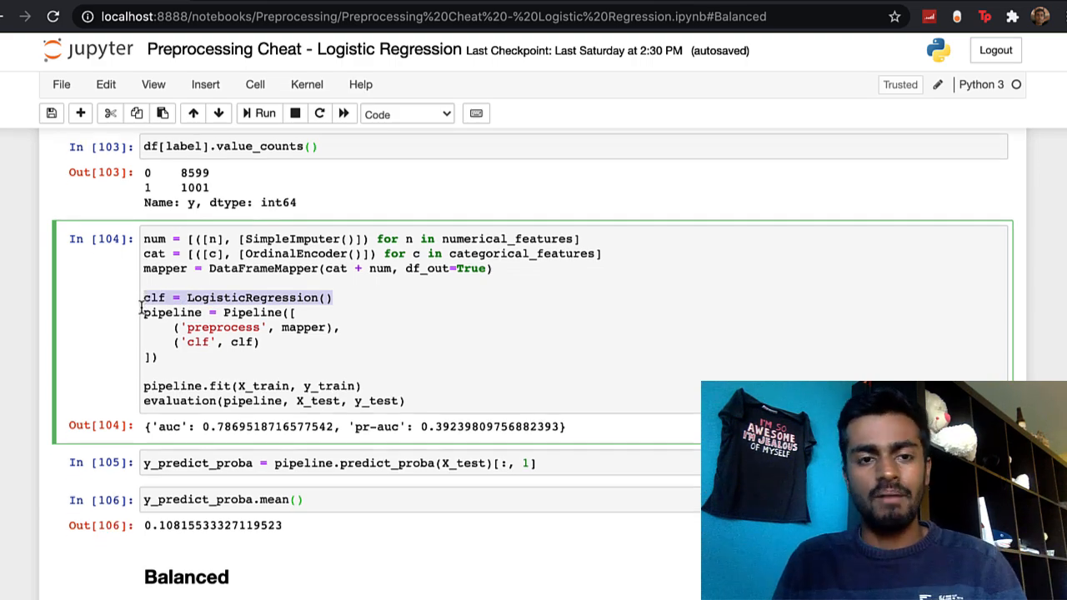
pyautogui.scroll(-3)
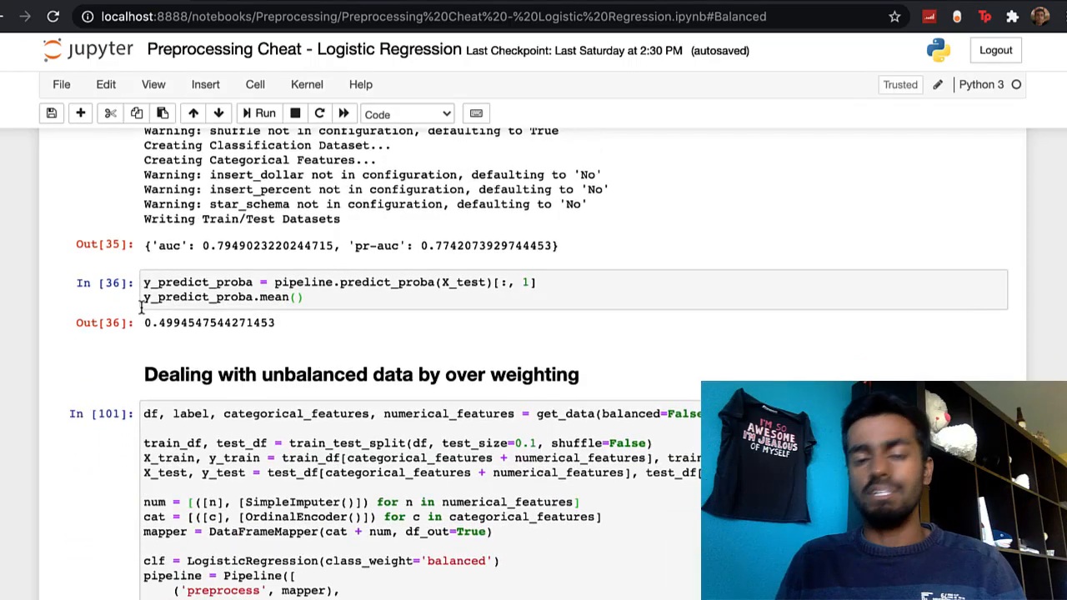
# Step: Point out class_weight='balanced' and select the Result note on precision-recall harm
pyautogui.scroll(-3)
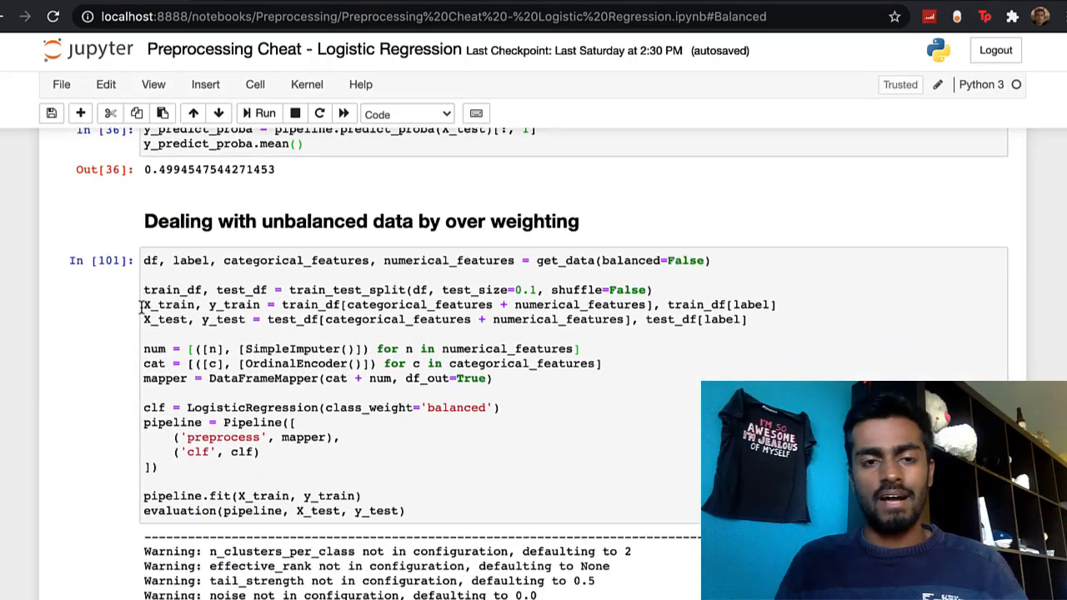
pyautogui.scroll(-3)
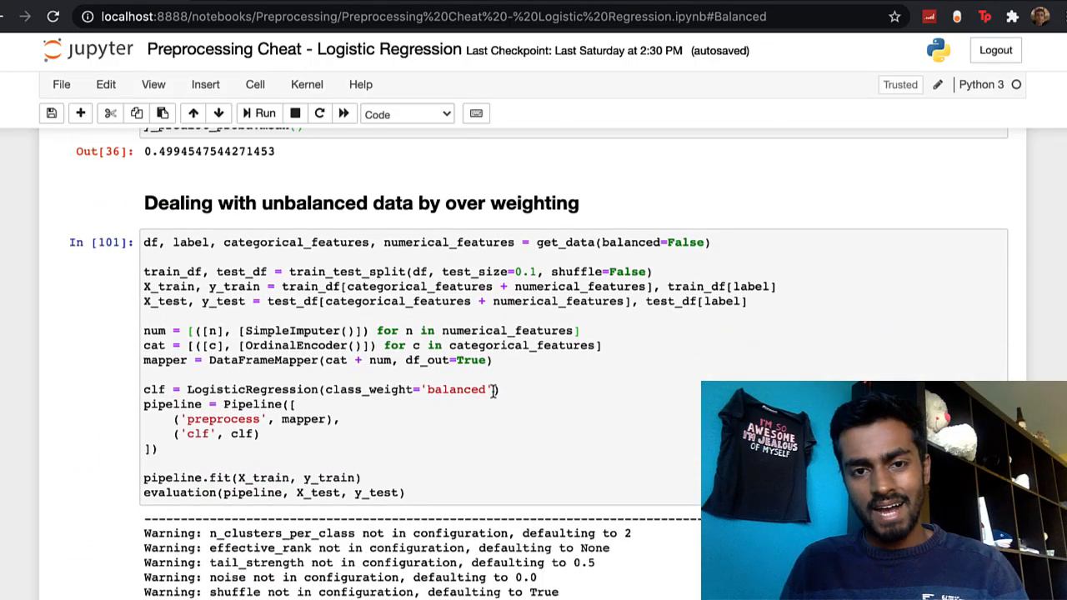
pyautogui.doubleClick(375, 389)
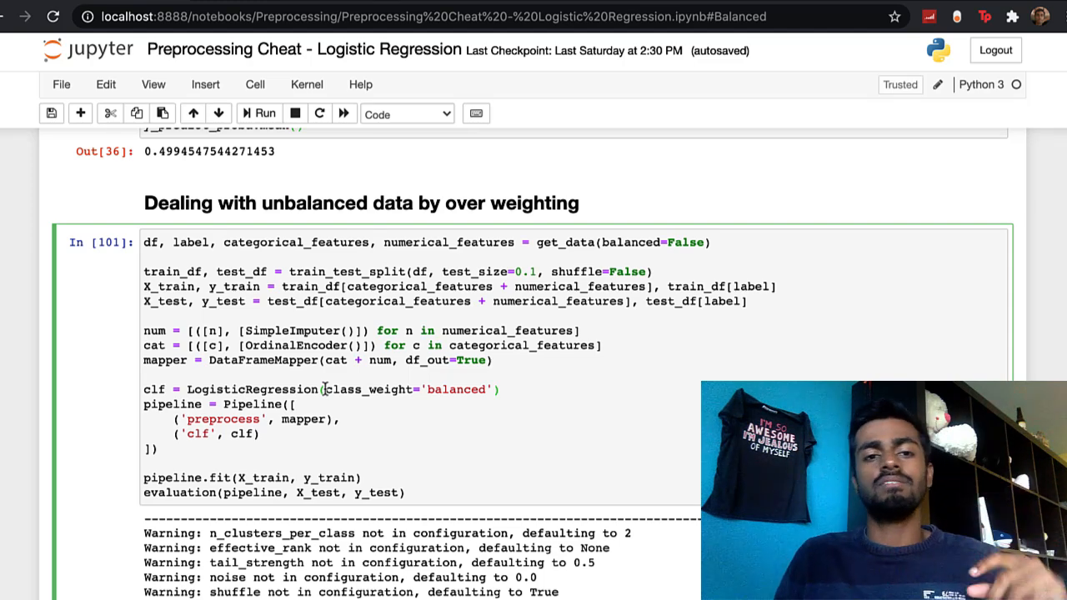
pyautogui.scroll(-3)
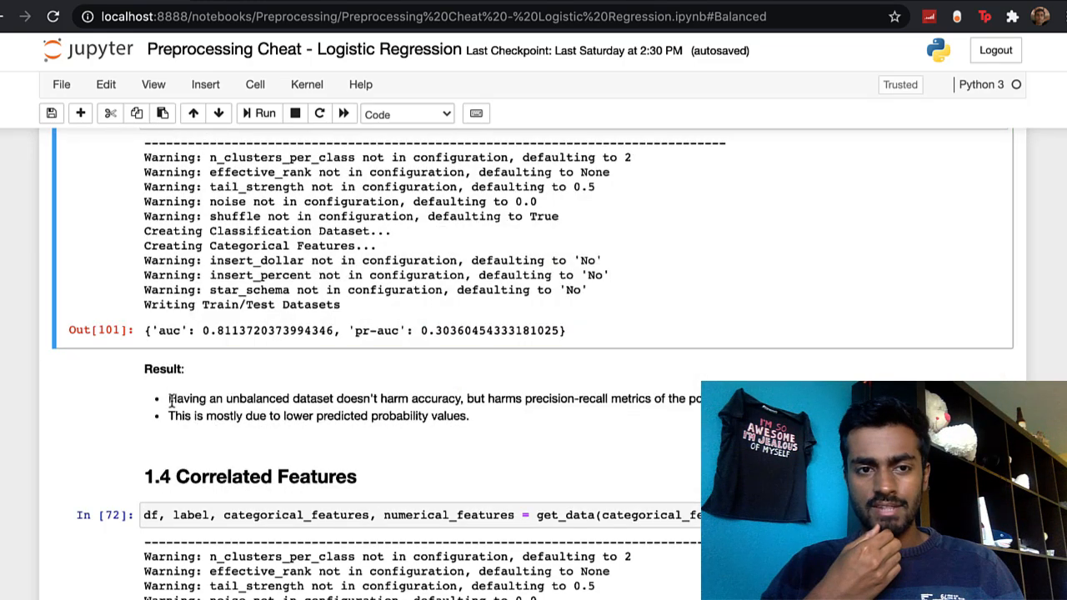
pyautogui.moveTo(169, 398); pyautogui.dragTo(446, 398)
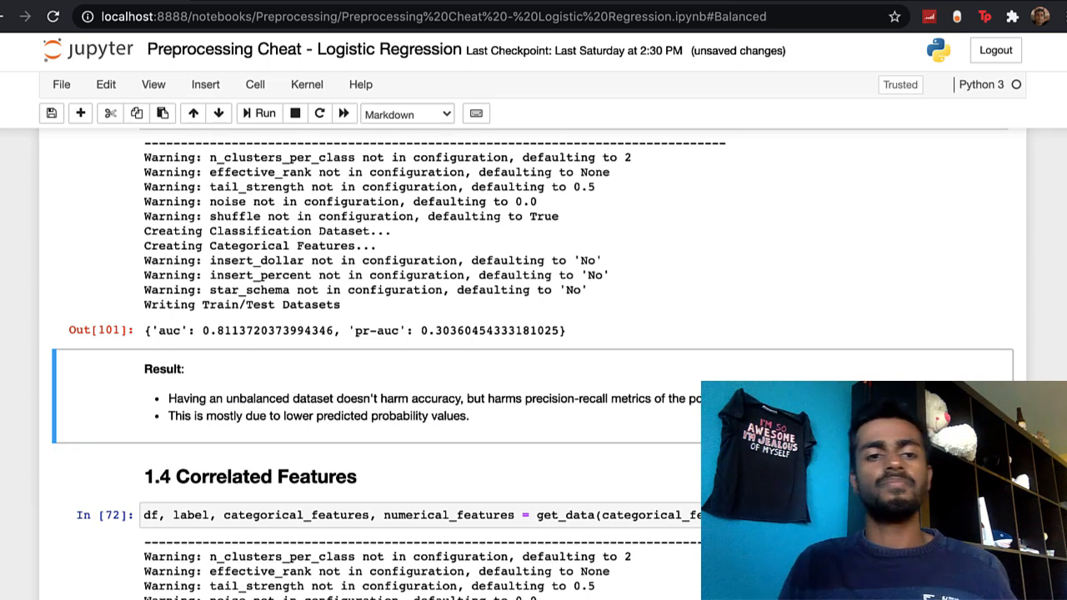
pyautogui.scroll(-3)
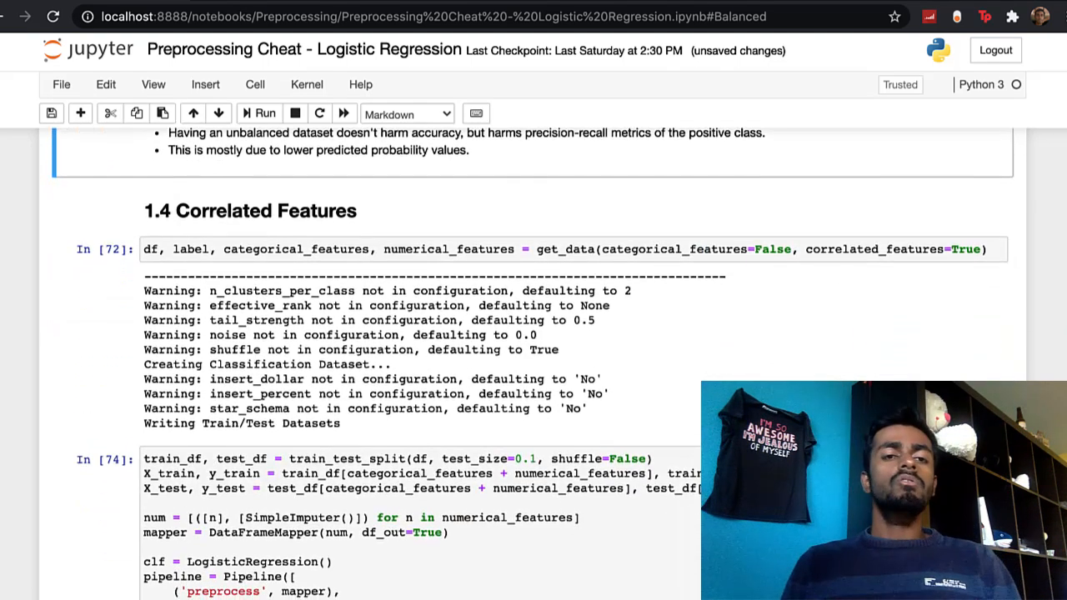
# Step: Go through In[74] and In[75], highlighting sm.OLS, down to VIF cell In[76]
pyautogui.scroll(-3)
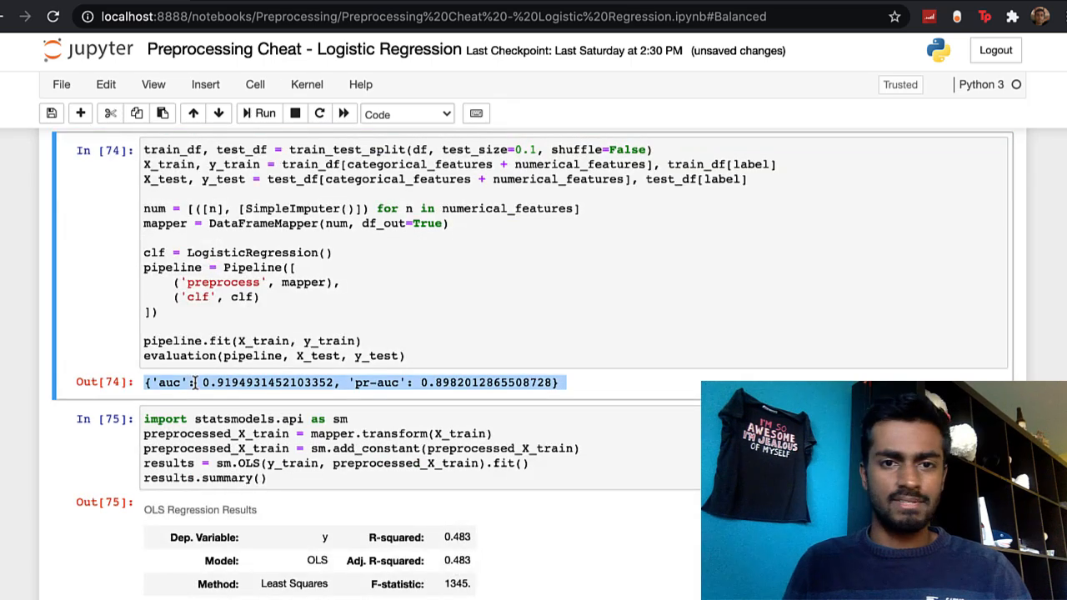
pyautogui.scroll(-3)
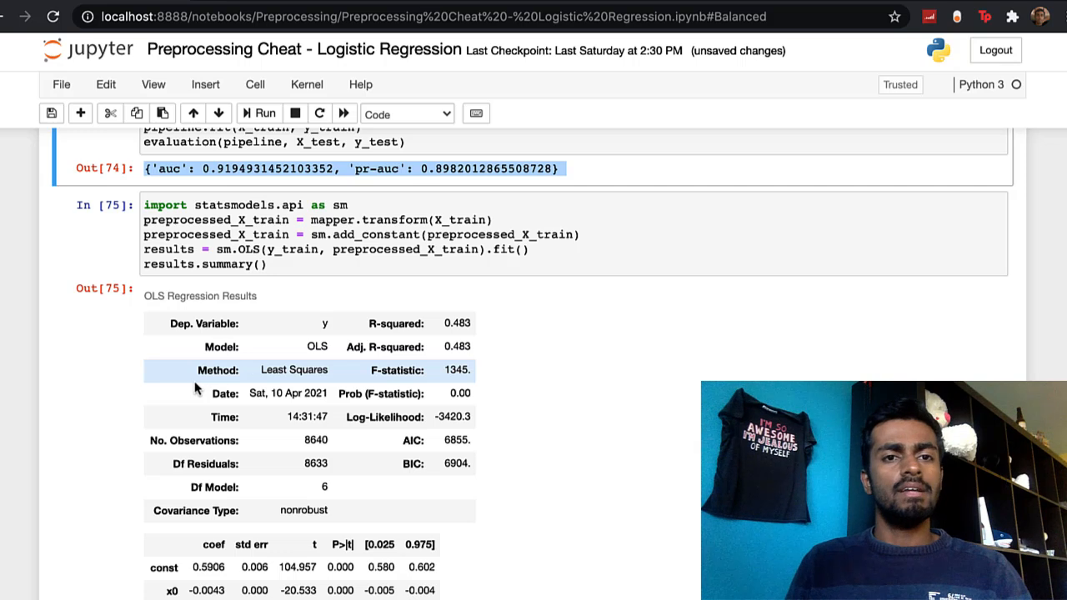
pyautogui.moveTo(359, 259)
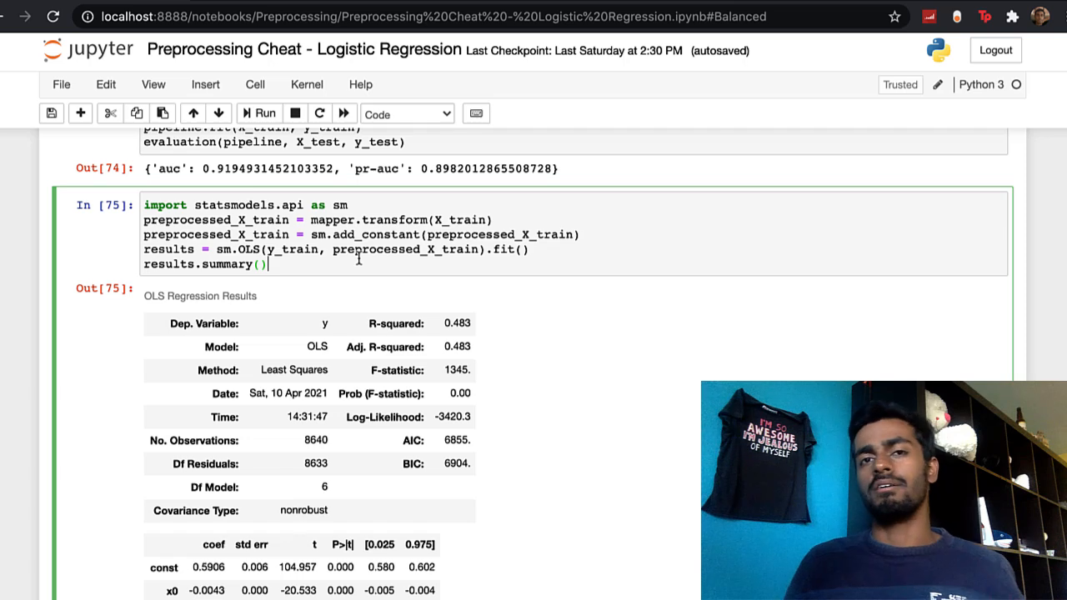
pyautogui.scroll(-3)
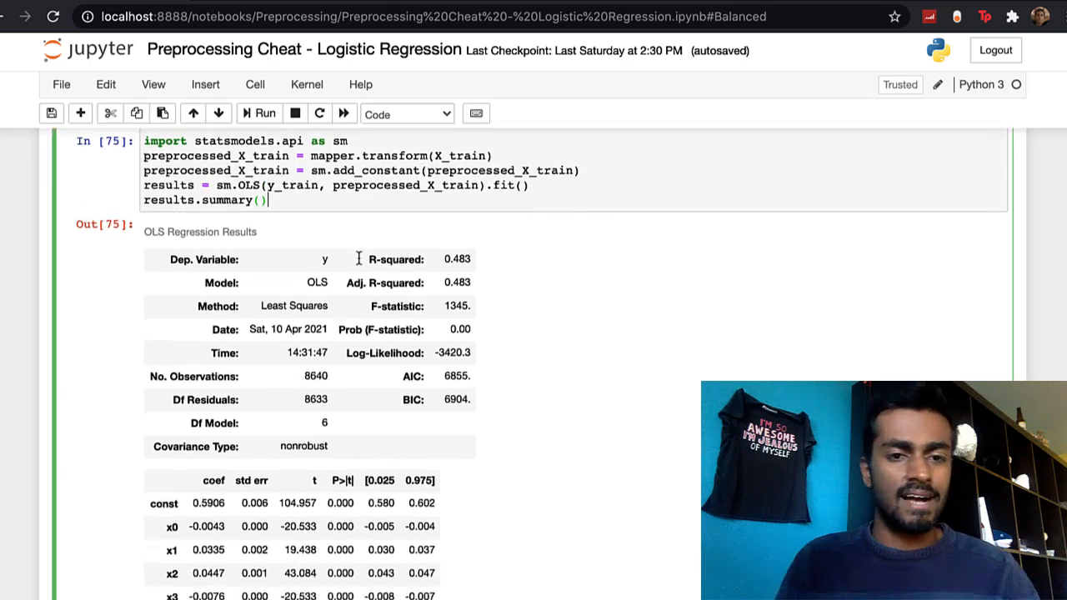
pyautogui.scroll(-3)
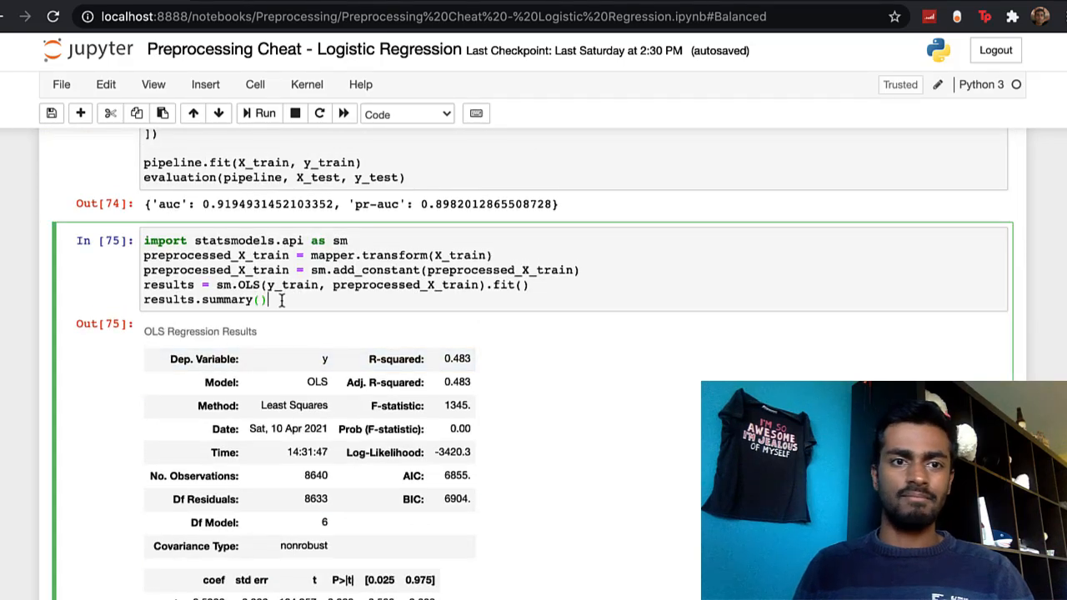
pyautogui.doubleClick(242, 285)
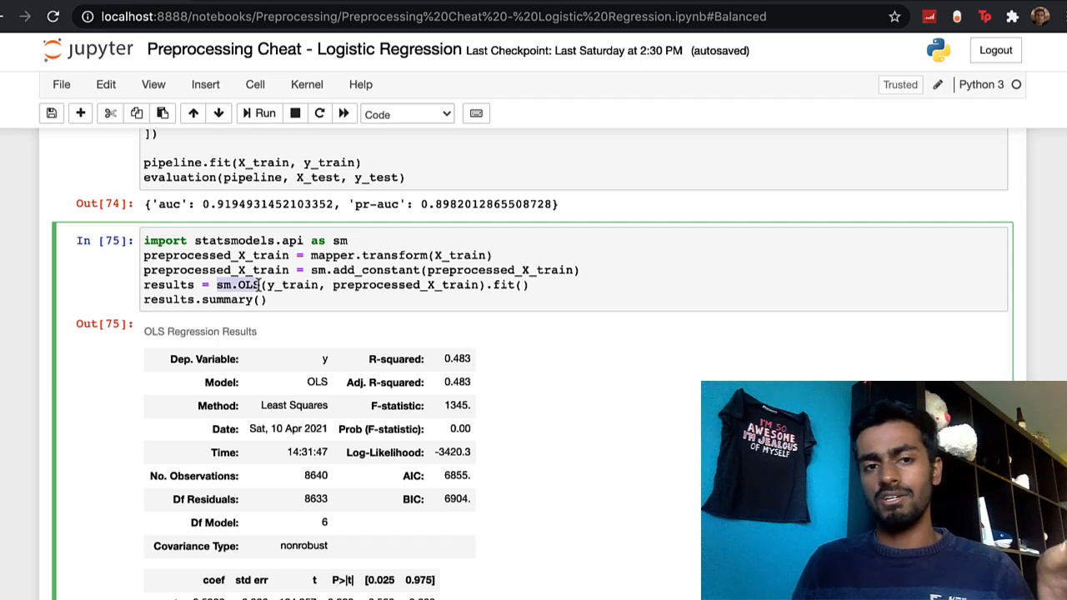
pyautogui.scroll(-3)
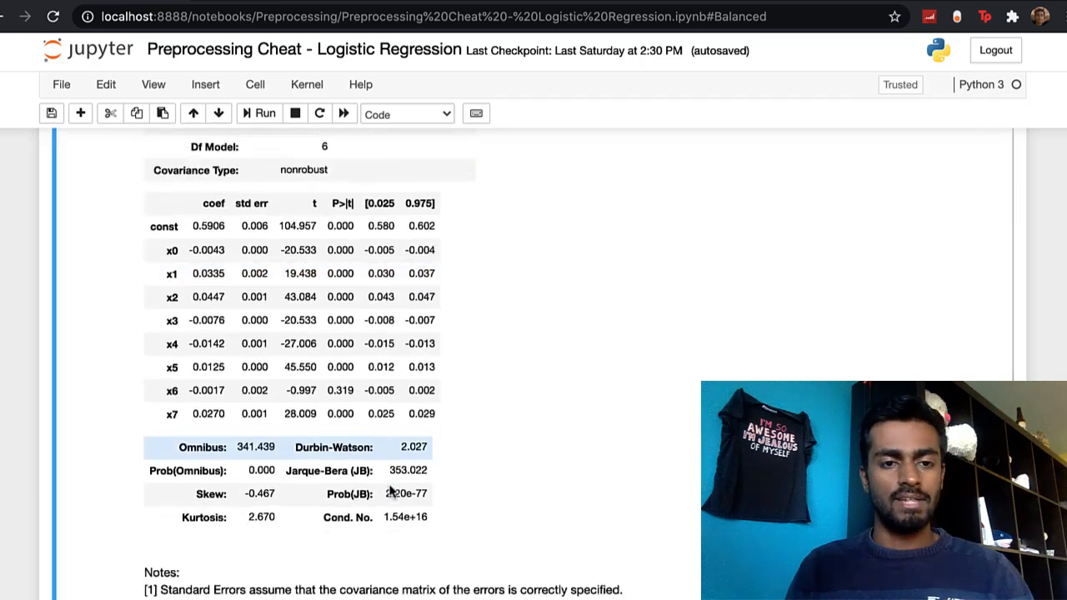
pyautogui.scroll(-3)
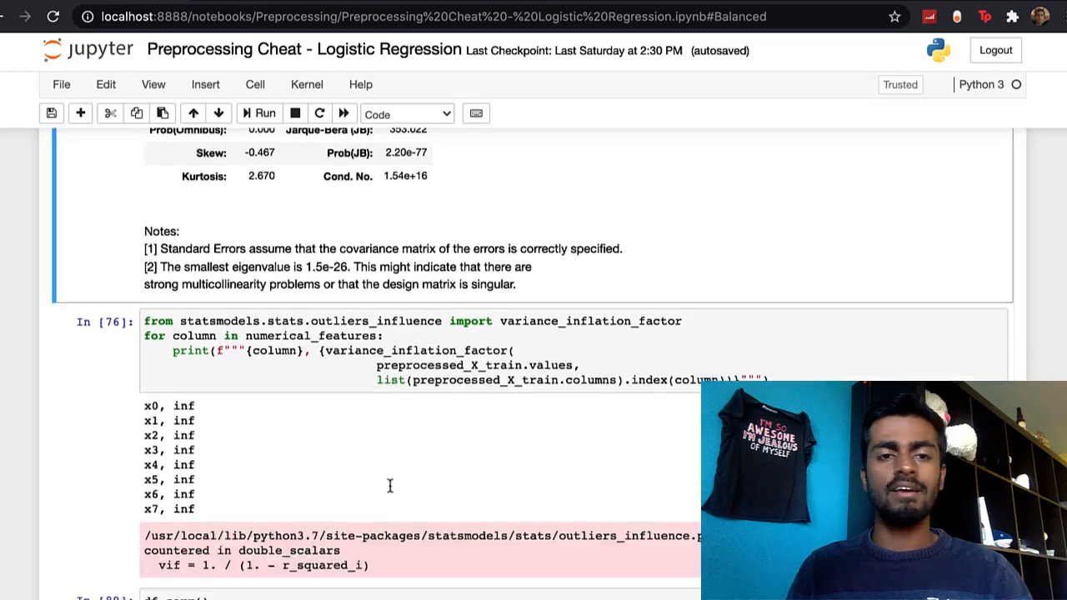
pyautogui.scroll(-3)
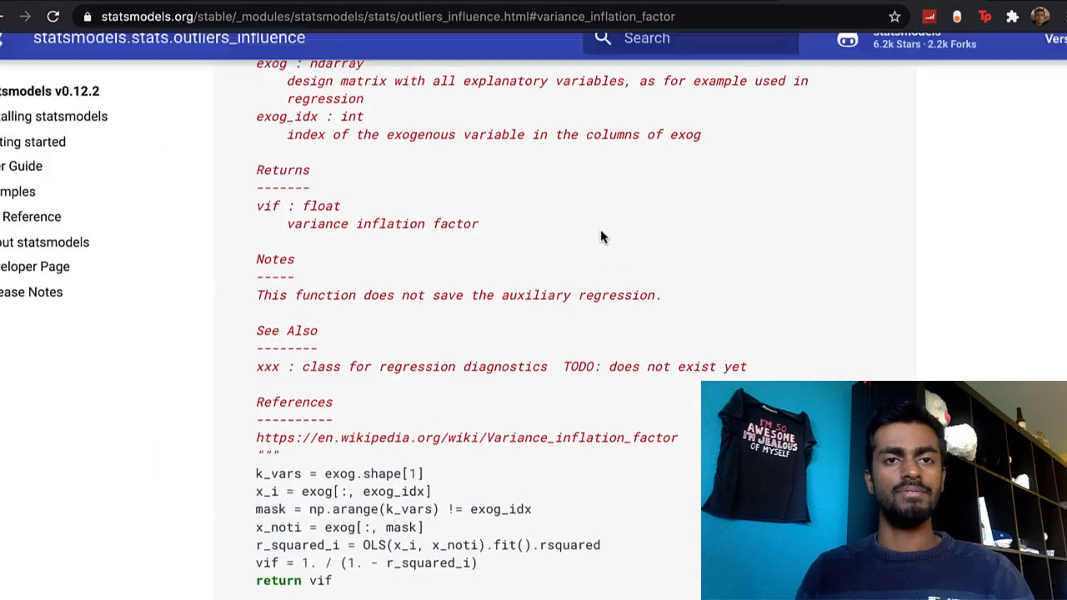
# Step: Mark the OLS(...).fit() call and the vif variable in the variance_inflation_factor source
pyautogui.scroll(3)
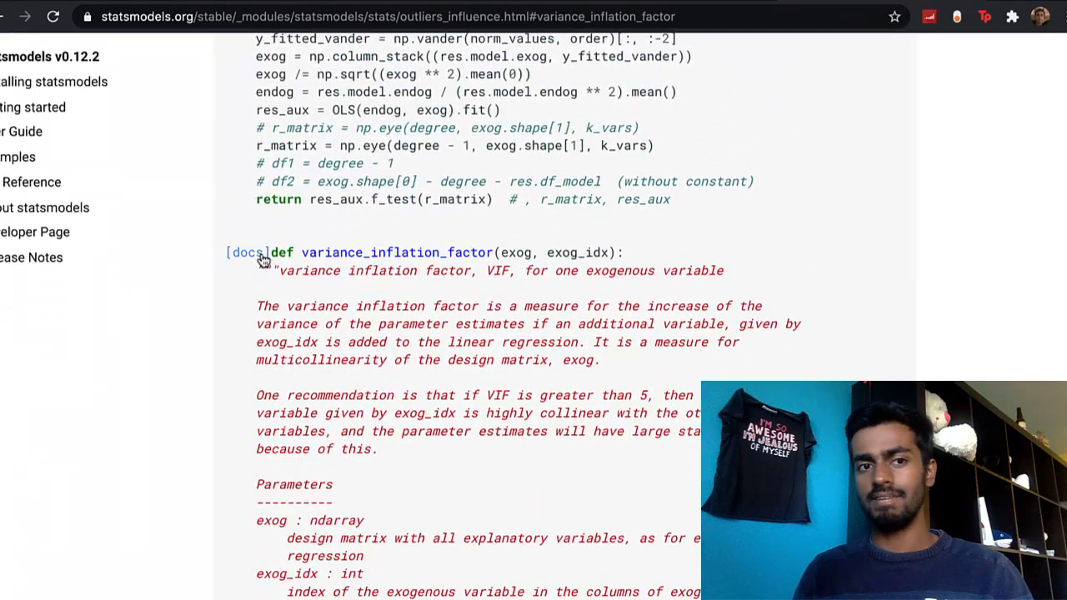
pyautogui.scroll(-3)
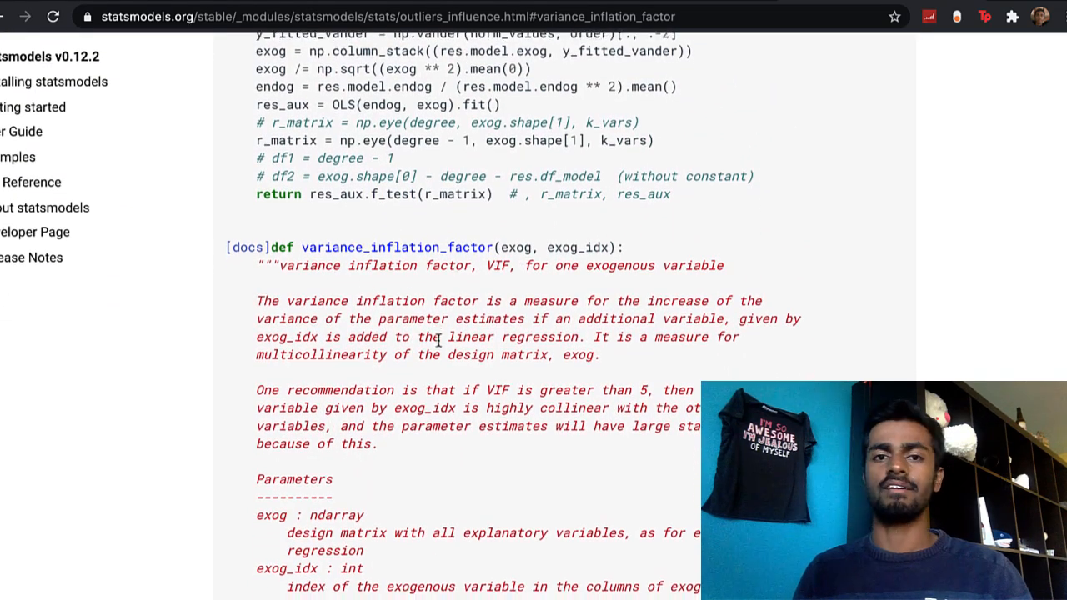
pyautogui.scroll(-3)
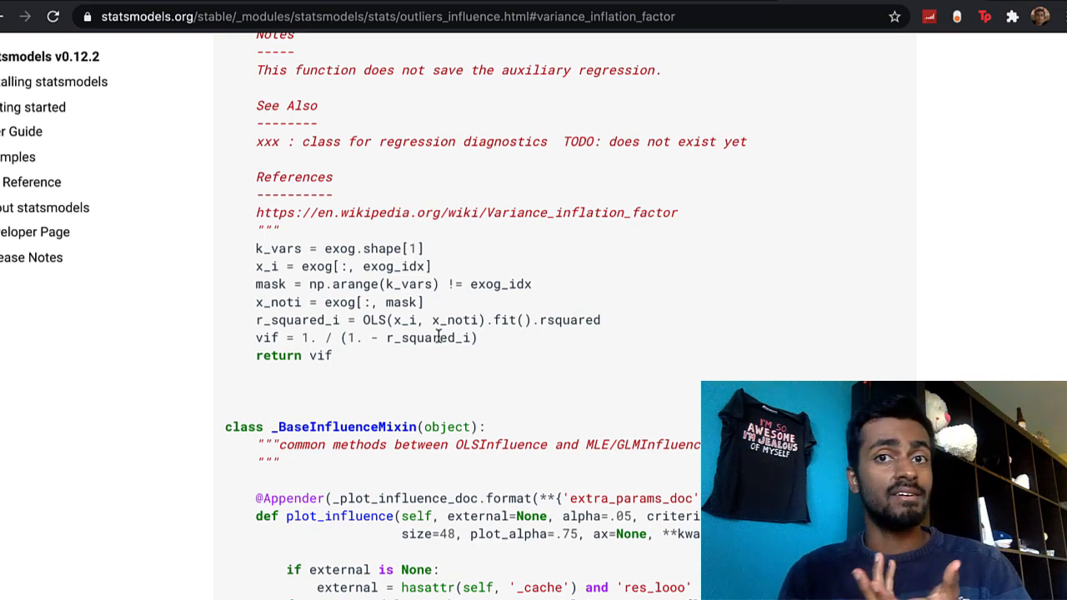
pyautogui.moveTo(478, 319); pyautogui.dragTo(599, 319)
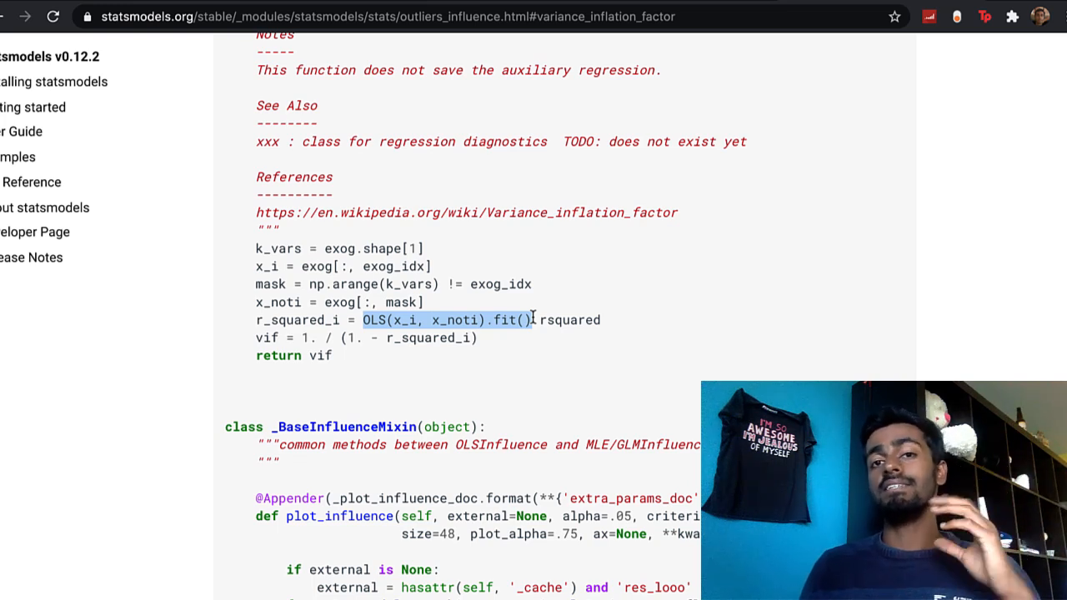
pyautogui.moveTo(556, 326)
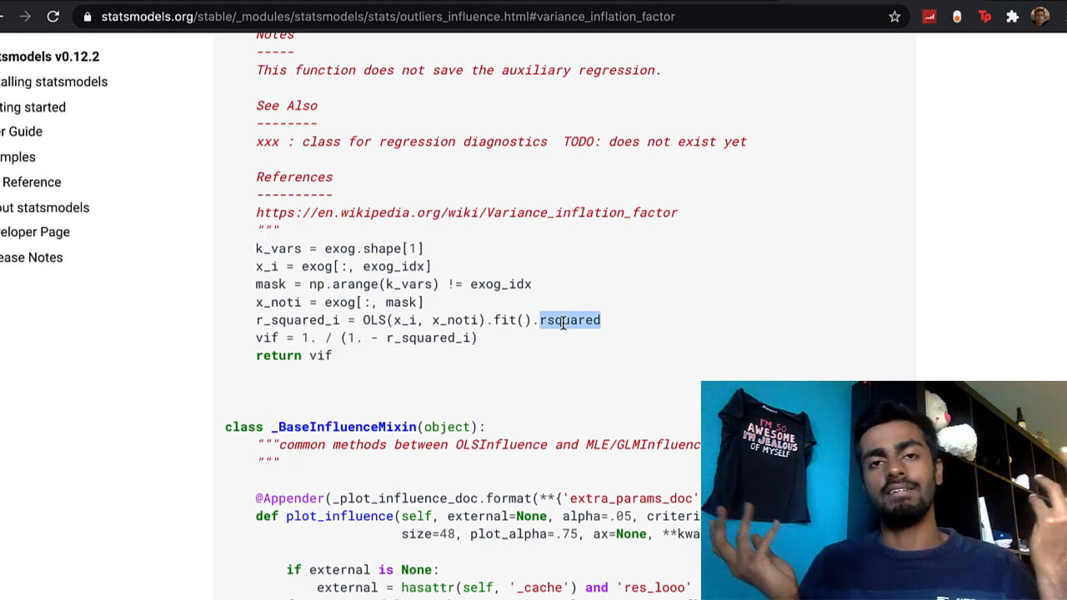
pyautogui.moveTo(465, 361)
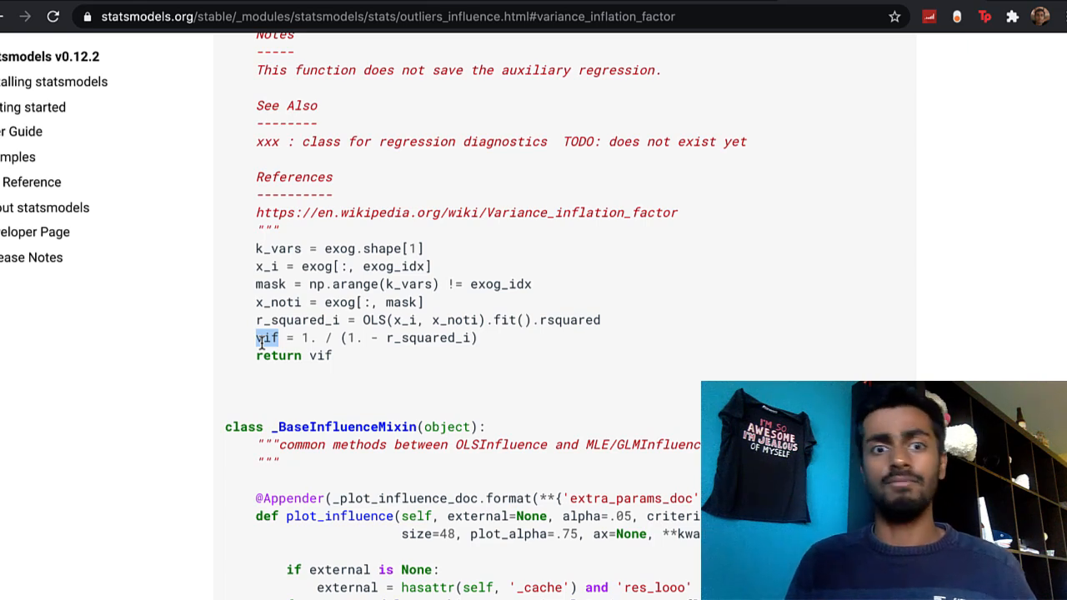
pyautogui.doubleClick(573, 319)
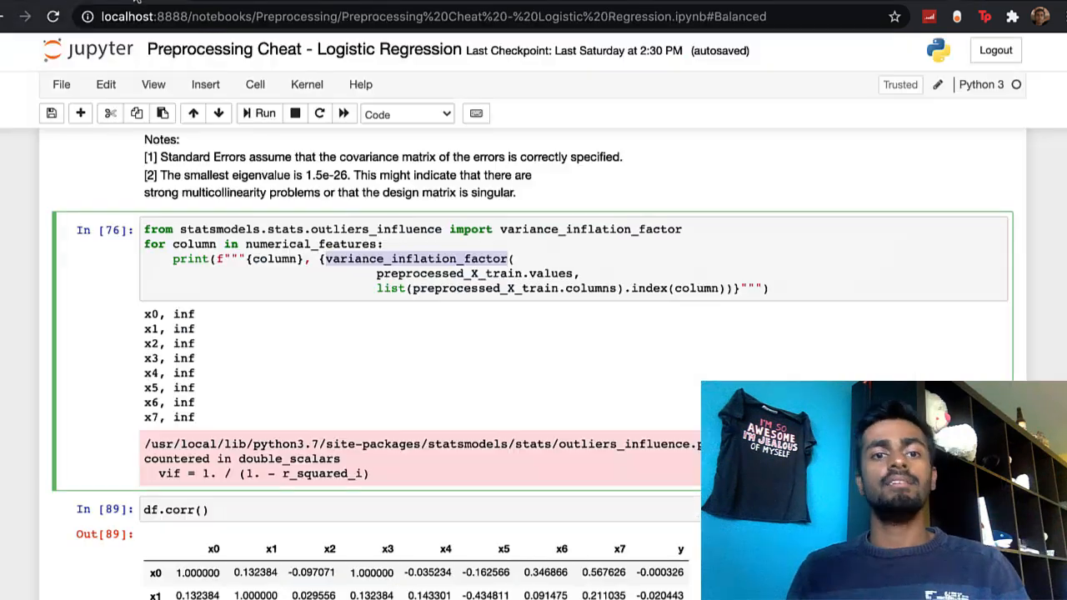
# Step: Select the inf VIF outputs and move down to the df.corr() matrix
pyautogui.moveTo(146, 329); pyautogui.dragTo(195, 418)
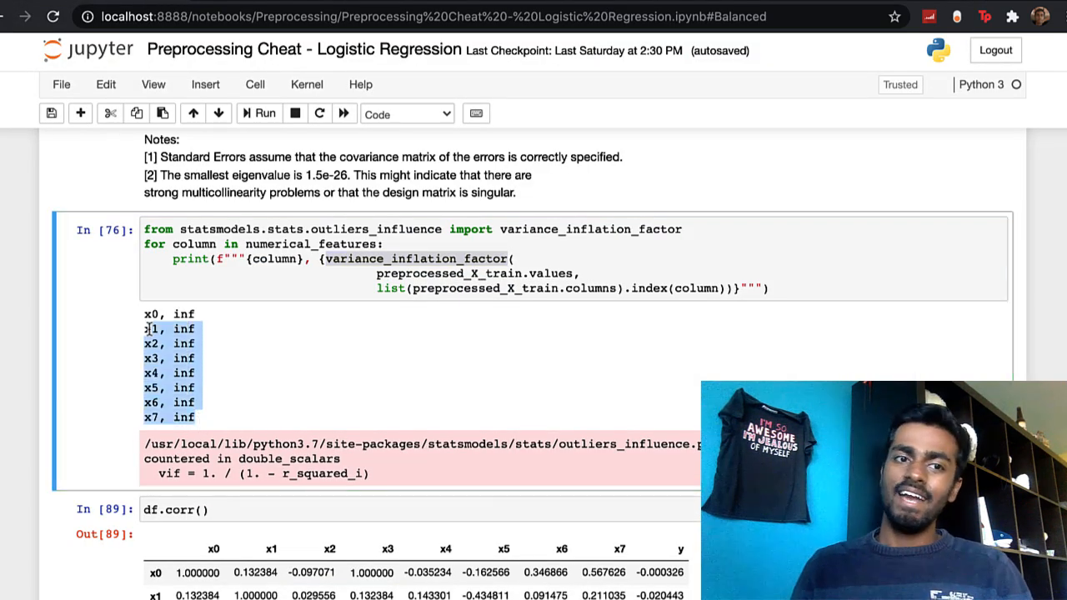
pyautogui.moveTo(137, 317)
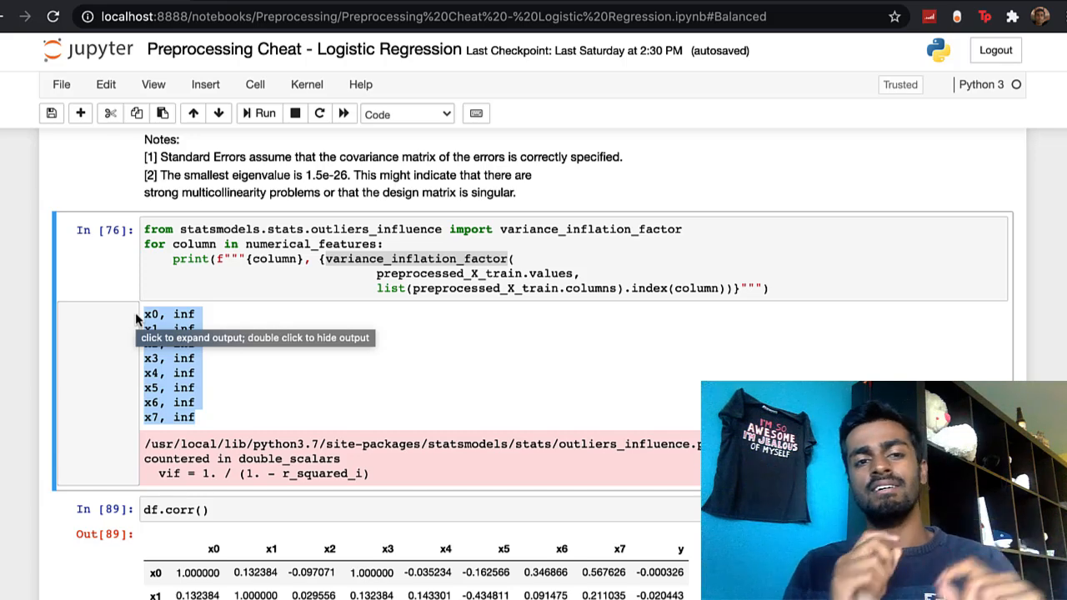
pyautogui.moveTo(263, 393)
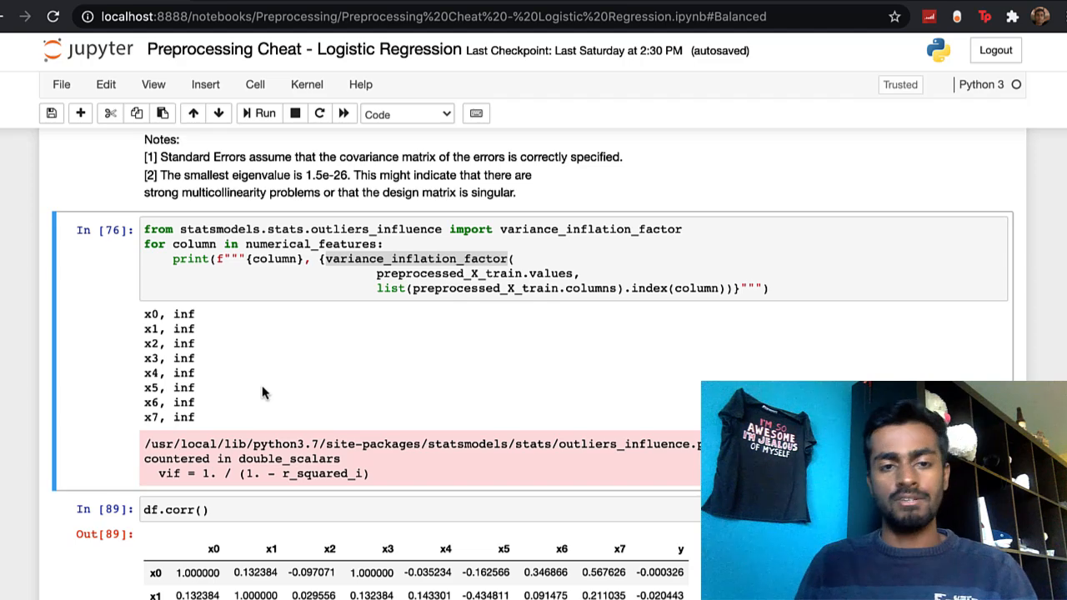
pyautogui.scroll(-3)
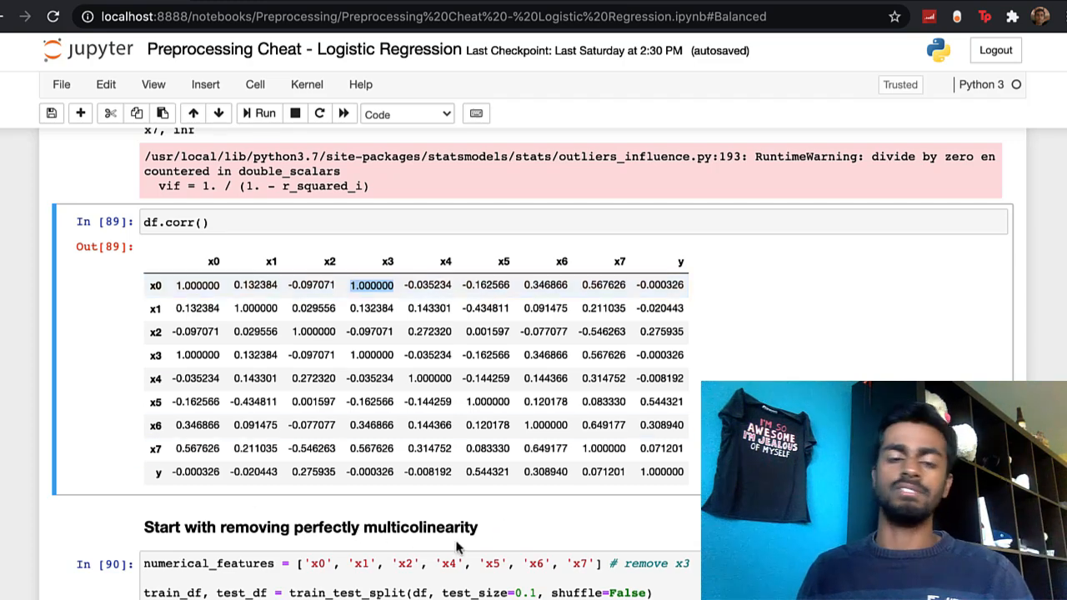
# Step: Bring the x3-removed model's 0.919 AUC output and OLS summary into view
pyautogui.scroll(-3)
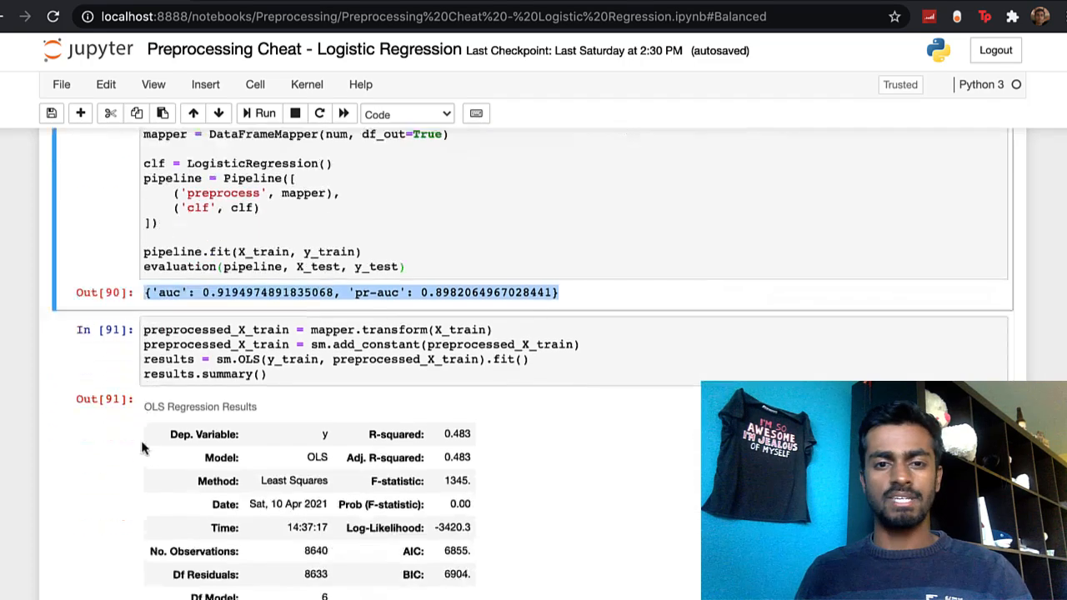
# Step: Mark the tiny-smallest-eigenvalue note and the remaining infinite VIF values after dropping x3
pyautogui.scroll(-3)
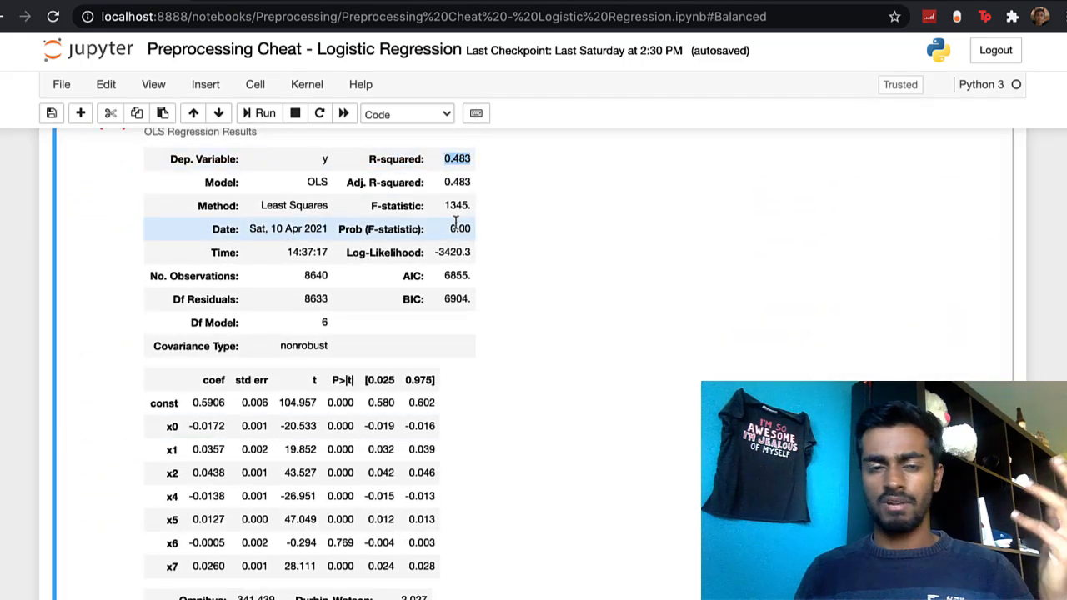
pyautogui.scroll(-3)
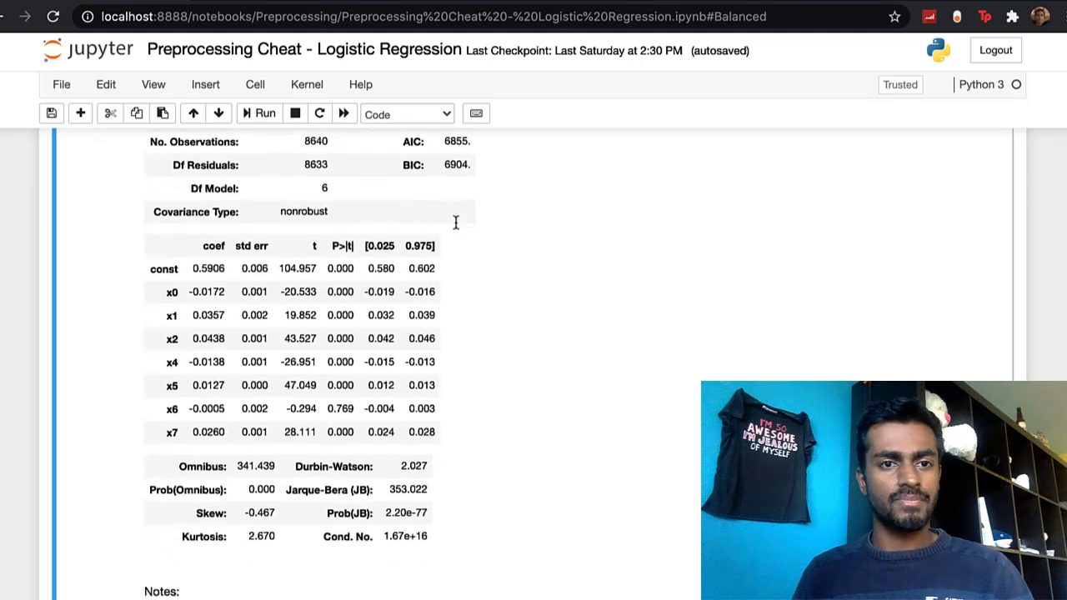
pyautogui.scroll(-3)
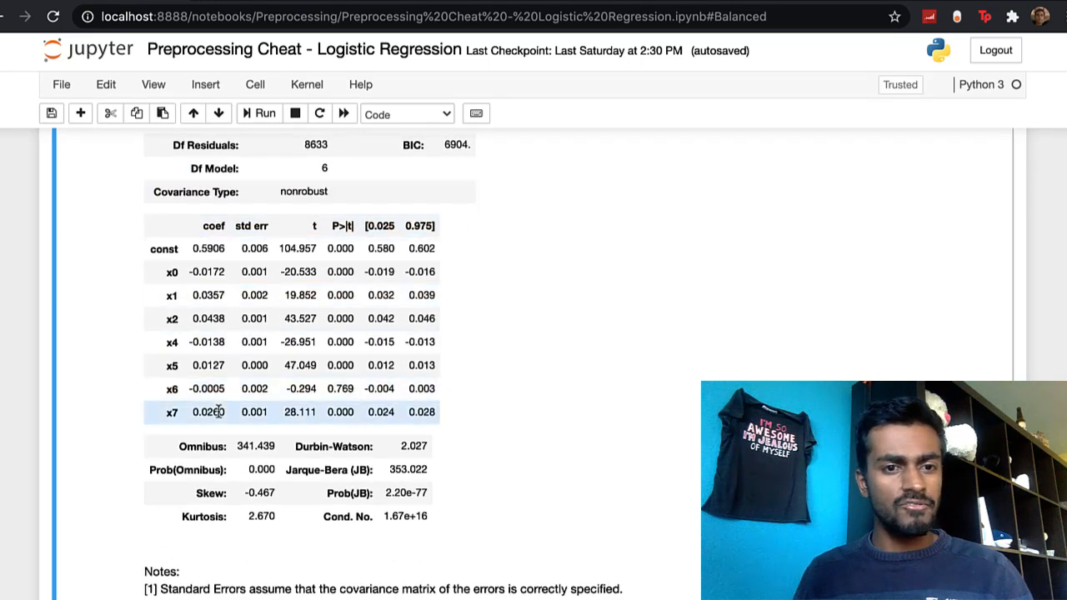
pyautogui.scroll(-3)
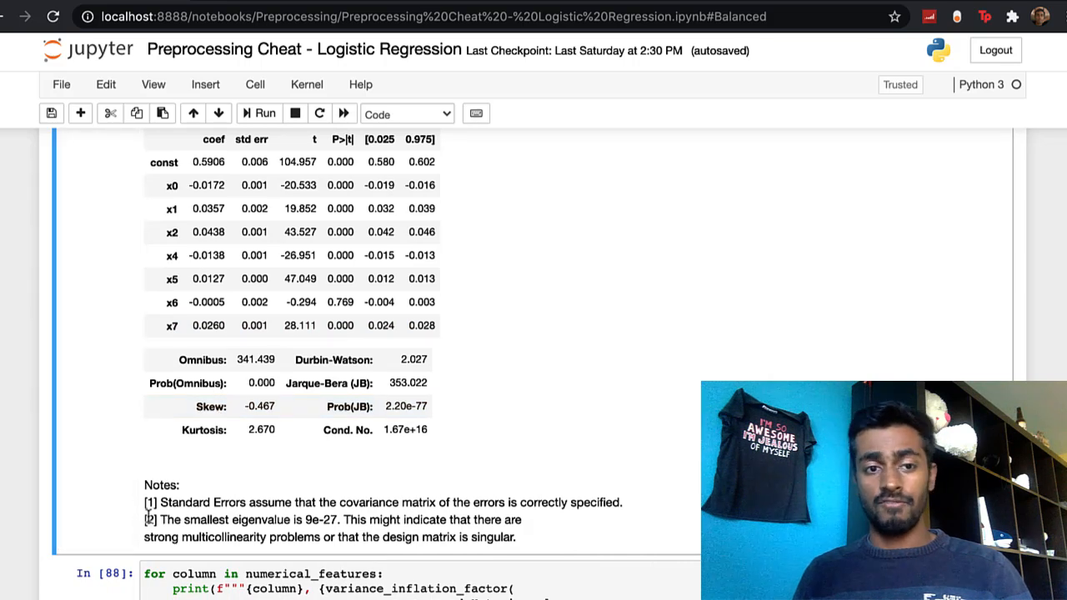
pyautogui.moveTo(144, 519); pyautogui.dragTo(515, 537)
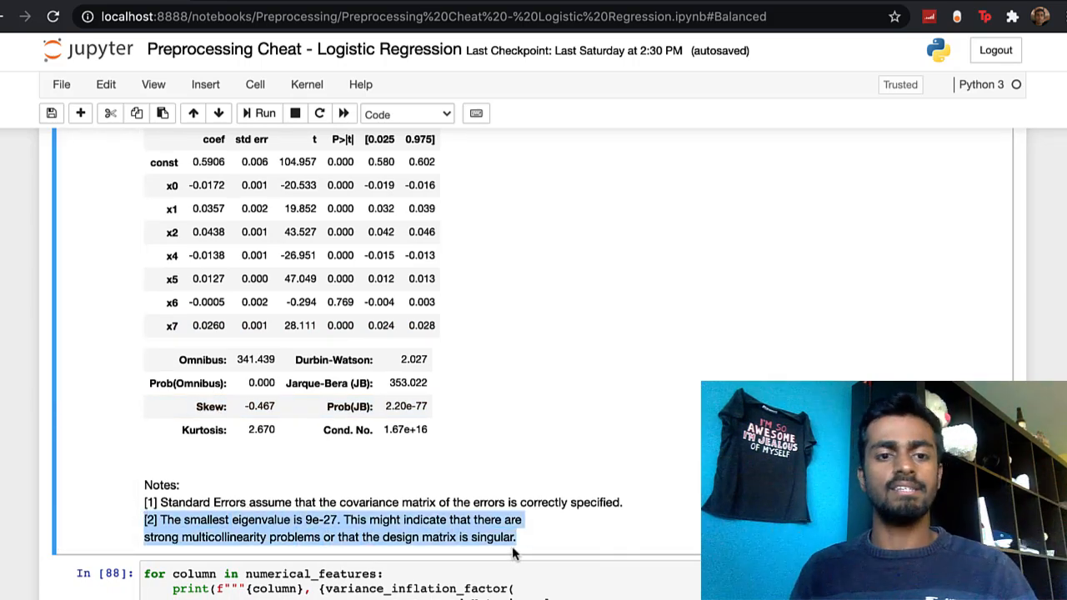
pyautogui.scroll(-3)
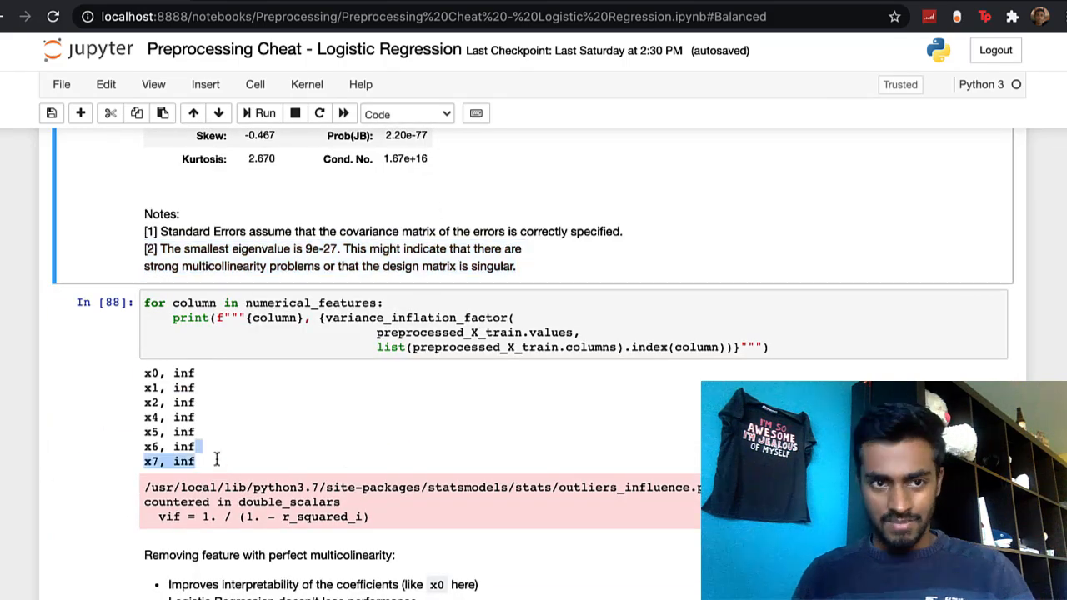
pyautogui.moveTo(198, 461); pyautogui.dragTo(142, 373)
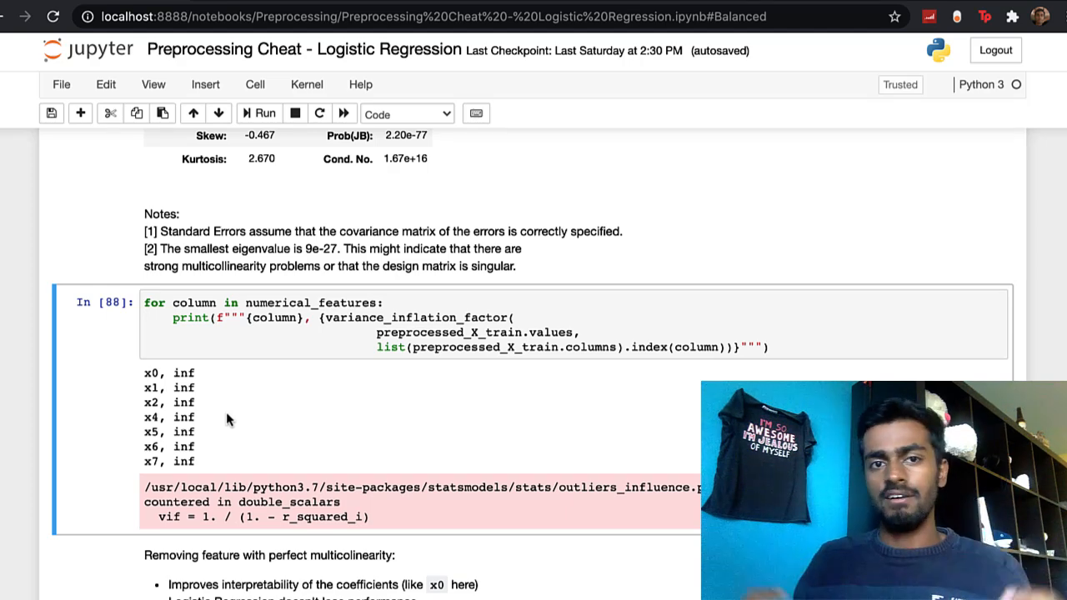
pyautogui.scroll(-3)
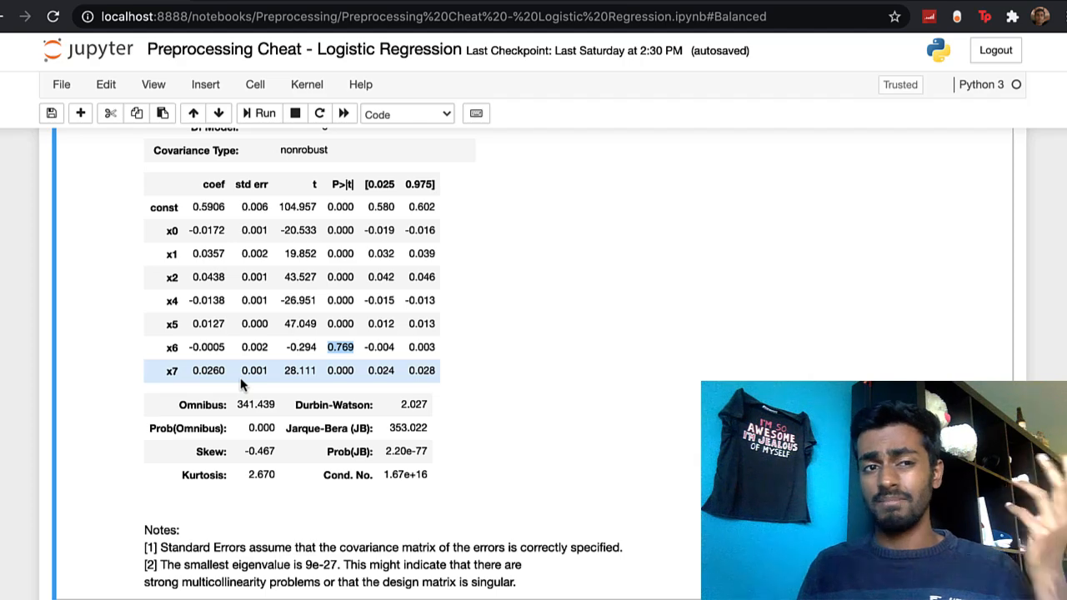
pyautogui.scroll(-3)
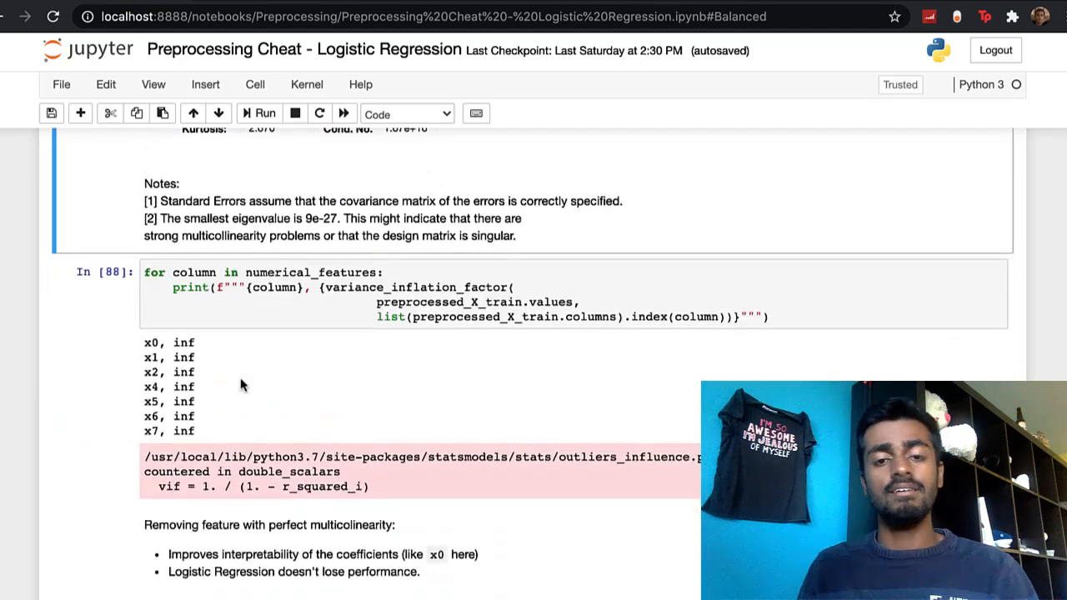
pyautogui.scroll(-3)
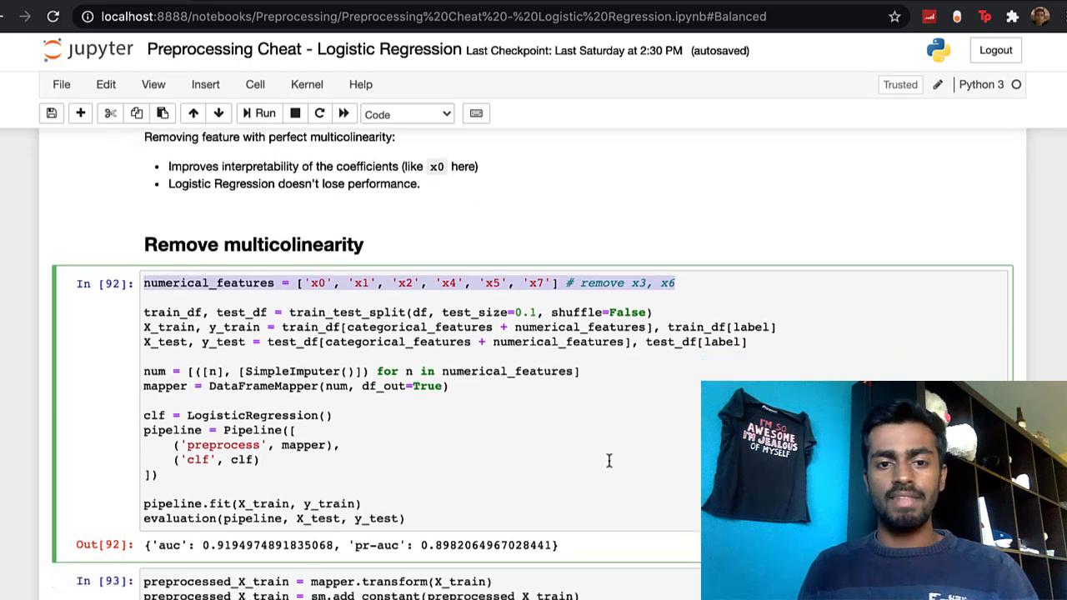
# Step: Mark the auc and pr-auc scores, then highlight the VIF results with x7 at 10.92
pyautogui.scroll(-3)
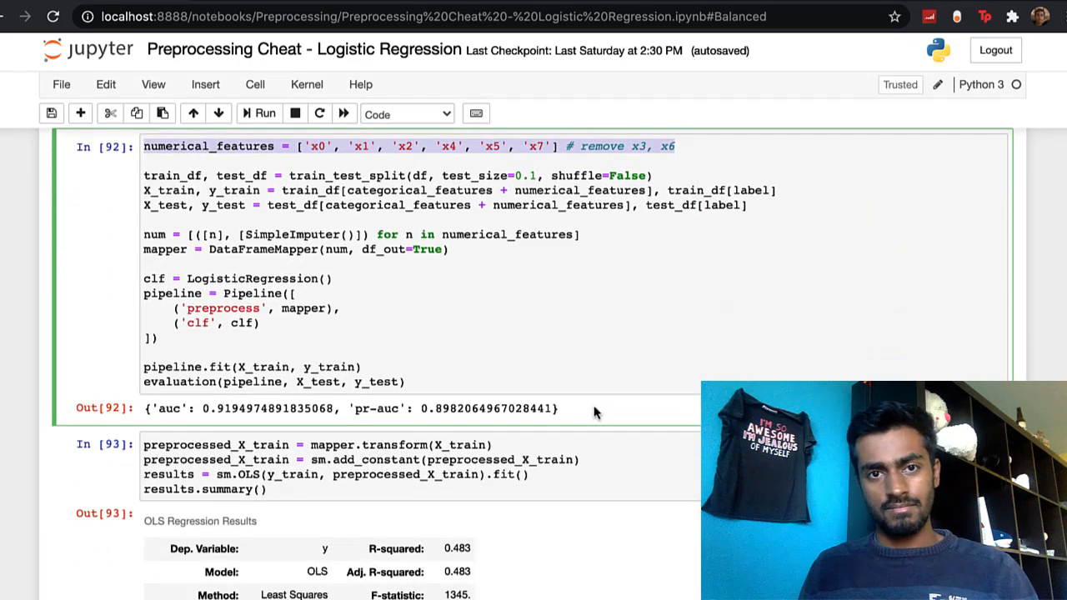
pyautogui.moveTo(200, 408); pyautogui.dragTo(557, 408)
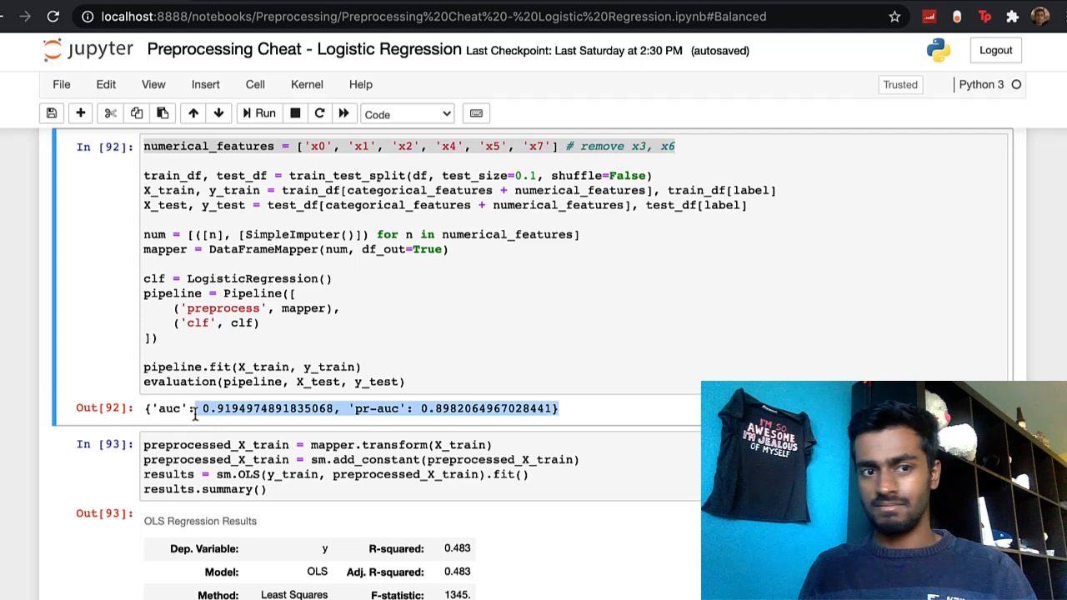
pyautogui.scroll(-3)
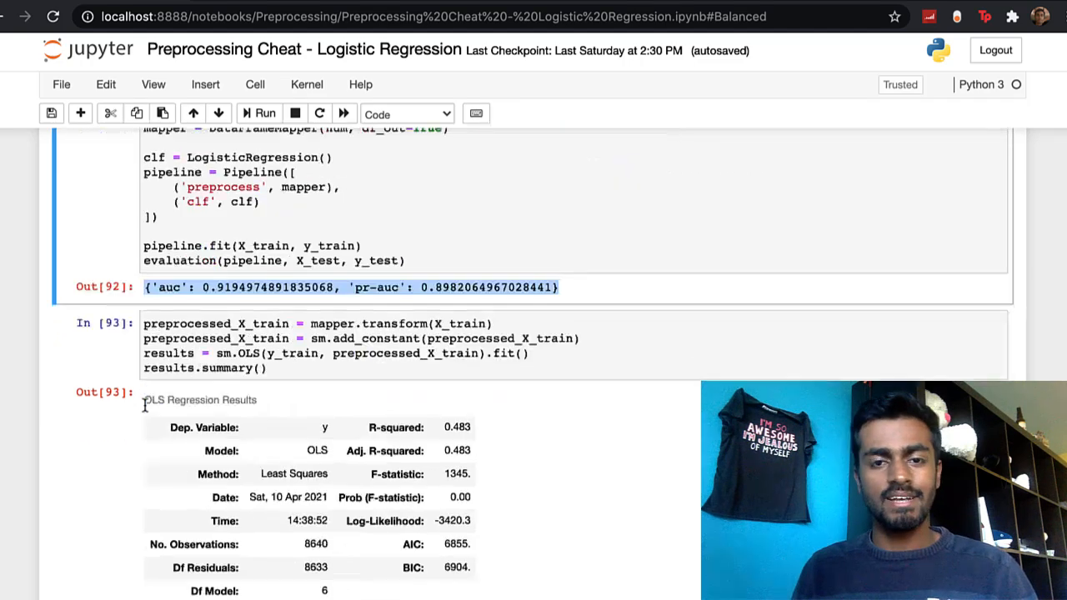
pyautogui.scroll(-3)
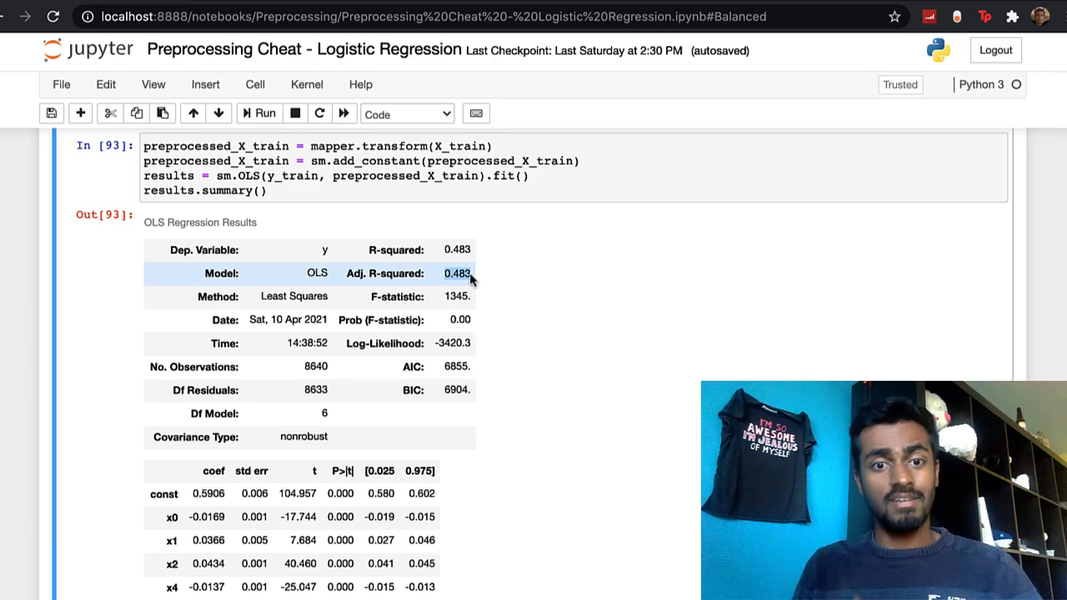
pyautogui.scroll(-3)
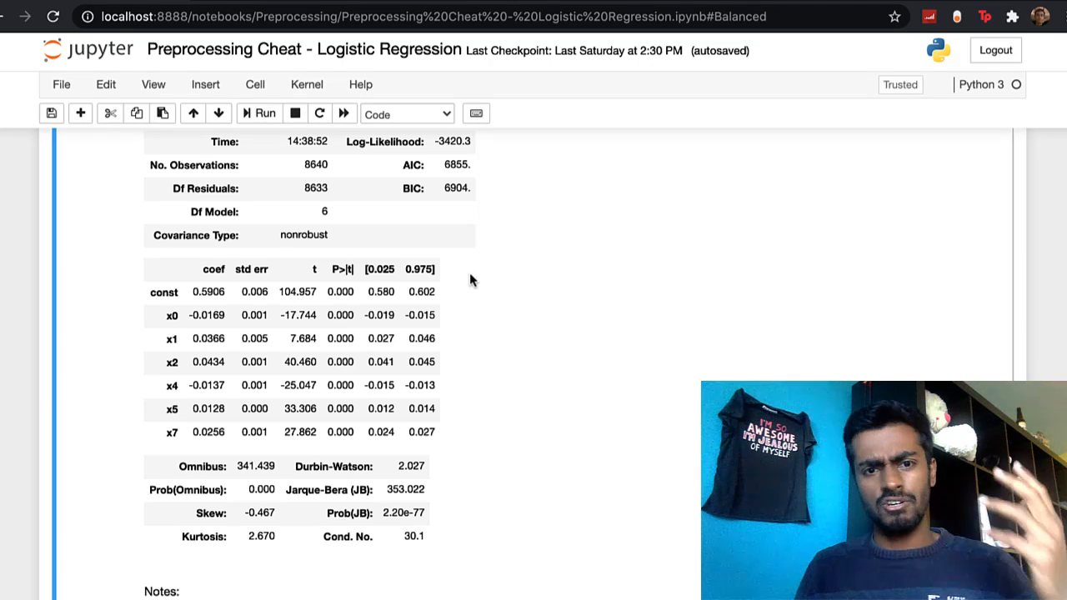
pyautogui.scroll(-3)
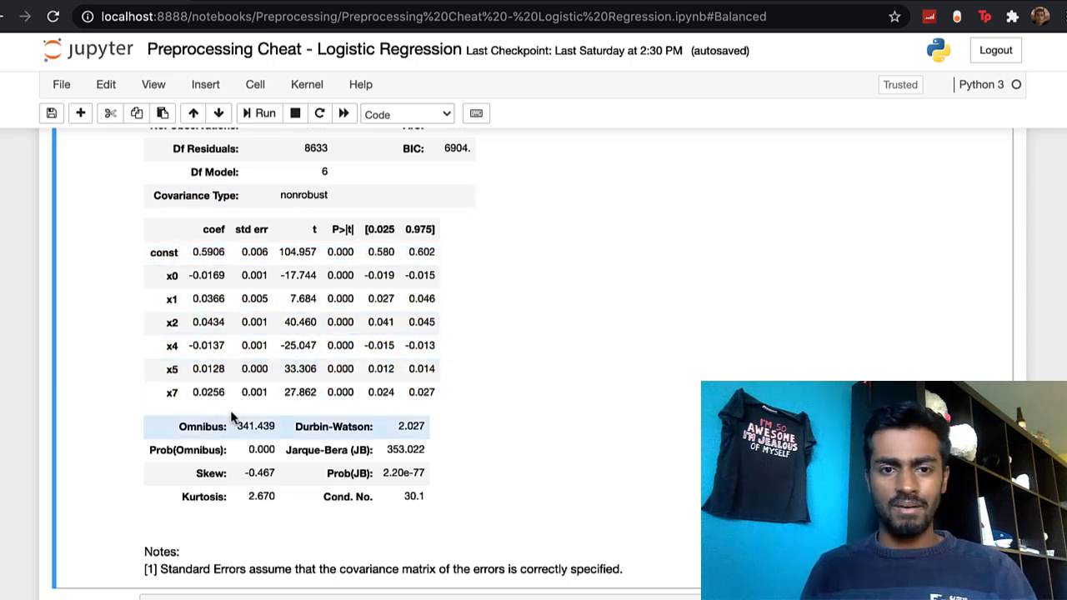
pyautogui.scroll(-3)
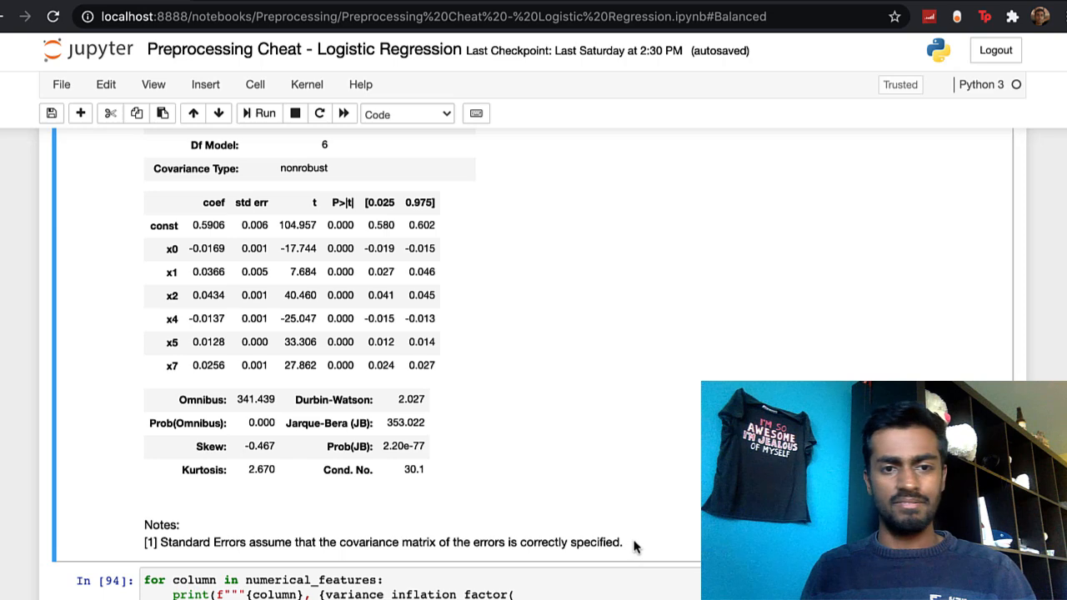
pyautogui.moveTo(436, 451)
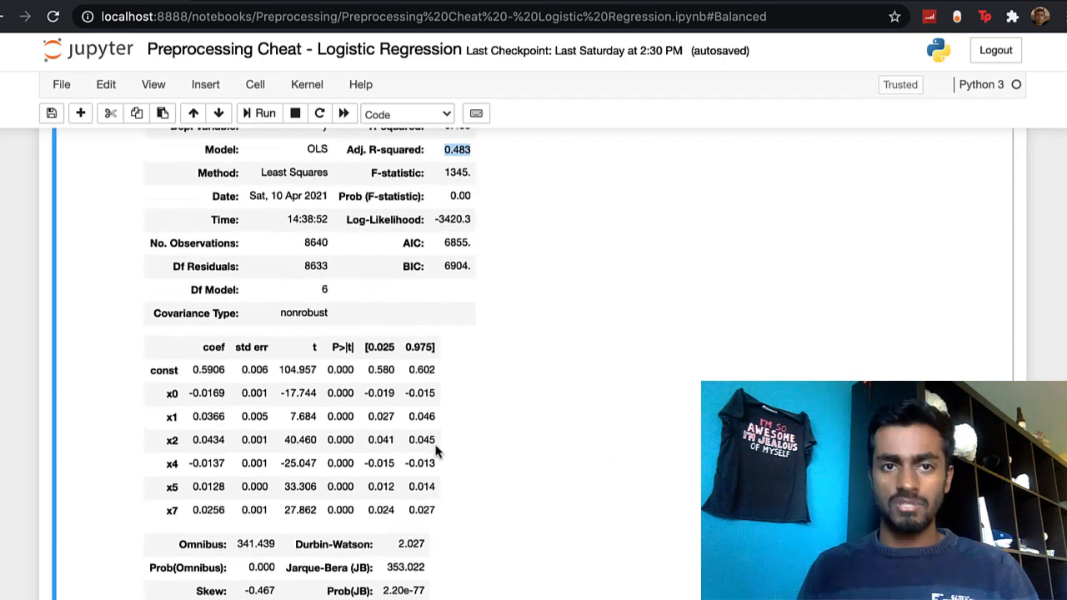
pyautogui.scroll(-3)
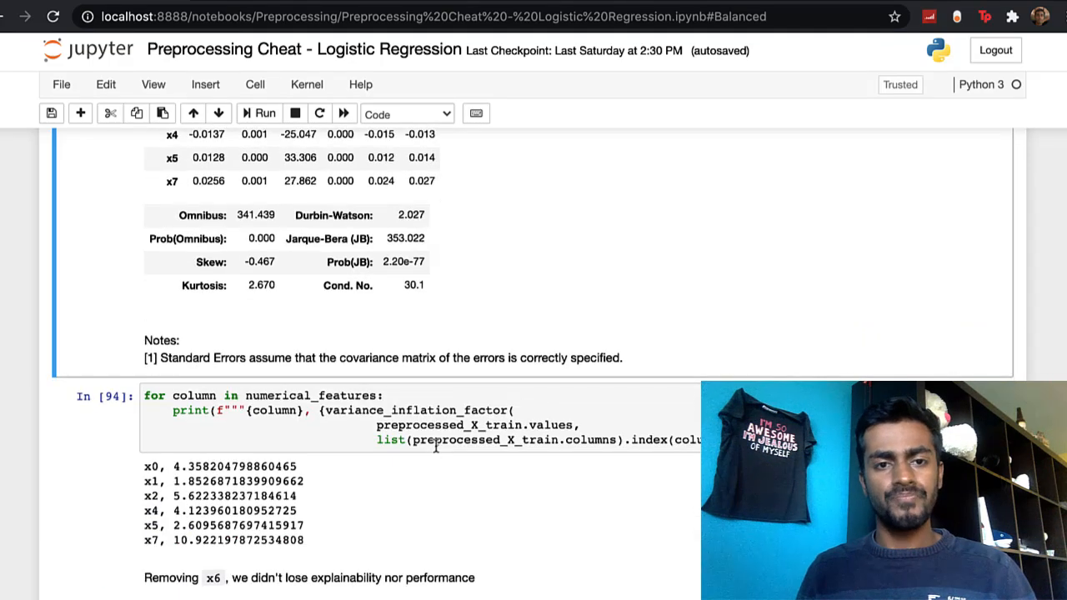
pyautogui.scroll(-3)
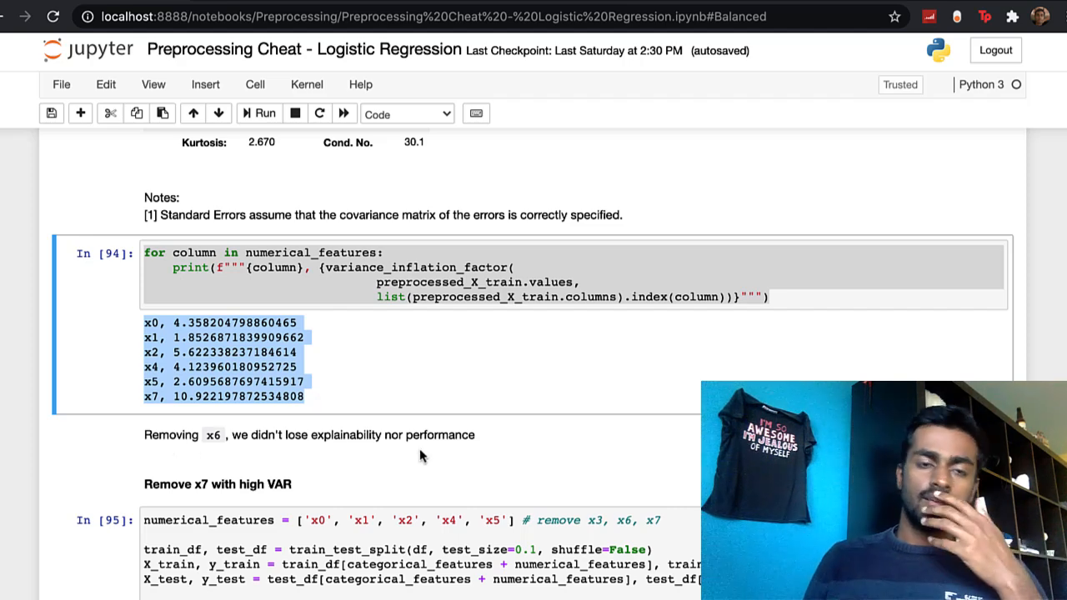
pyautogui.moveTo(370, 400)
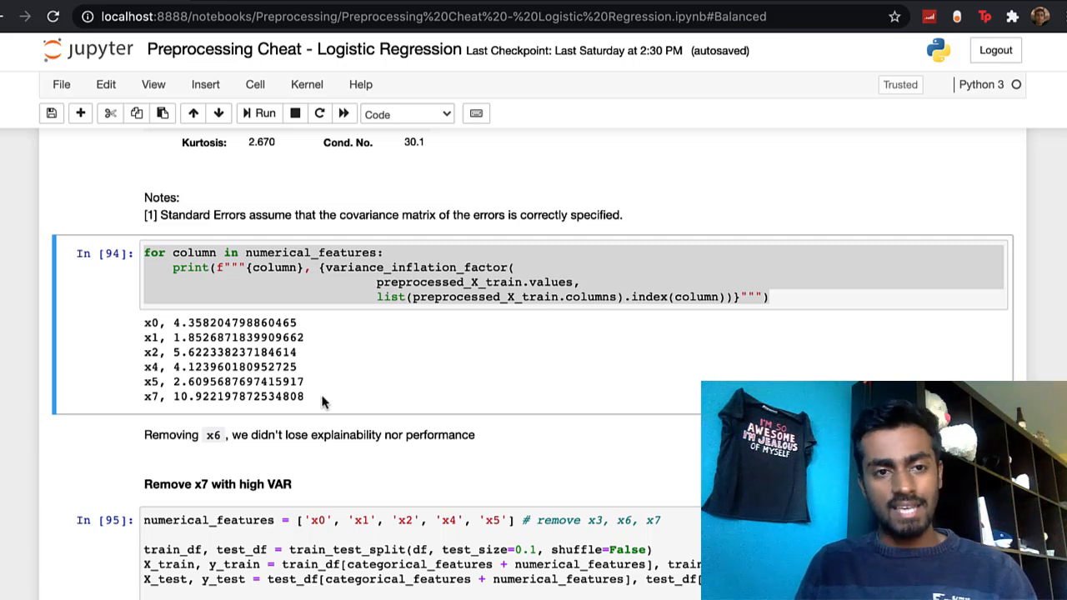
pyautogui.tripleClick(221, 397)
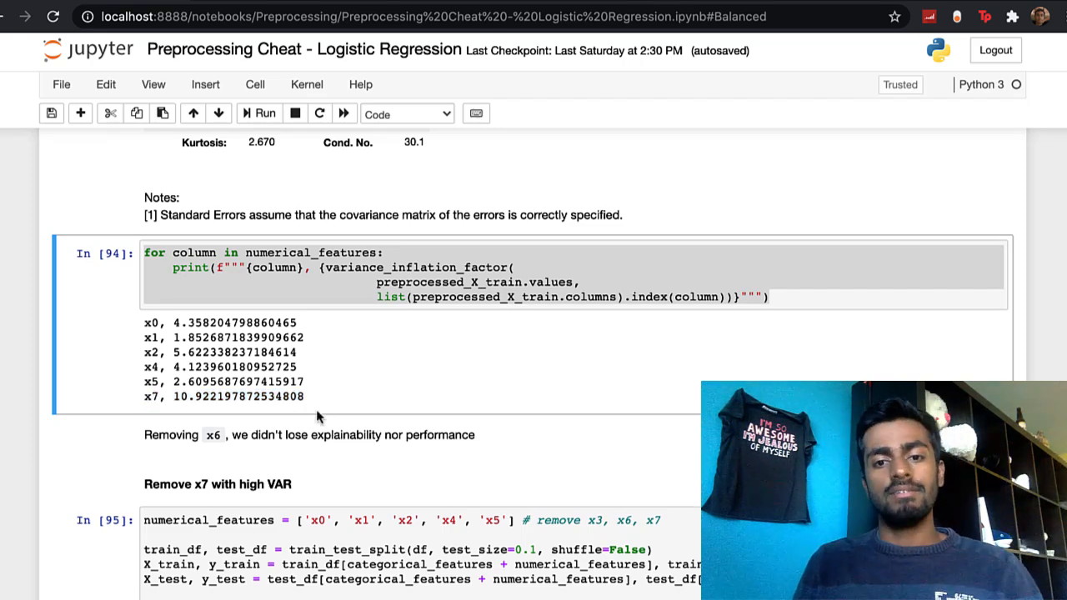
# Step: Scroll through cells In [95] and In [96] to the x7-removed model's OLS coefficient table
pyautogui.scroll(-3)
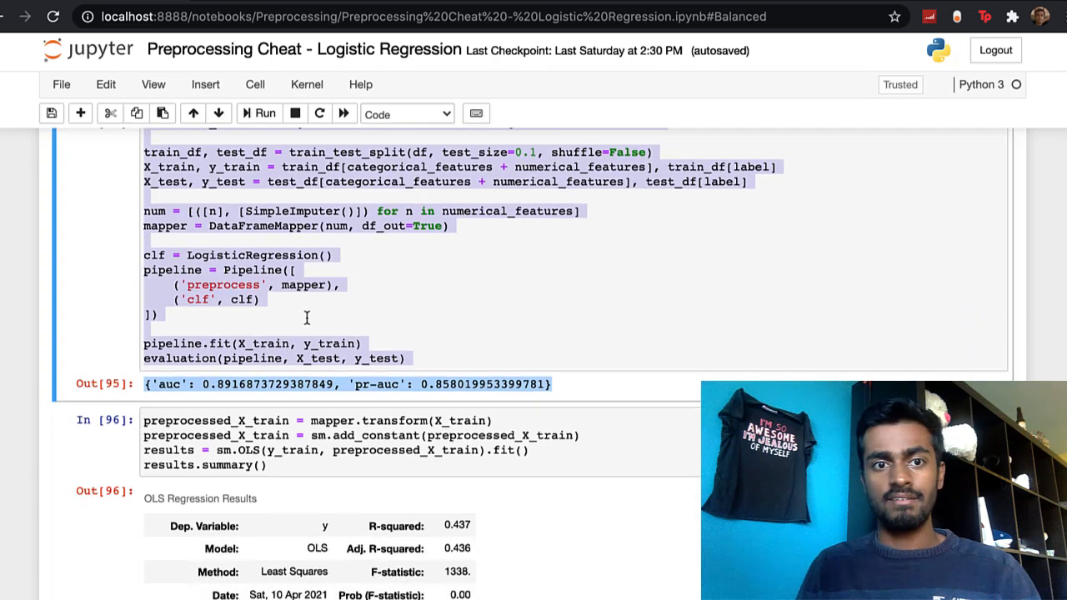
pyautogui.scroll(-3)
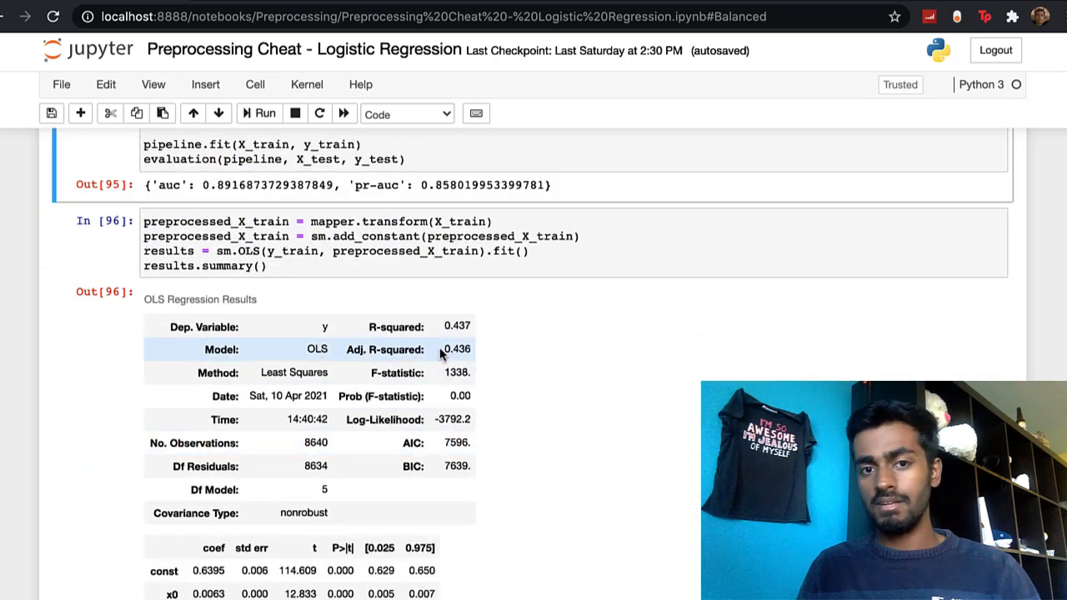
pyautogui.scroll(-3)
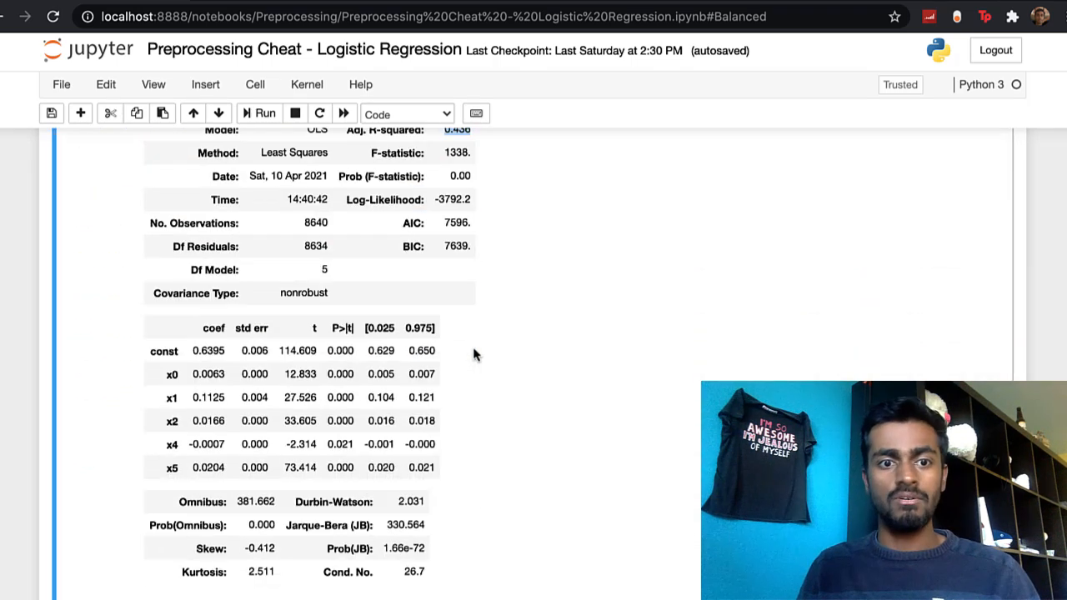
pyautogui.scroll(-3)
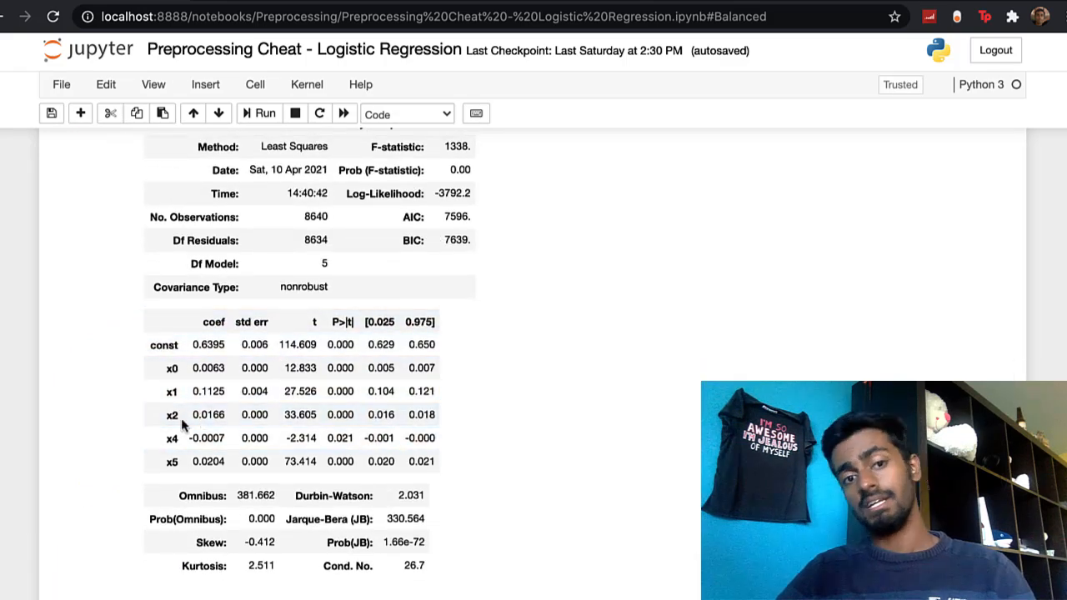
pyautogui.moveTo(277, 313)
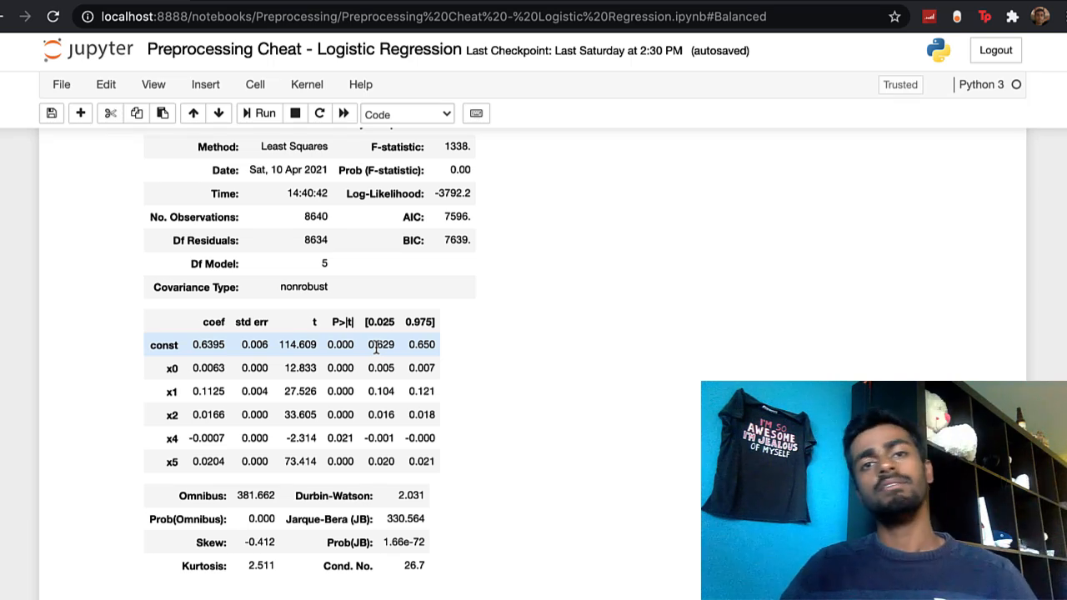
pyautogui.scroll(-3)
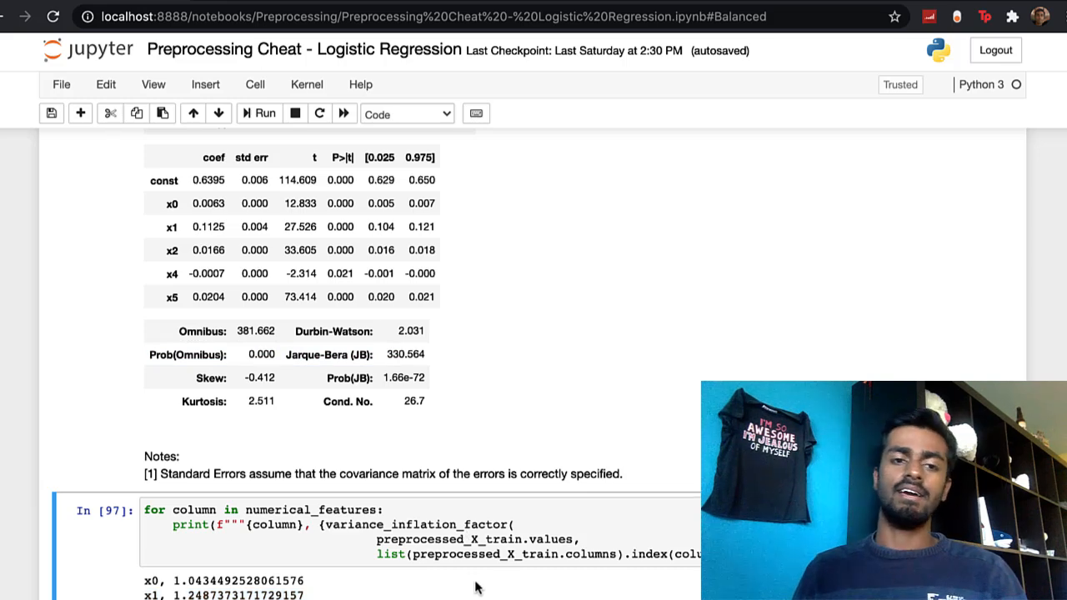
# Step: Scroll past the VIF output to the 'Removing x7' note and 1.5 Missing Values heading
pyautogui.scroll(-3)
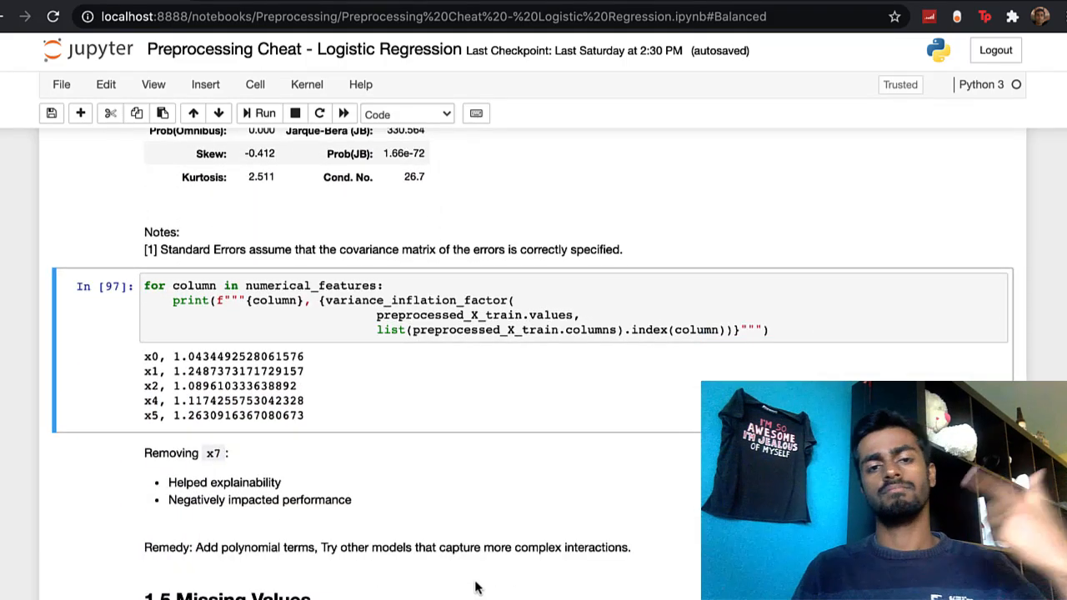
pyautogui.scroll(-3)
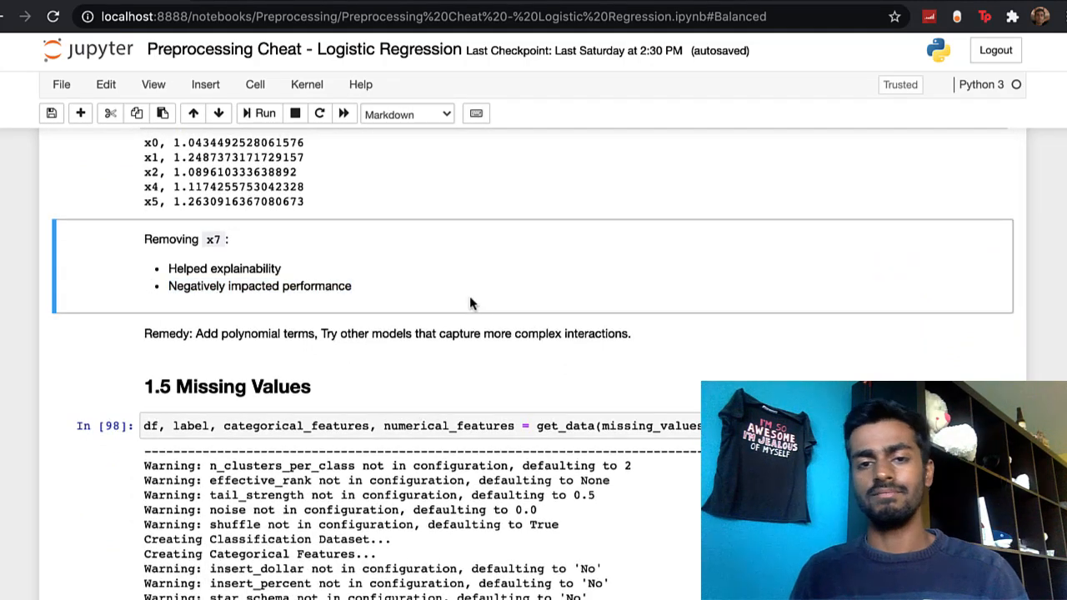
# Step: Scroll through In [98] and In [99] to the end of the NaN ValueError traceback
pyautogui.scroll(-3)
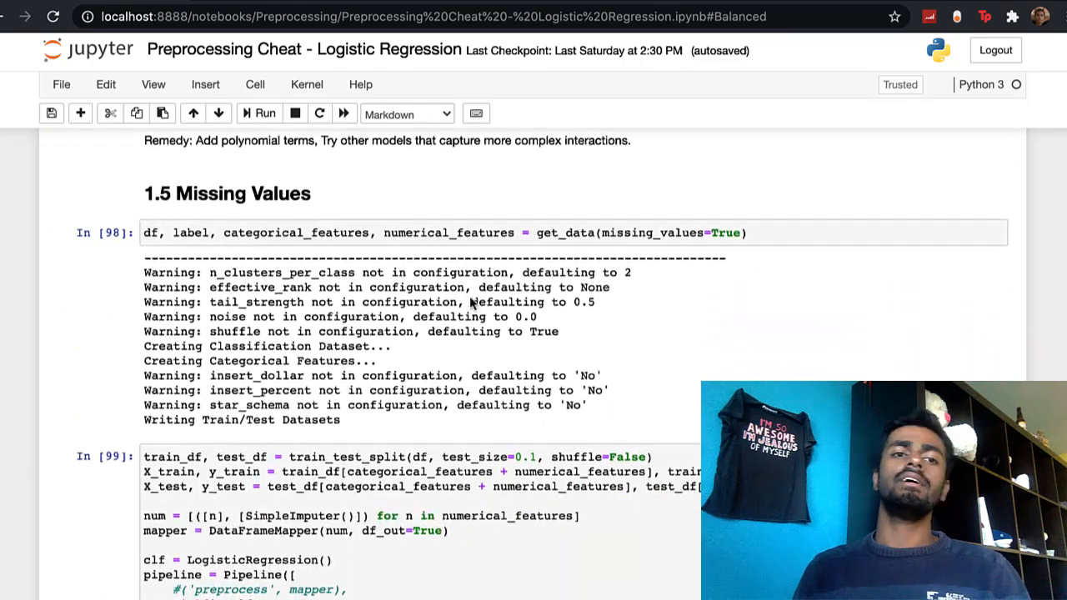
pyautogui.scroll(-3)
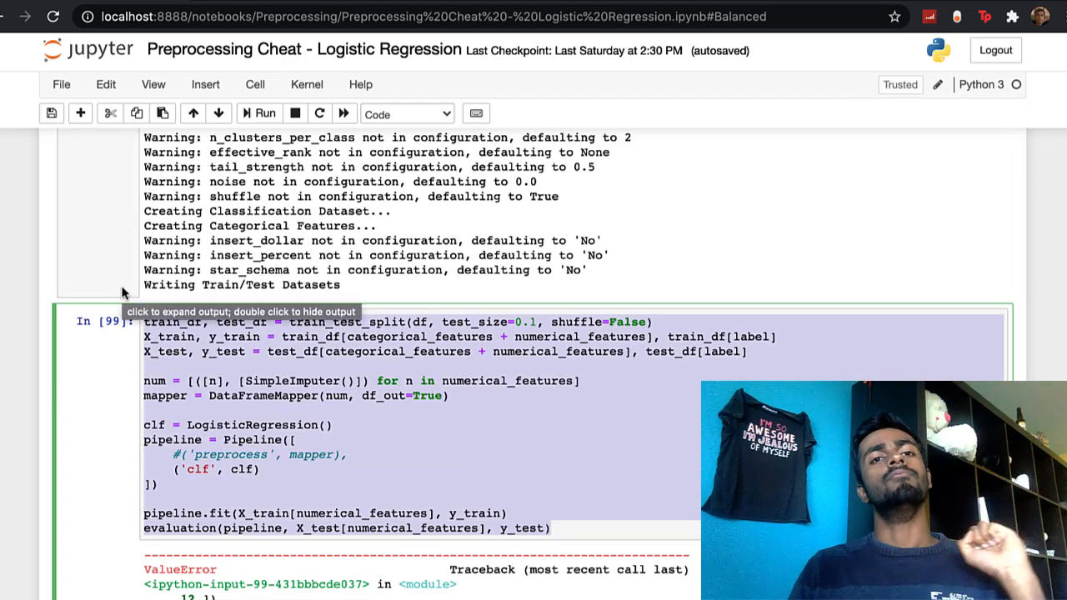
pyautogui.scroll(-3)
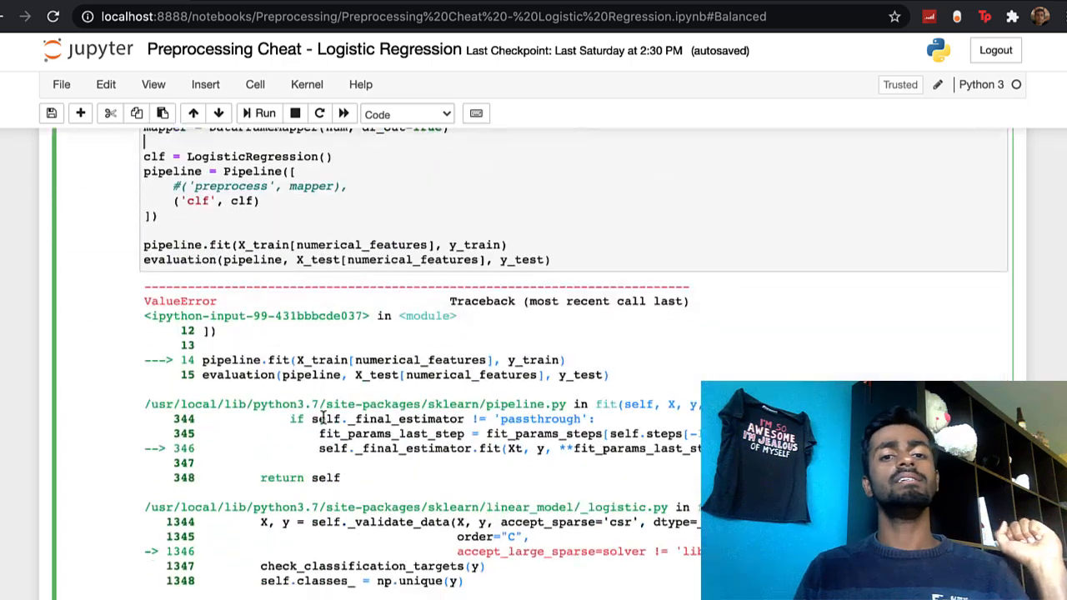
pyautogui.scroll(-3)
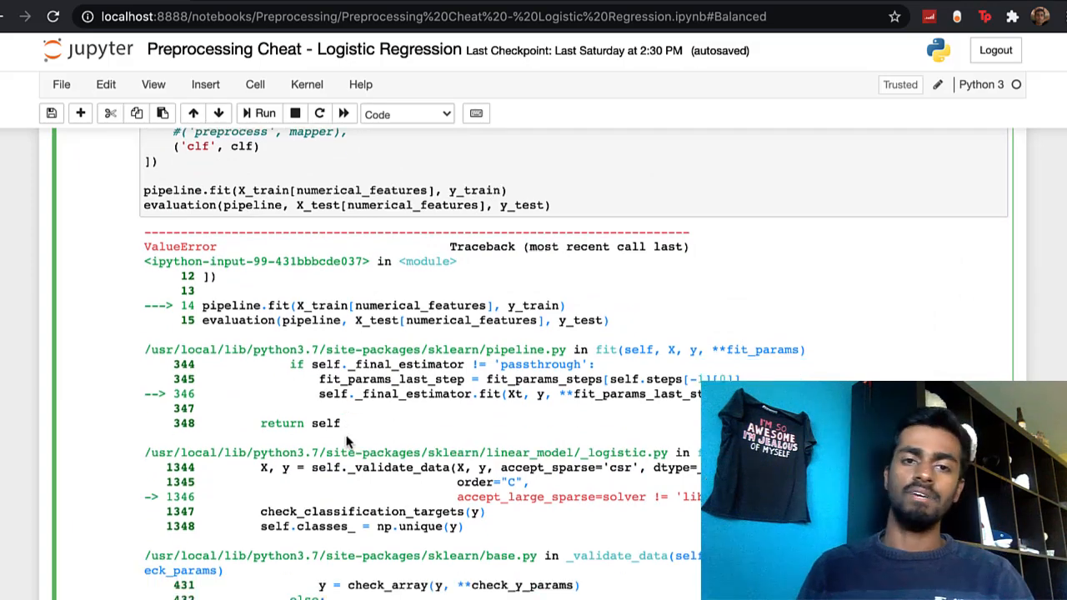
pyautogui.scroll(-3)
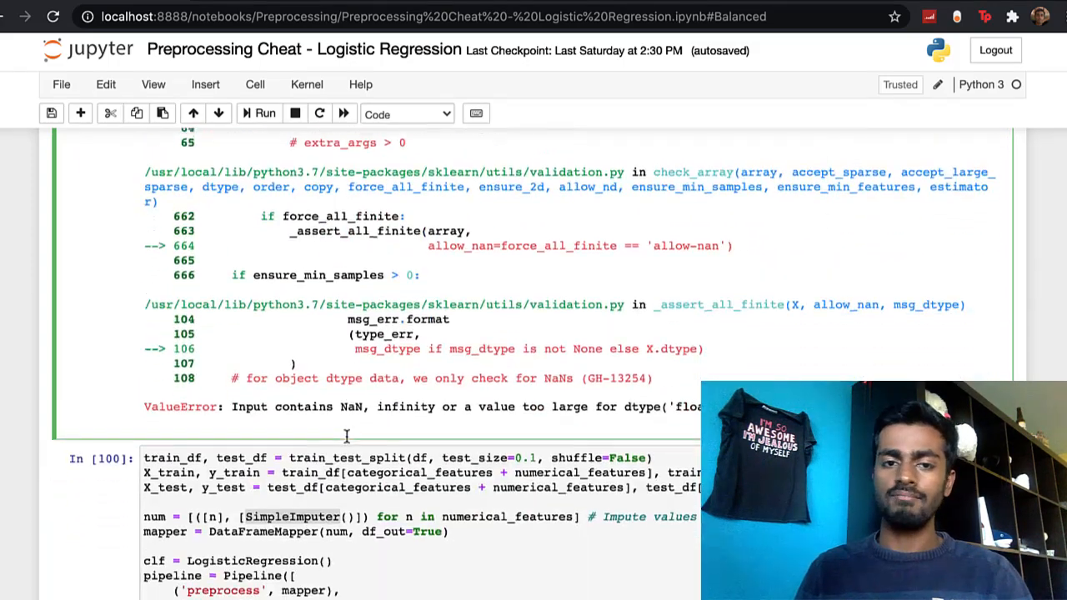
# Step: Highlight SimpleImputer in the In [100] pipeline code
pyautogui.scroll(-3)
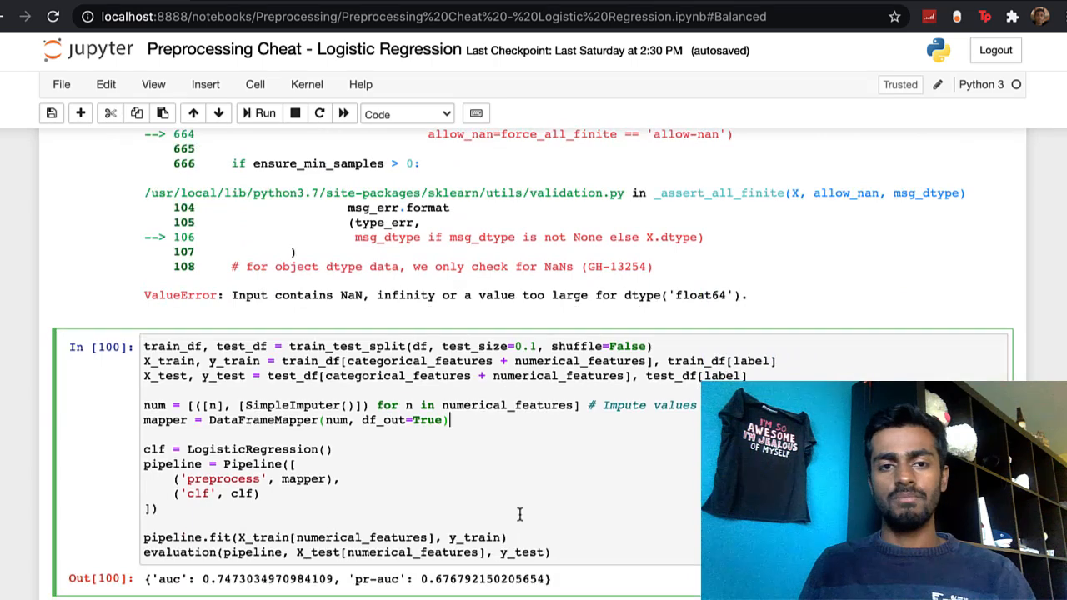
pyautogui.doubleClick(291, 405)
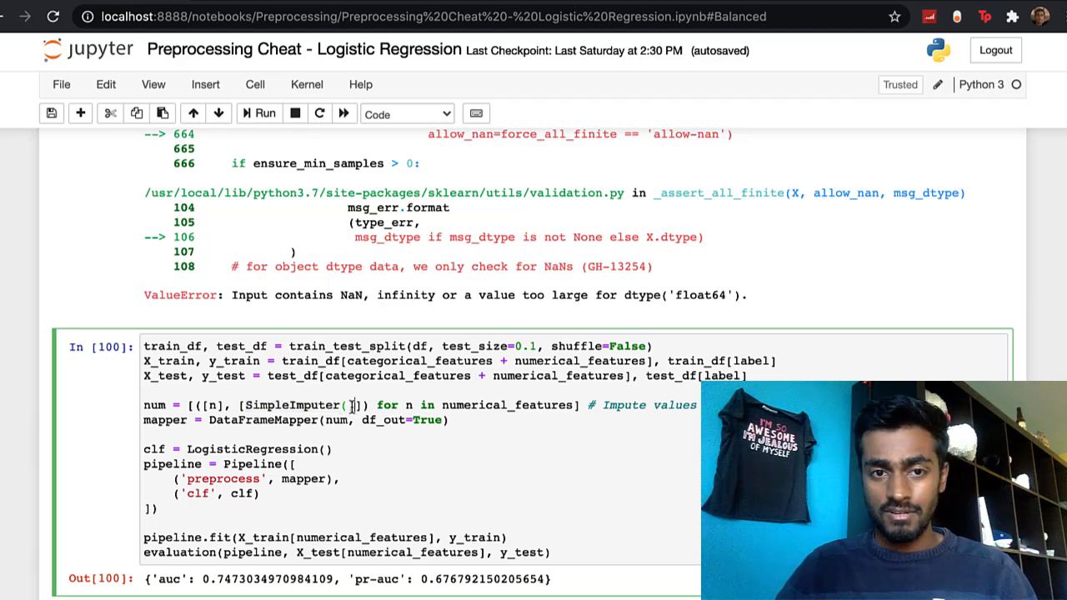
pyautogui.doubleClick(291, 405)
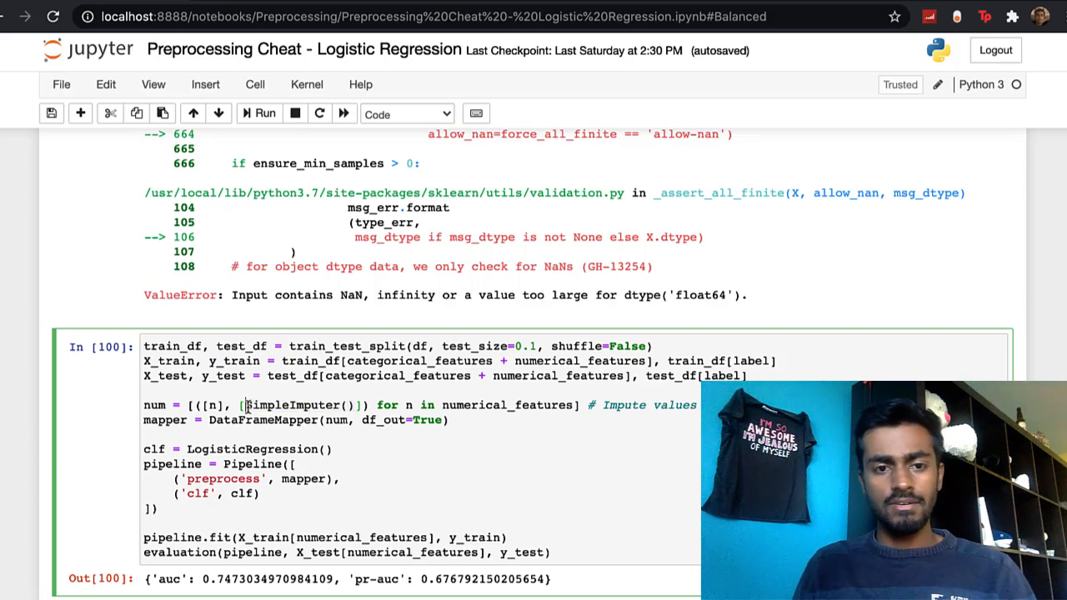
# Step: Highlight the Out[100] auc 0.747 and pr-auc 0.677 scores
pyautogui.scroll(-3)
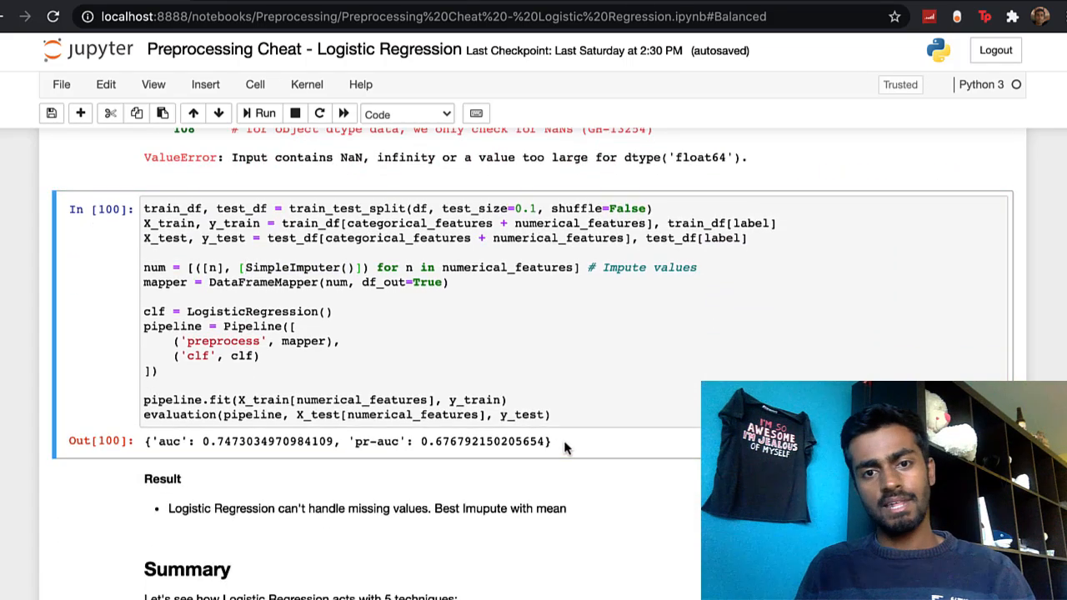
pyautogui.tripleClick(337, 441)
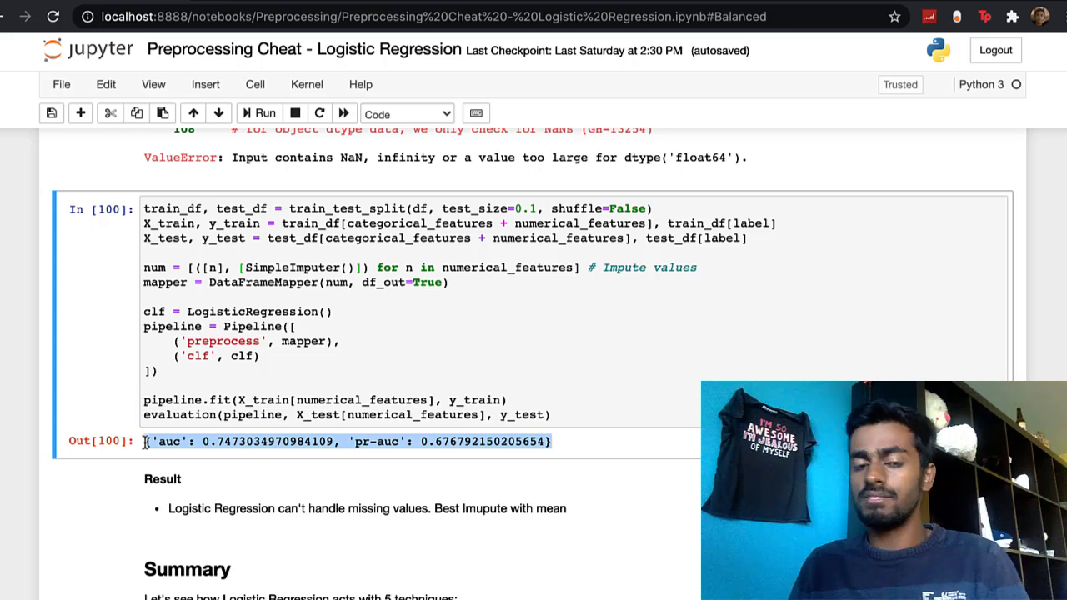
pyautogui.scroll(-3)
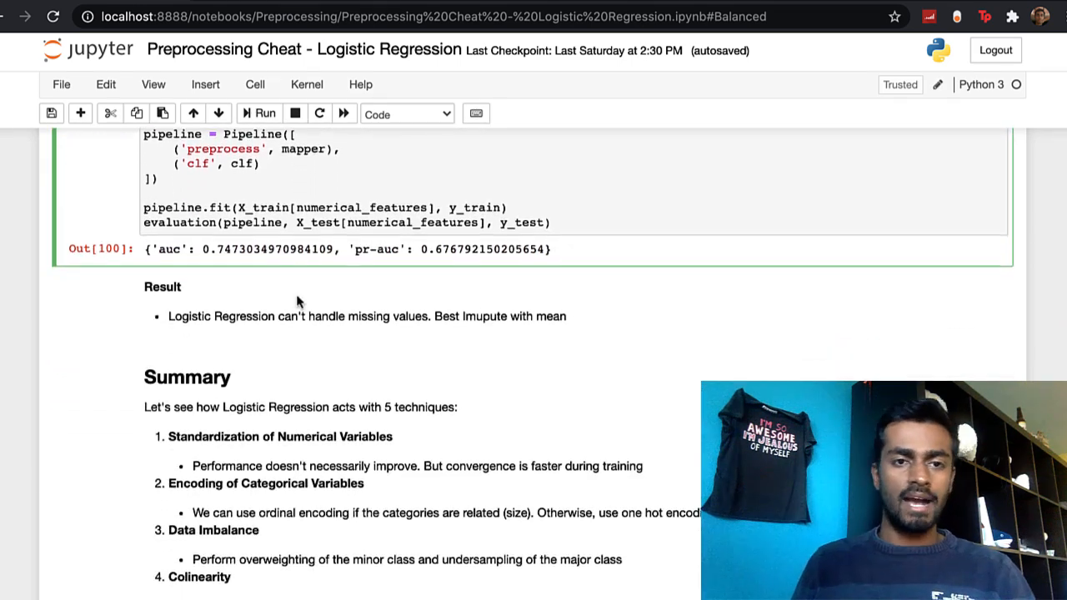
# Step: Scroll to the Summary cell listing all five preprocessing techniques, ending with imputation
pyautogui.scroll(-3)
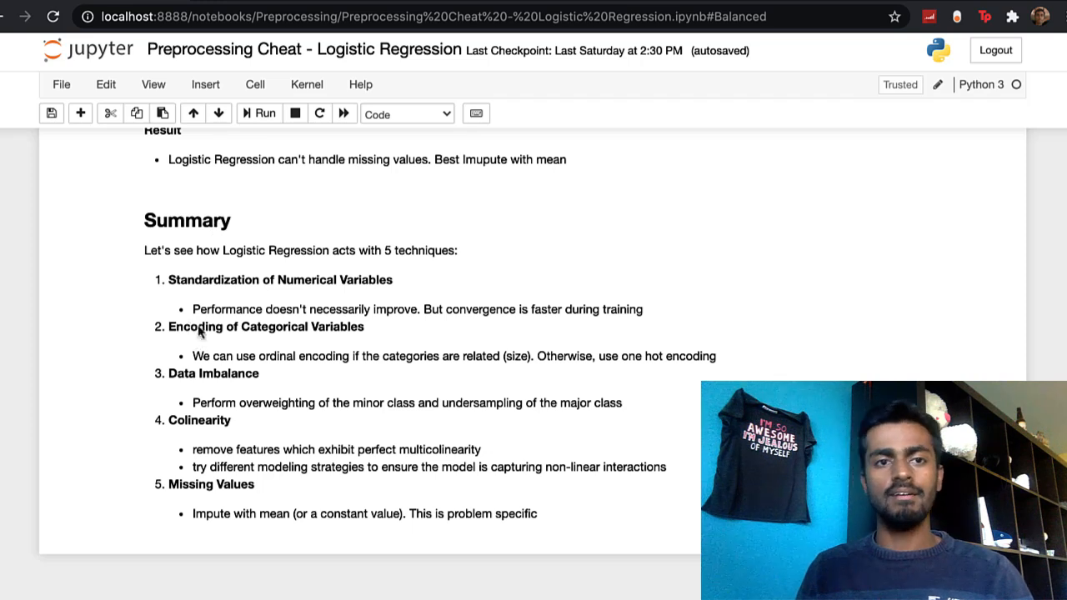
pyautogui.moveTo(192, 288)
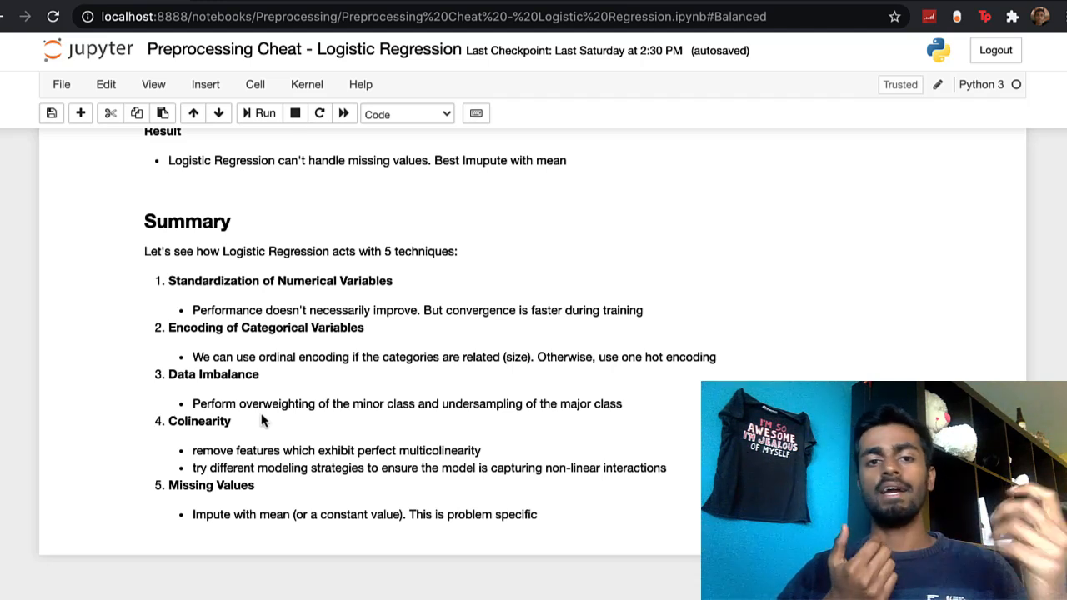
pyautogui.moveTo(396, 475)
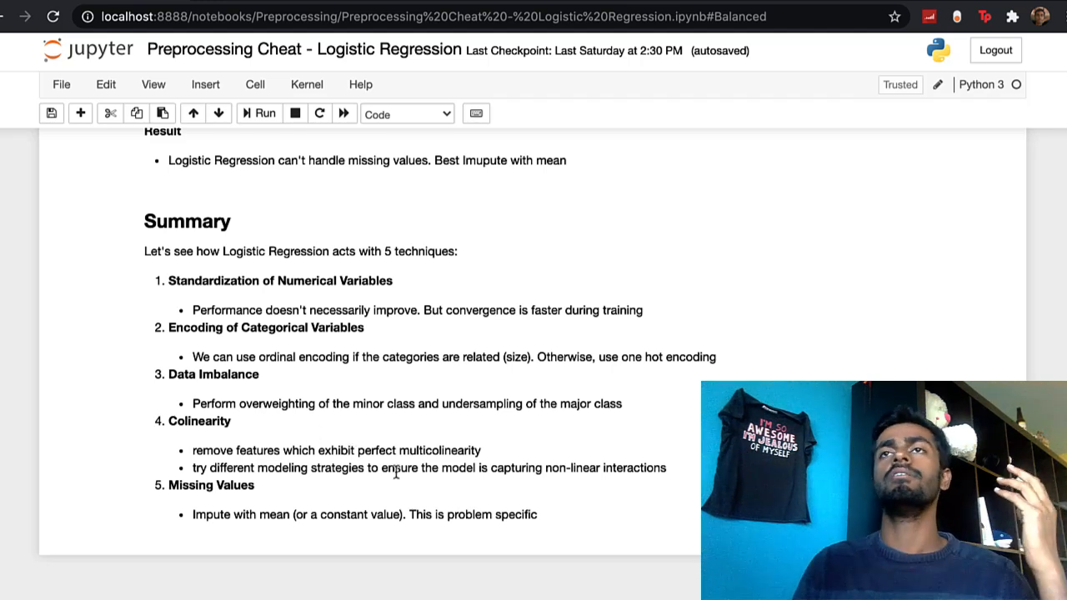